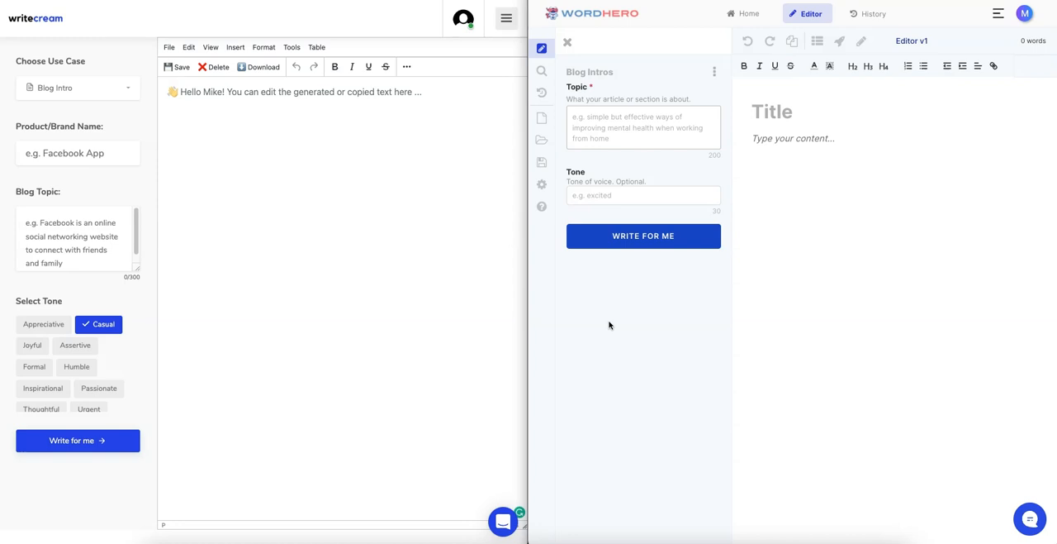
mouse_move(598, 344)
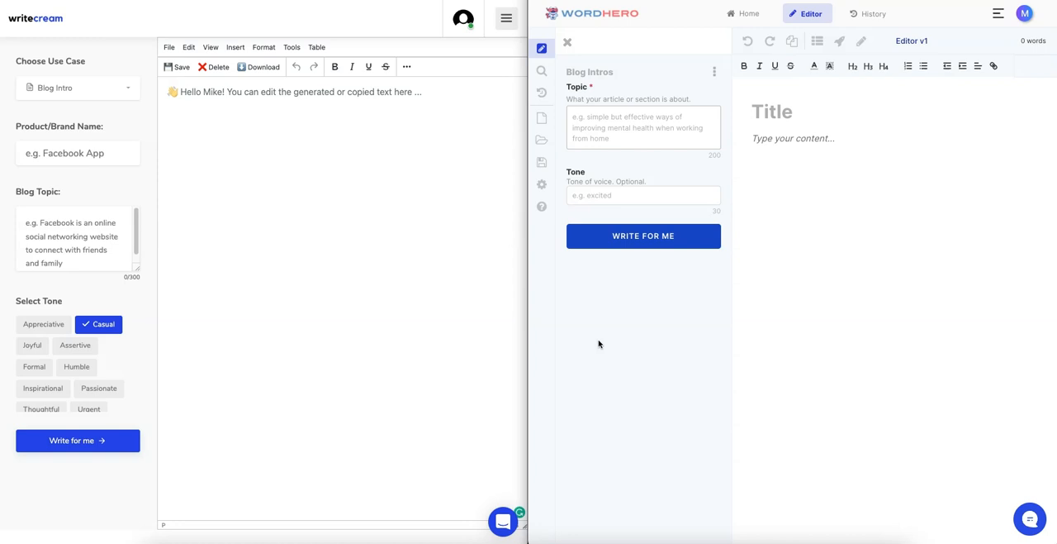
mouse_move(419, 283)
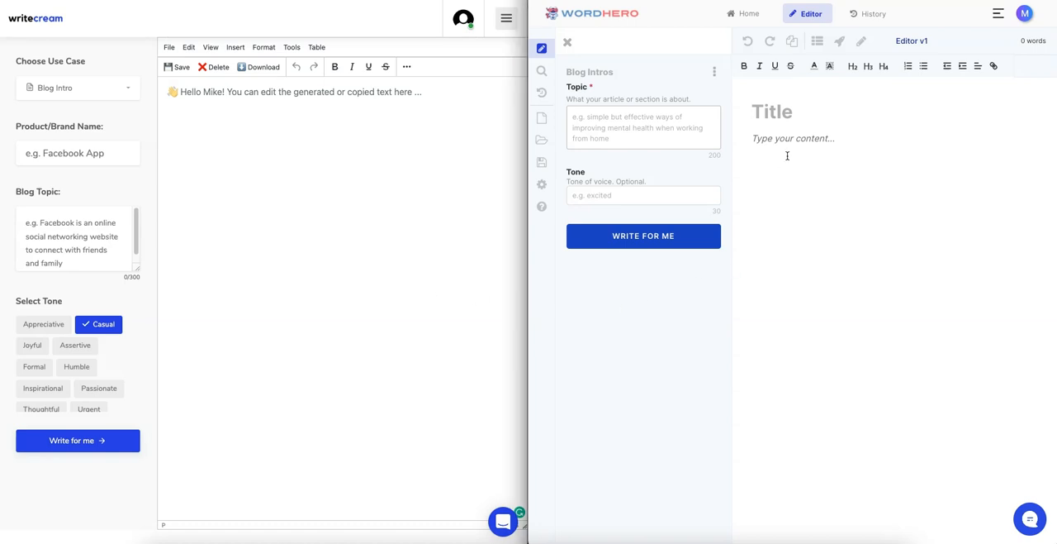
mouse_move(471, 178)
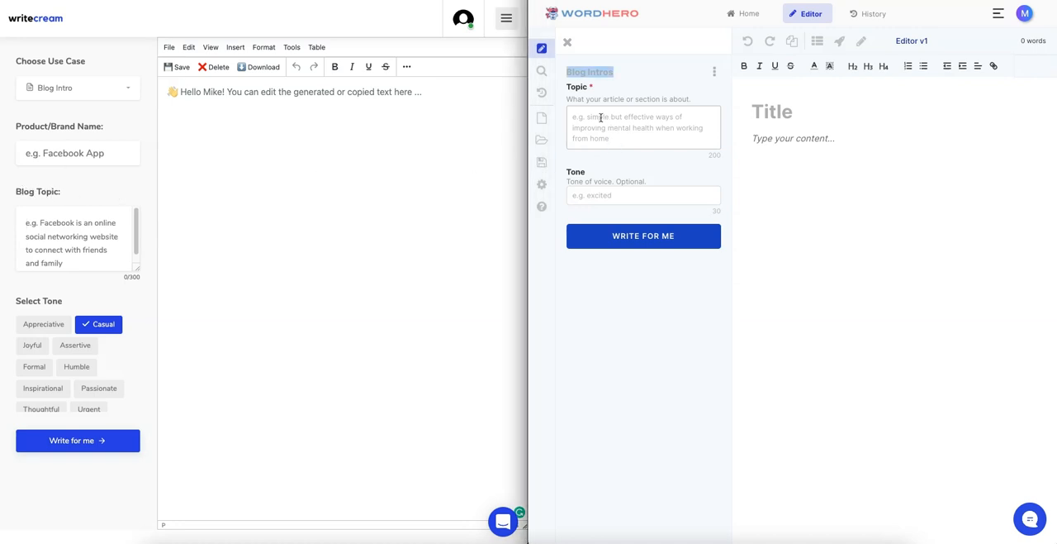
Enter "how long does it take to knit a scarf" as the WordHero topic and the Writecream blog topic
left_click(643, 125)
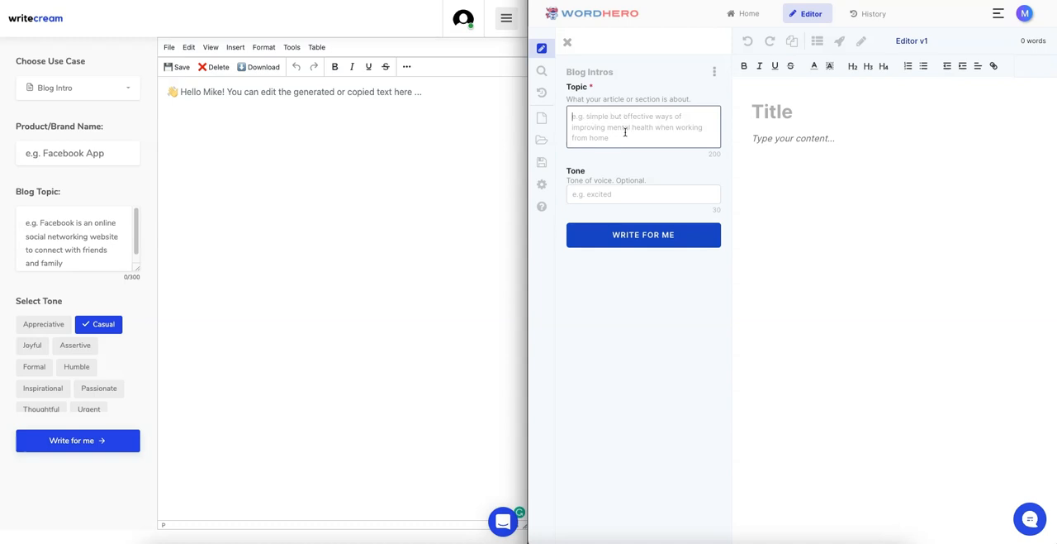
type("how long does it take to knit a scarf")
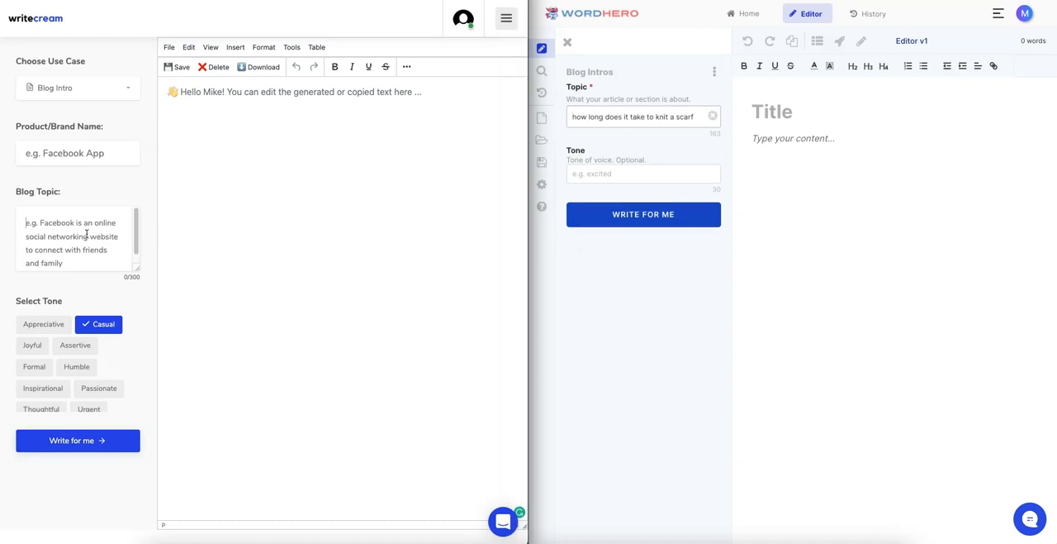
type("how long does it take to knit a scarf")
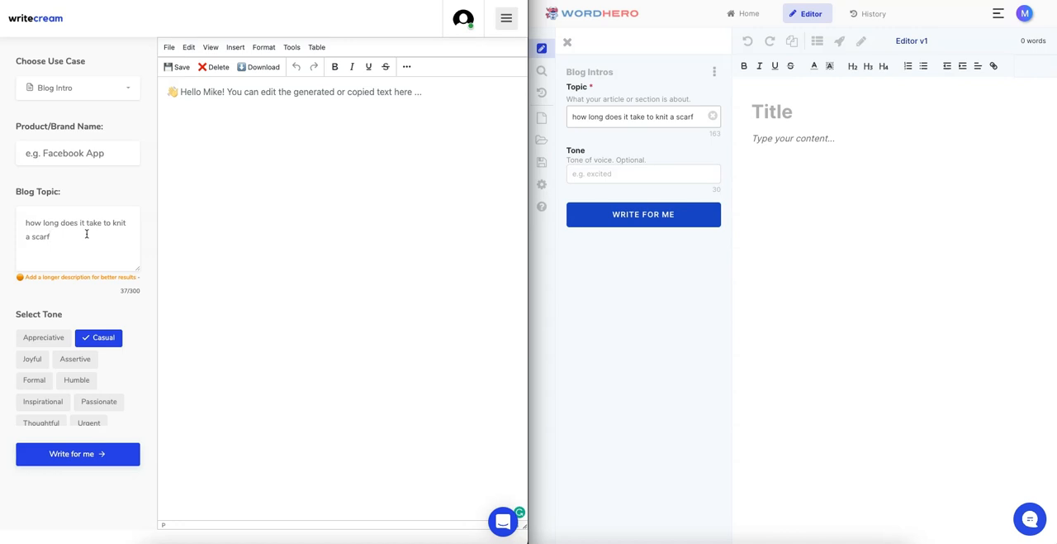
mouse_move(360, 173)
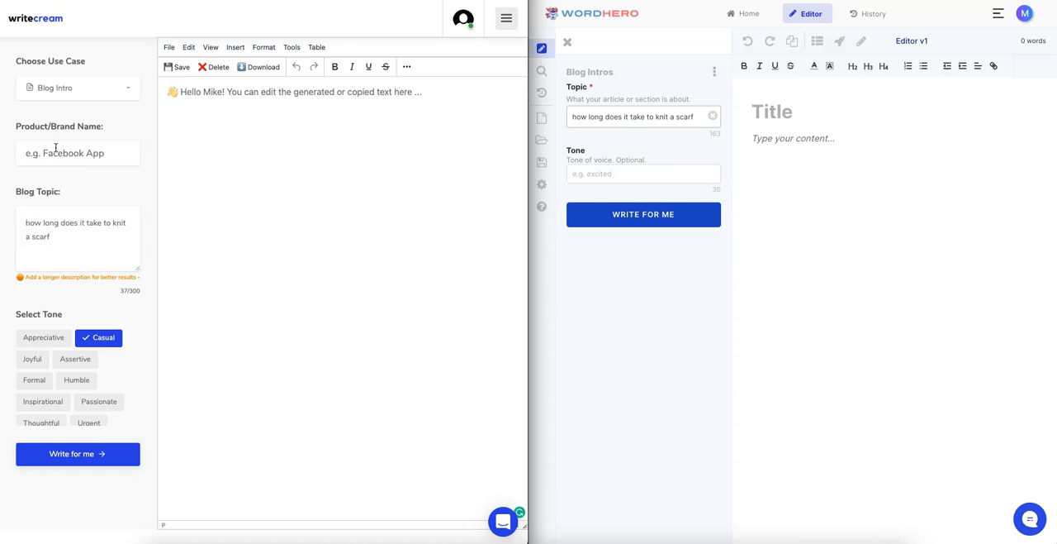
Set Writecream's product name to Scarflings and prepend "Scarflings," to the WordHero topic
type("Scarflings")
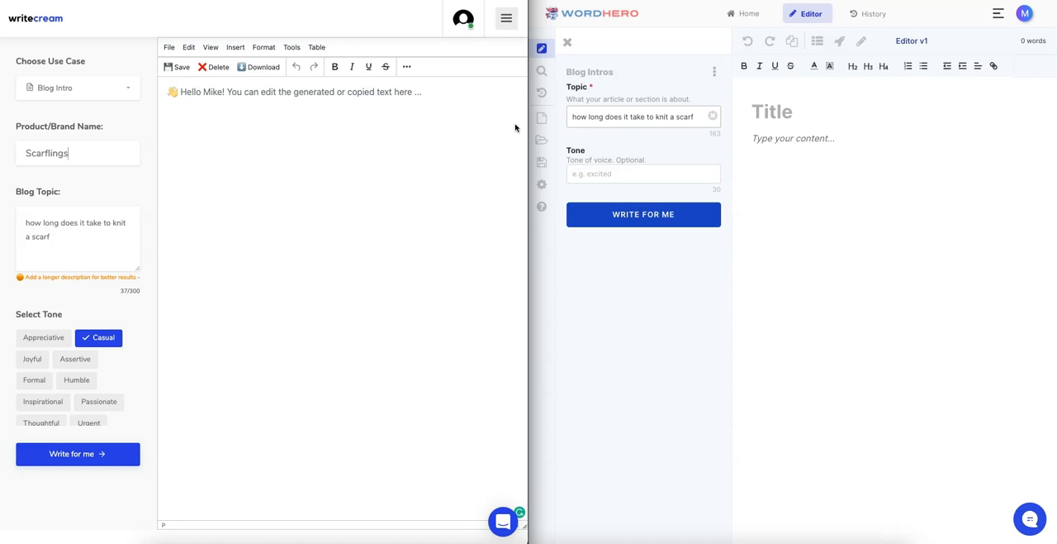
left_click(645, 116)
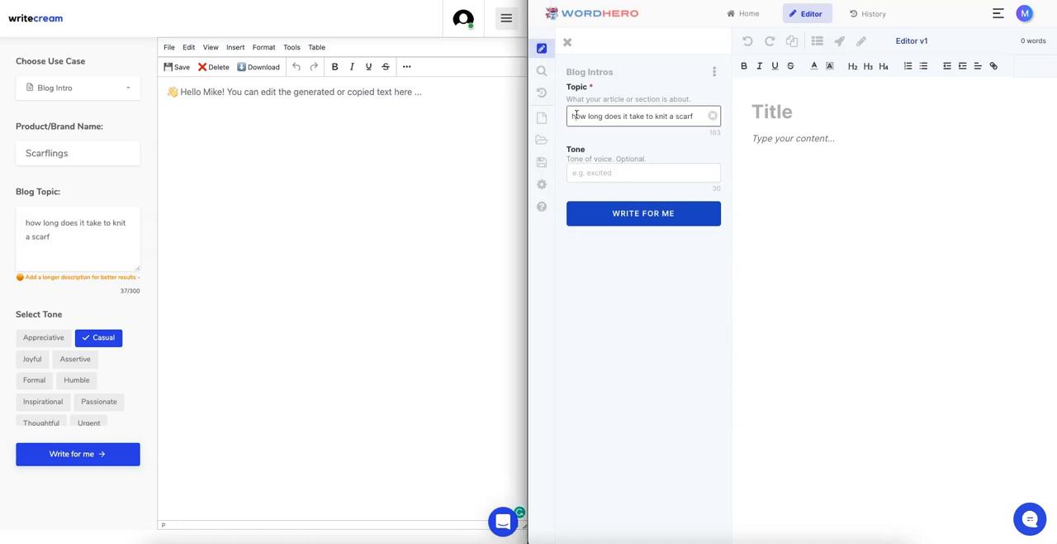
type("scarflings,")
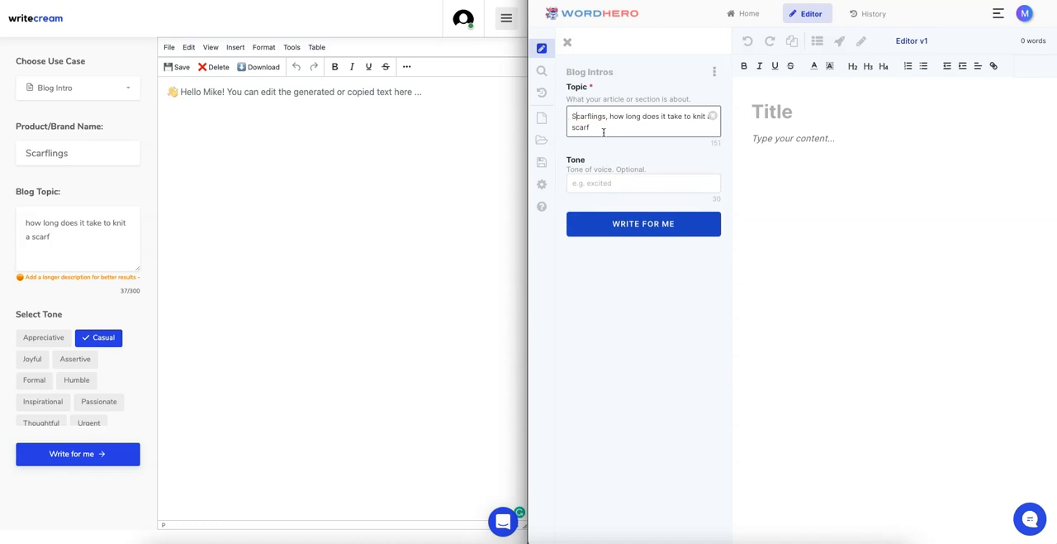
mouse_move(79, 230)
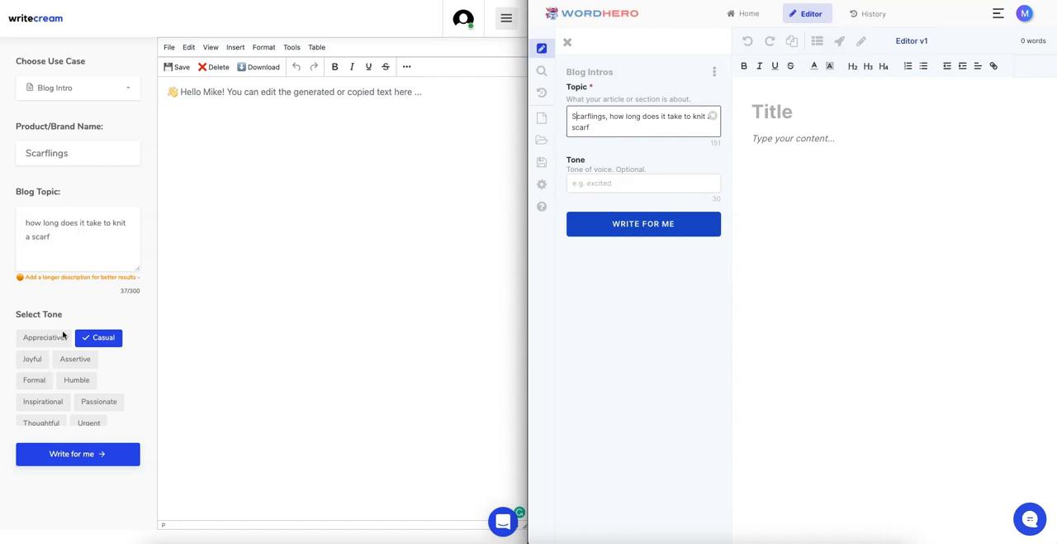
mouse_move(73, 399)
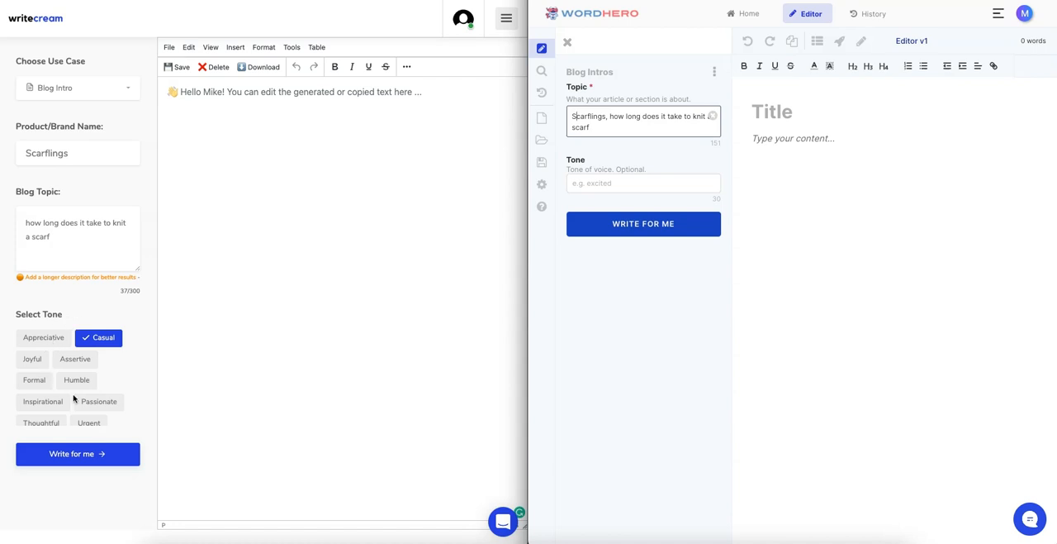
left_click(644, 181)
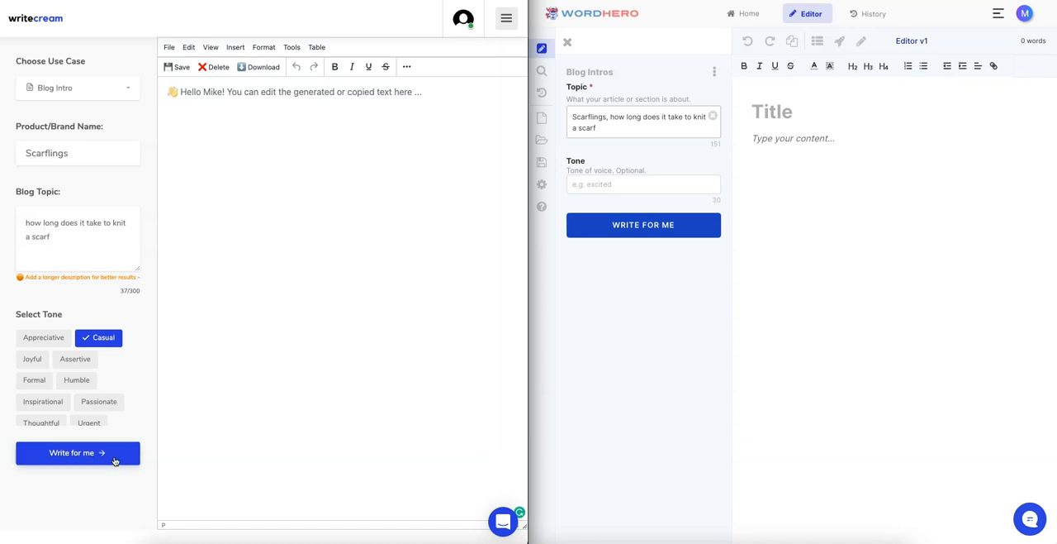
Run Write for me in Writecream and WordHero to generate the scarf-knitting blog intros
left_click(78, 453)
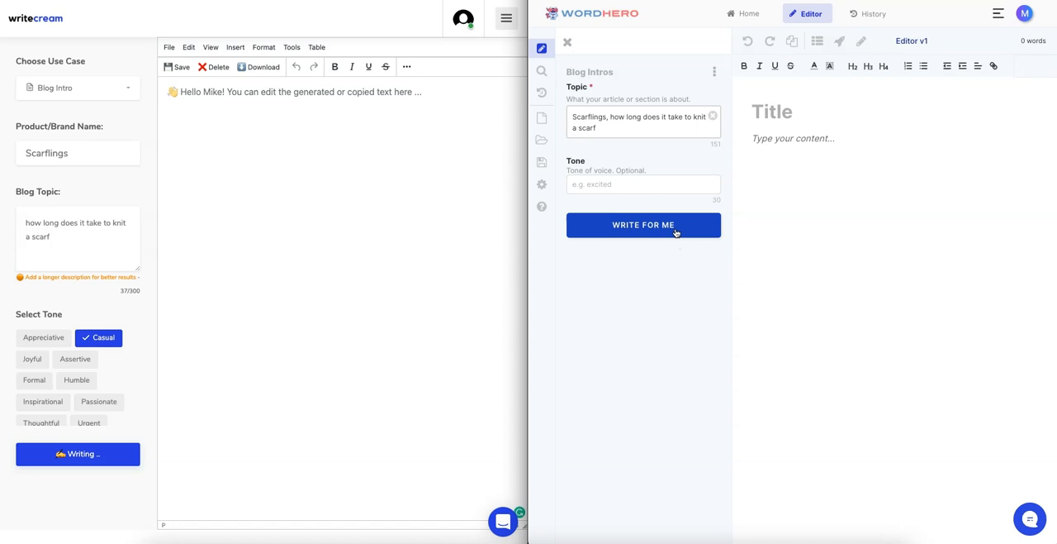
left_click(644, 225)
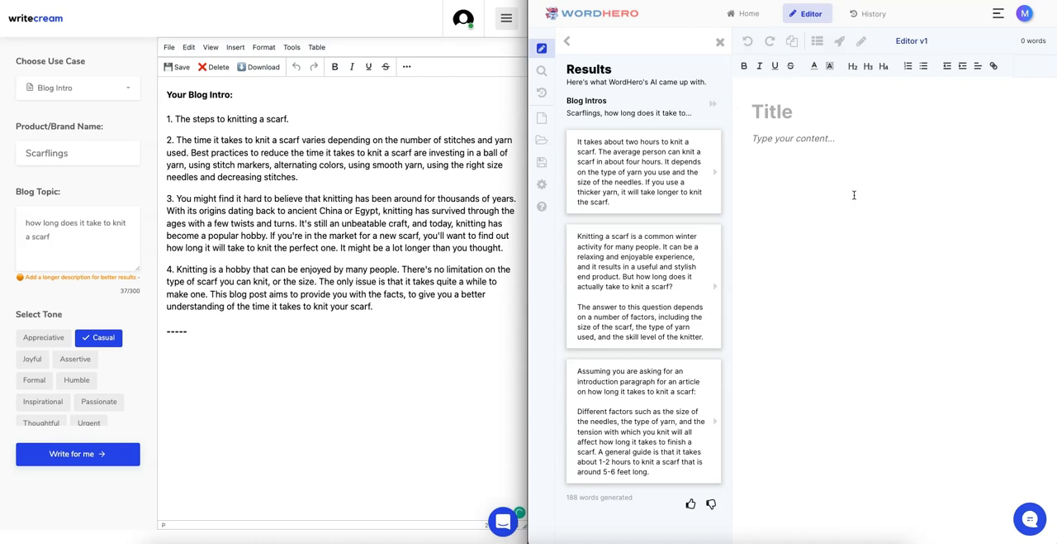
mouse_move(647, 247)
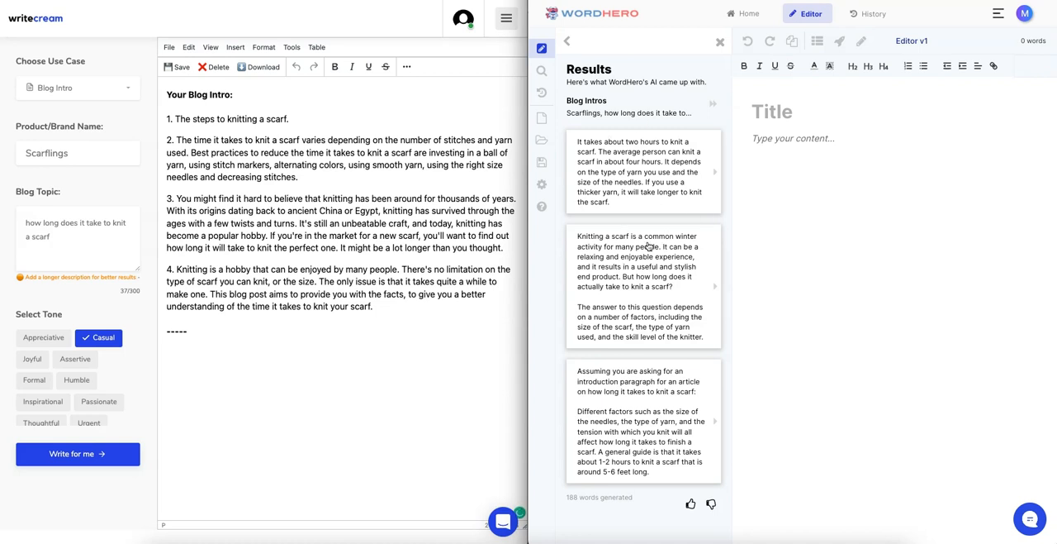
mouse_move(644, 222)
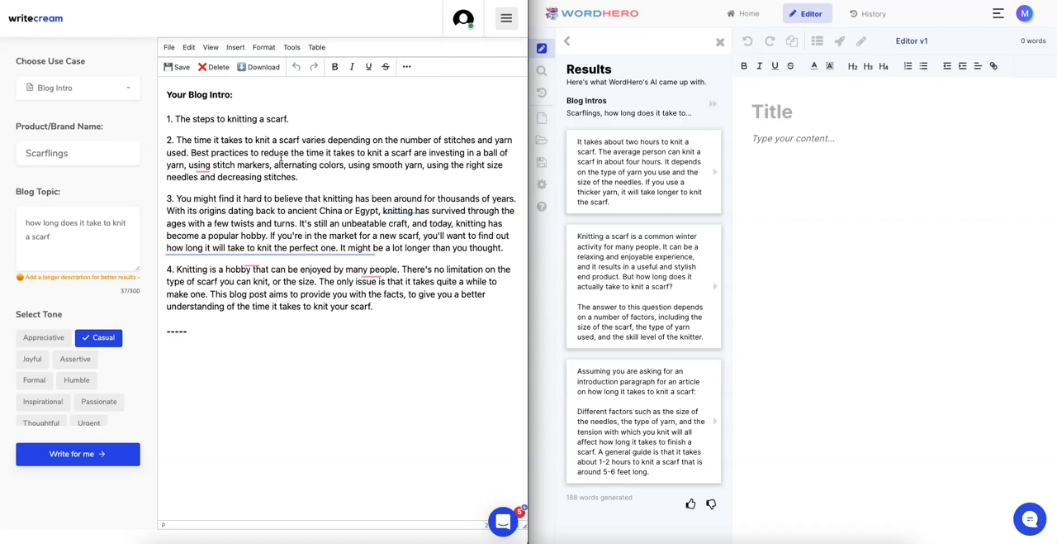
mouse_move(238, 115)
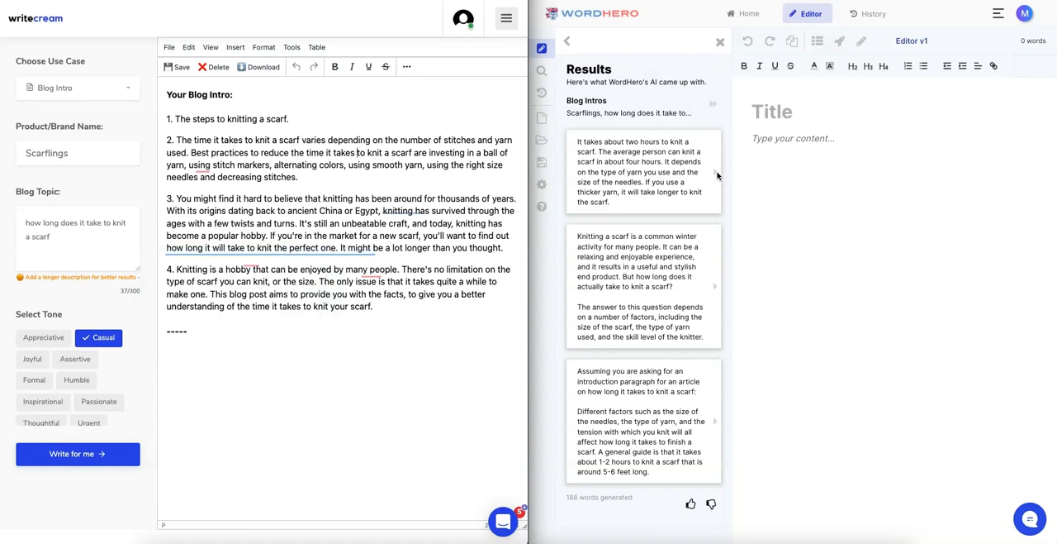
mouse_move(668, 96)
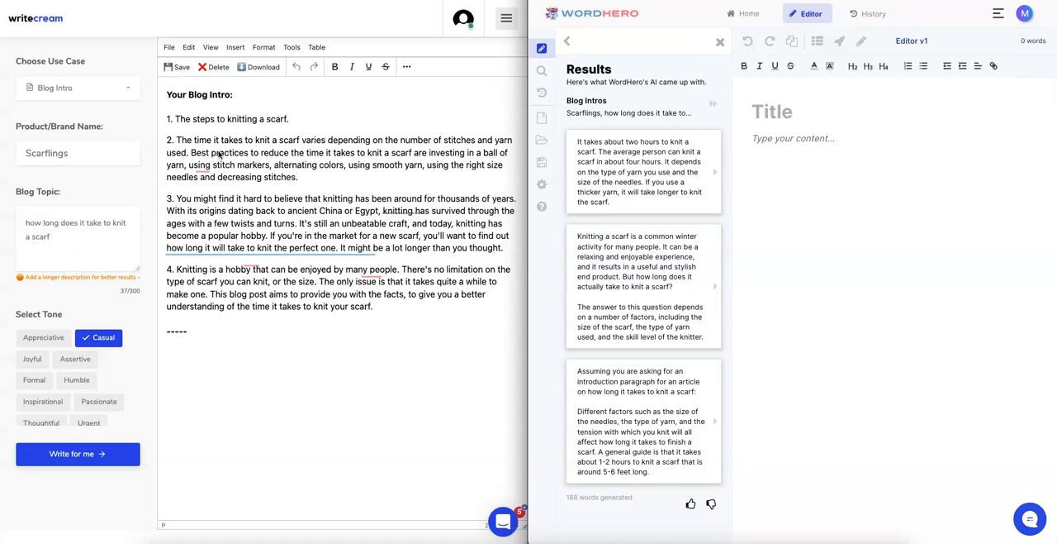
mouse_move(195, 124)
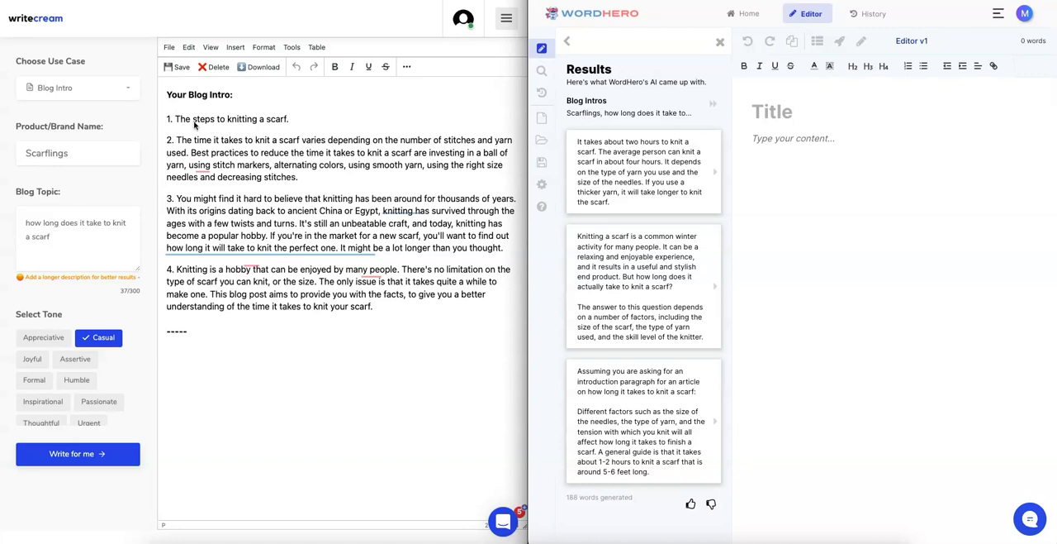
mouse_move(198, 148)
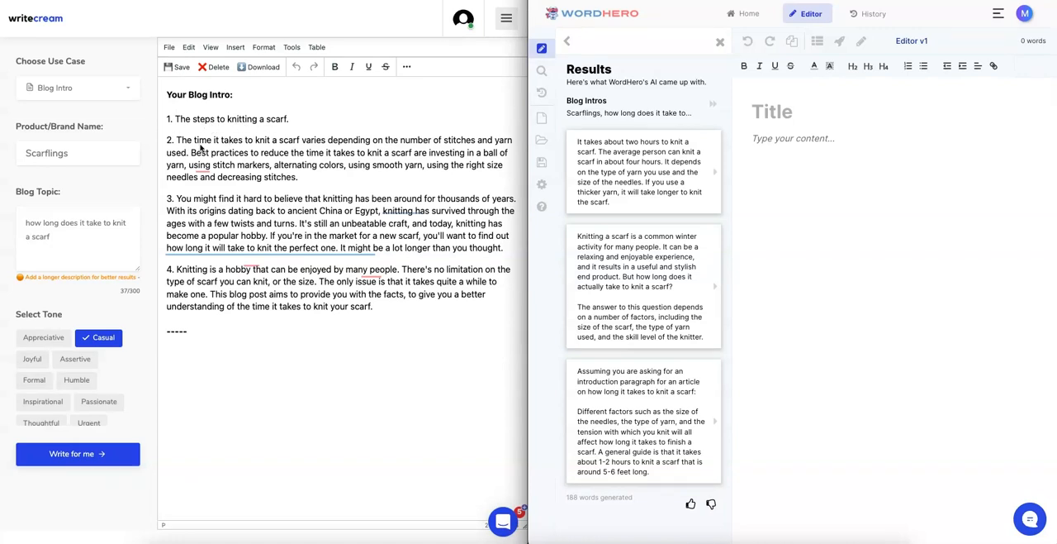
mouse_move(463, 144)
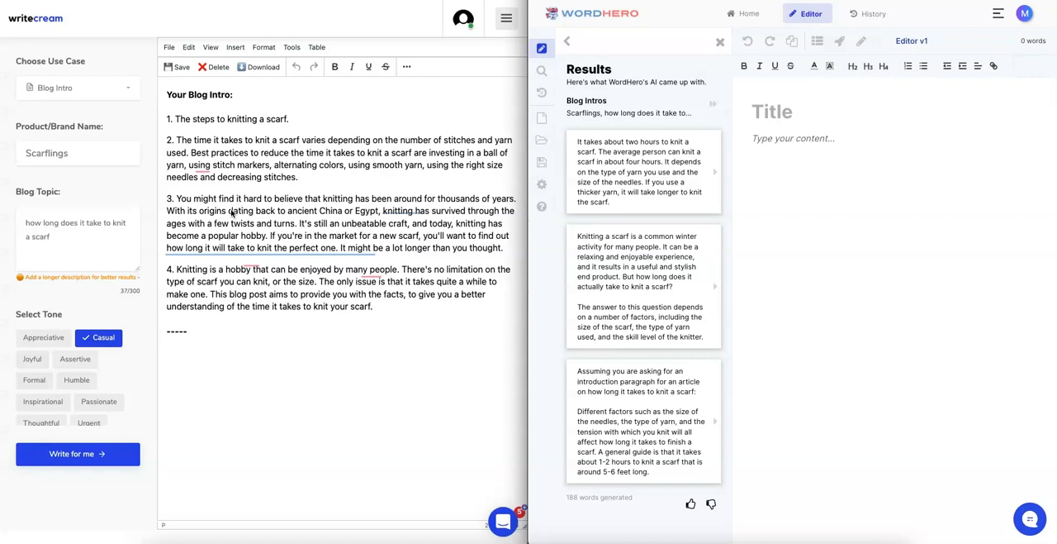
mouse_move(390, 205)
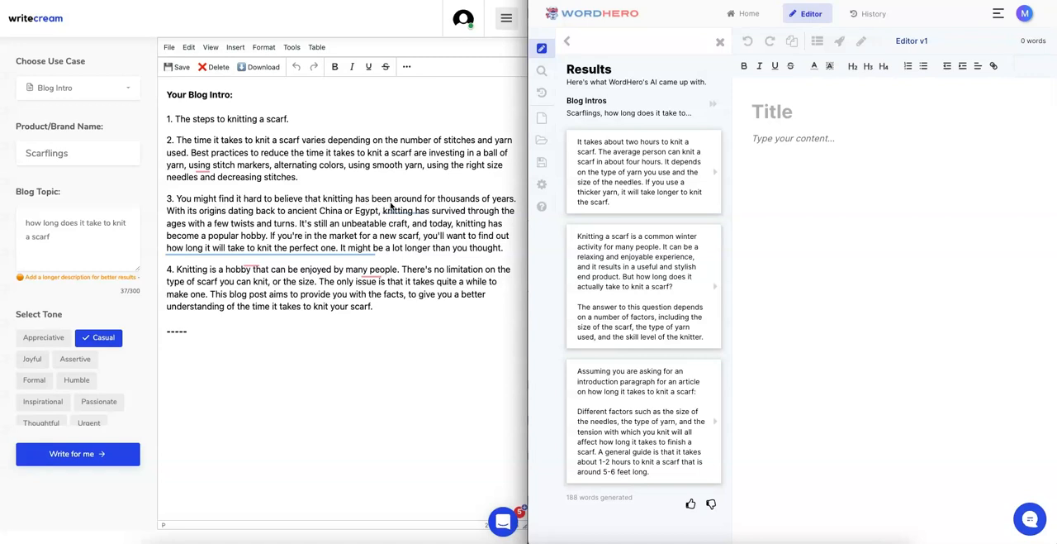
mouse_move(368, 231)
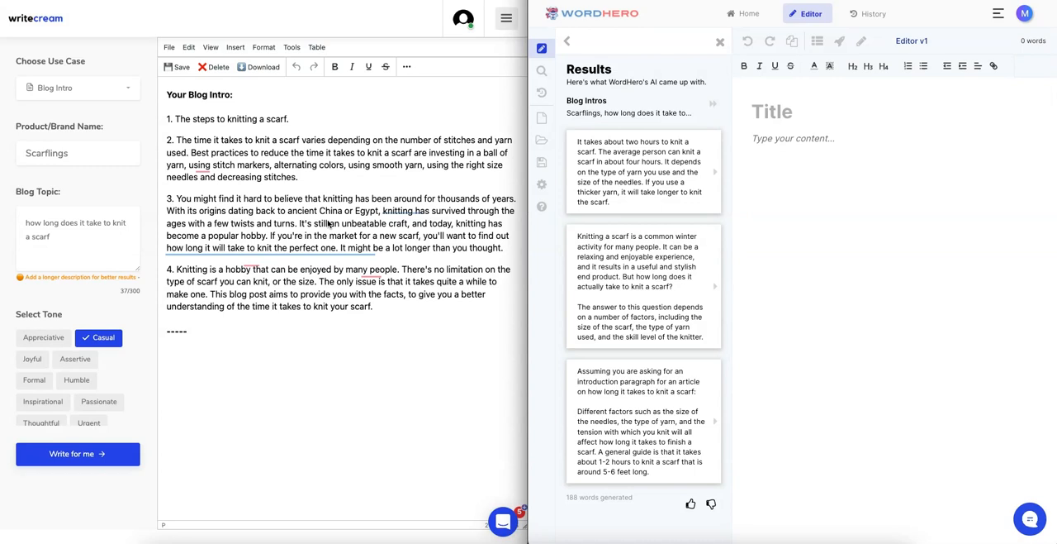
mouse_move(60, 231)
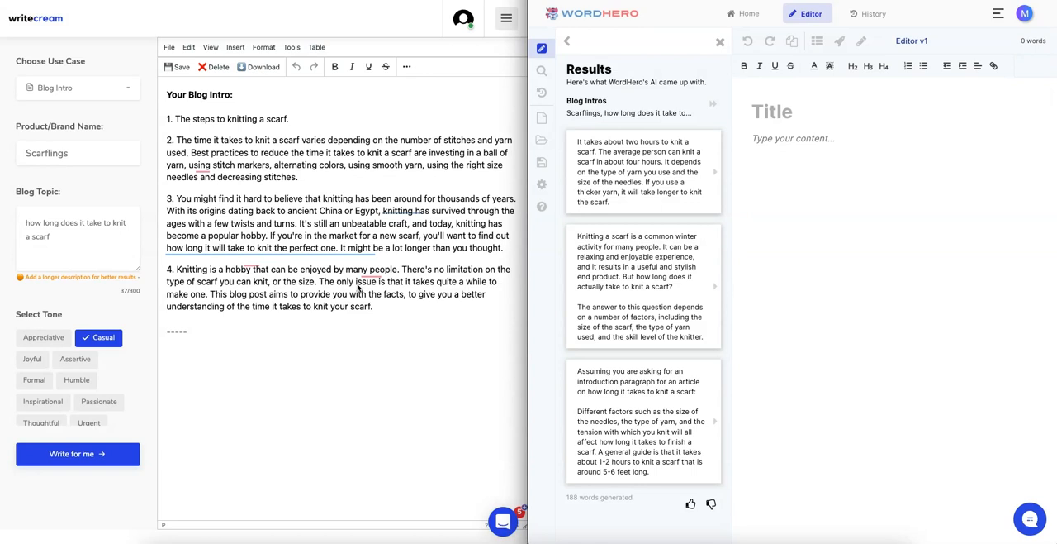
mouse_move(380, 304)
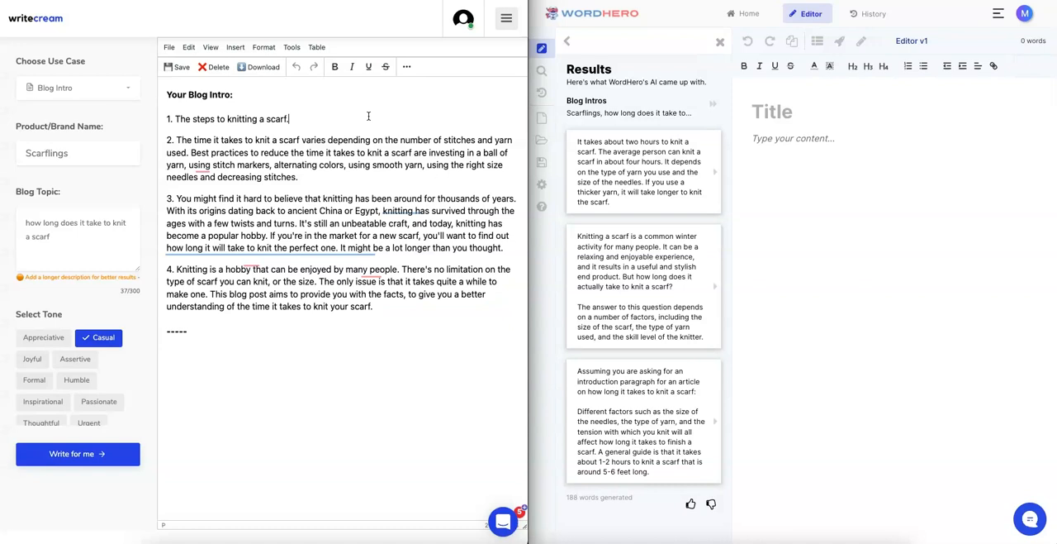
Select the first line of the Writecream intro
triple_click(228, 119)
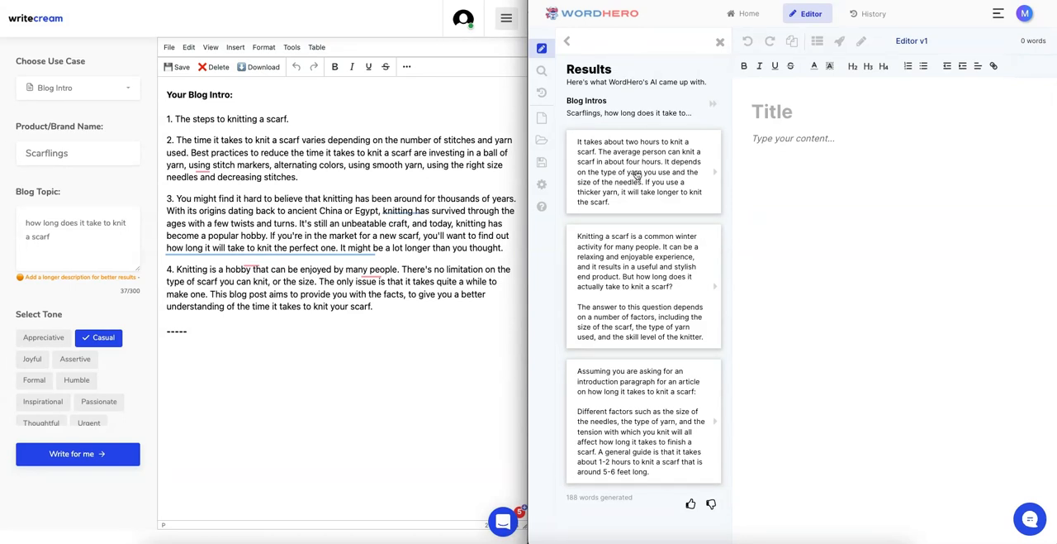
mouse_move(626, 251)
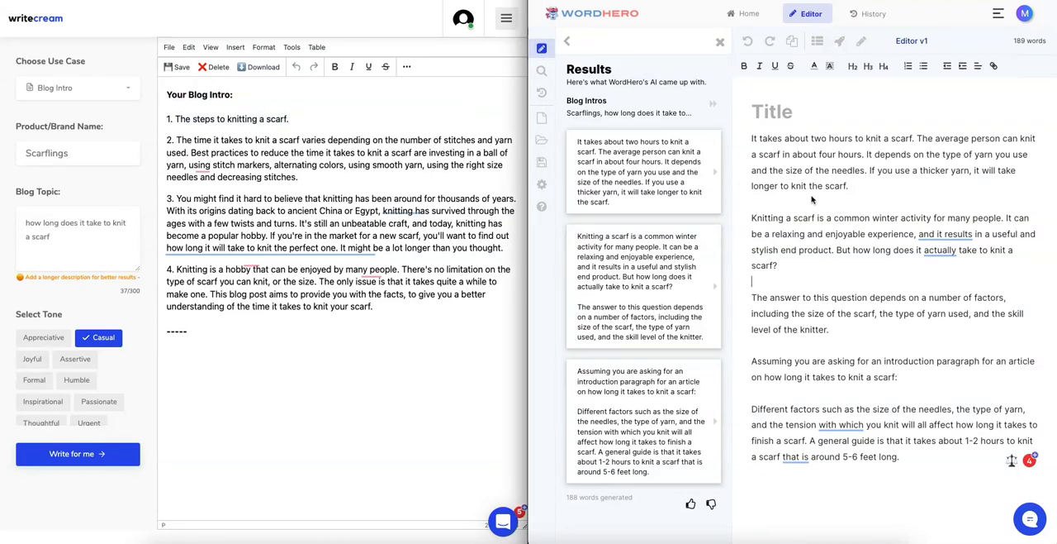
mouse_move(631, 101)
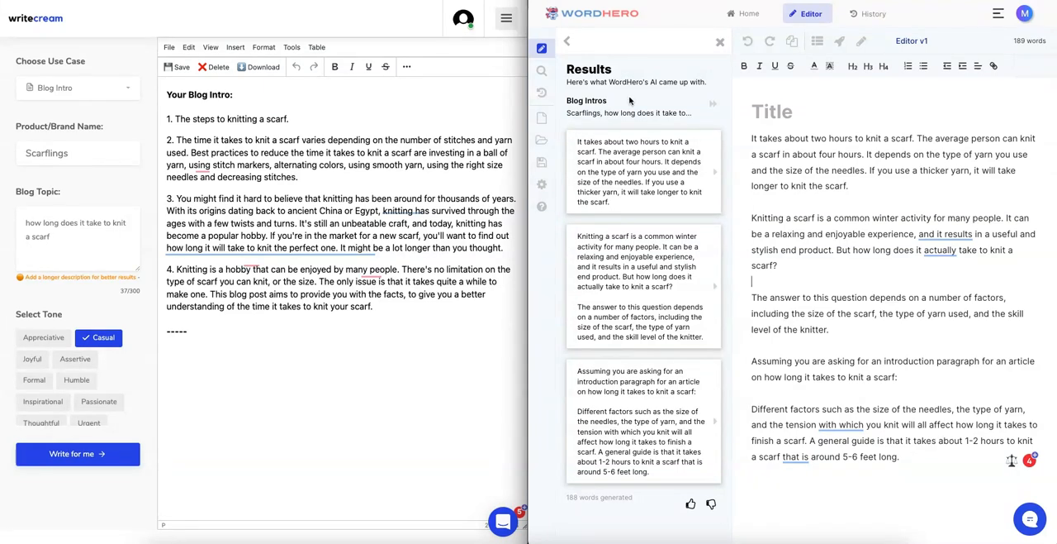
mouse_move(752, 81)
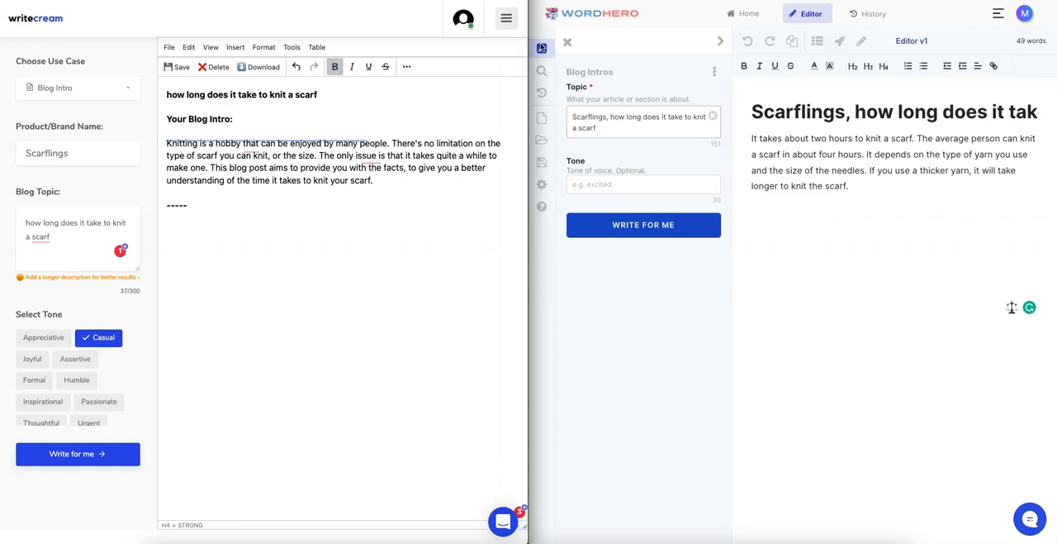
Switch Writecream to Blog Outline and WordHero to Blog Outlines and generate scarf outlines
left_click(568, 41)
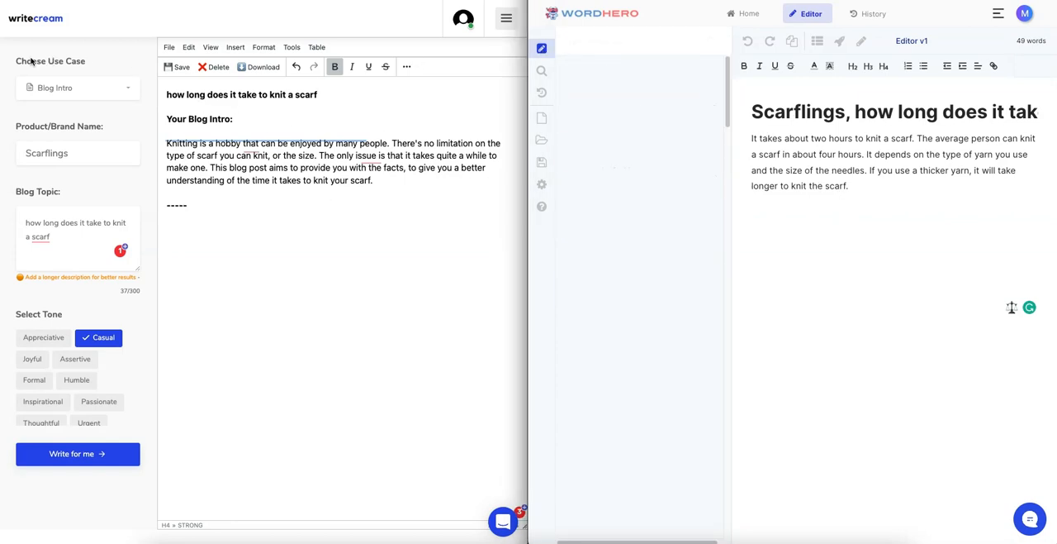
left_click(76, 88)
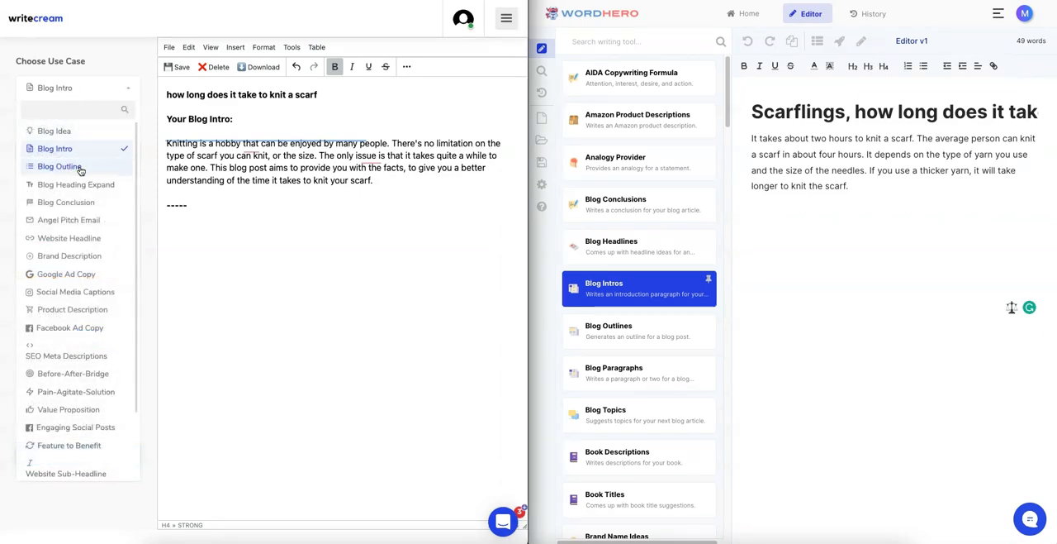
left_click(60, 166)
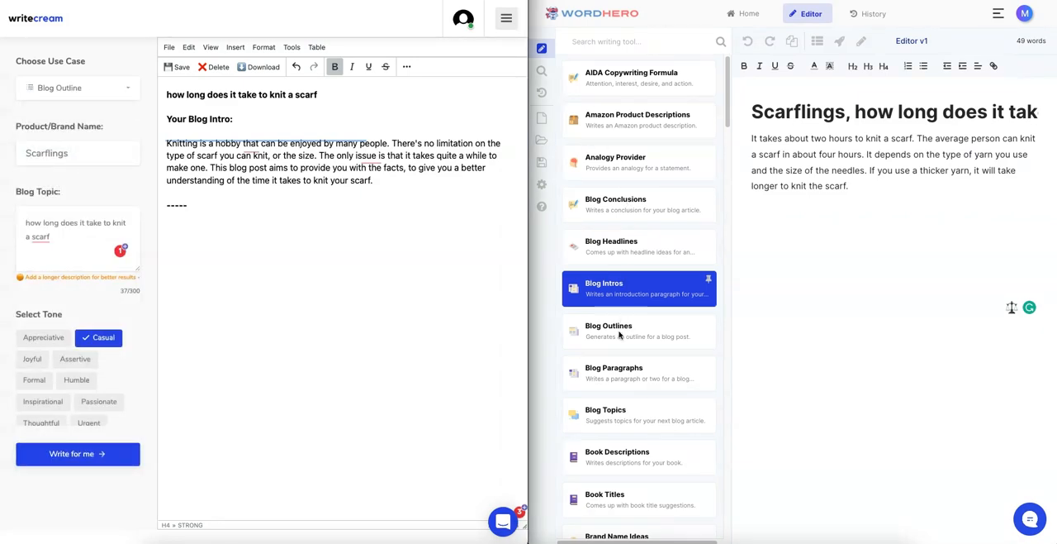
left_click(638, 330)
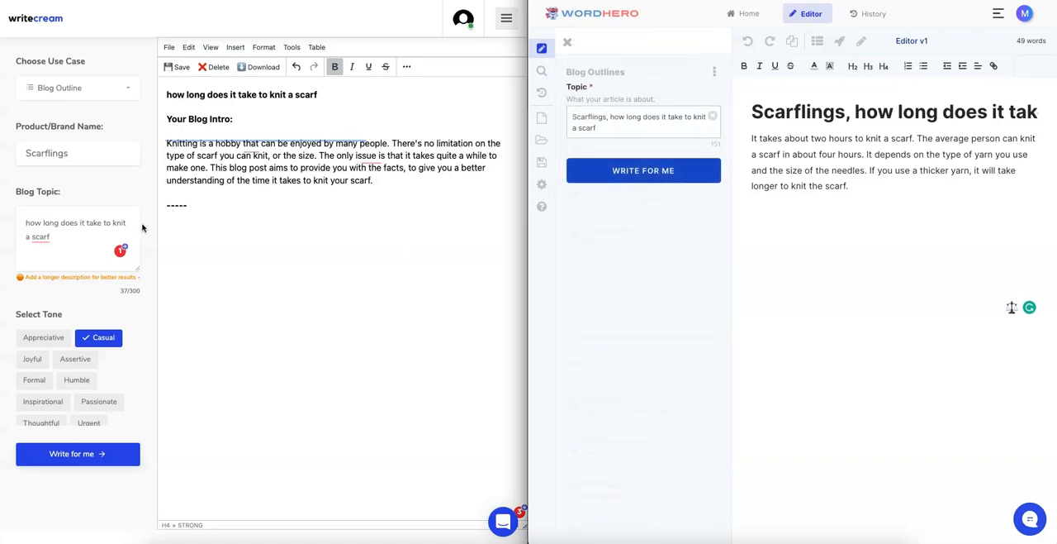
mouse_move(97, 368)
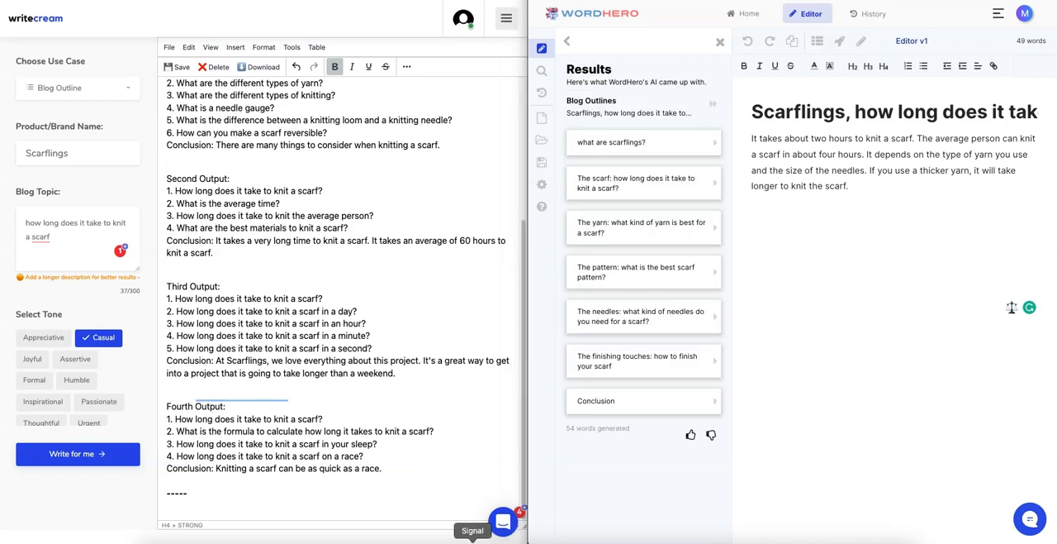
mouse_move(445, 353)
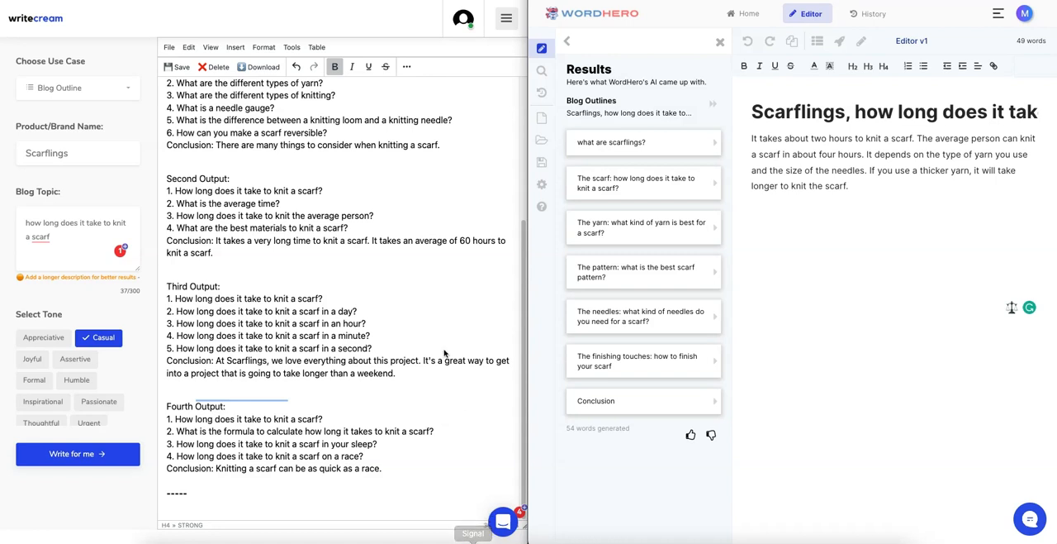
mouse_move(431, 354)
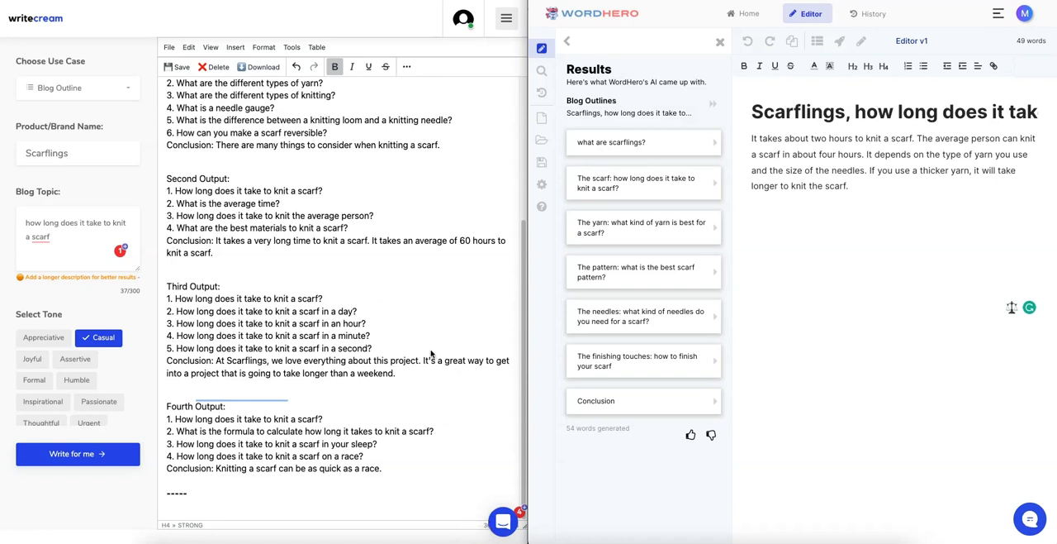
Review the Writecream outline outputs and remove the extra ones, keeping the first six-question outline
scroll("up", 3)
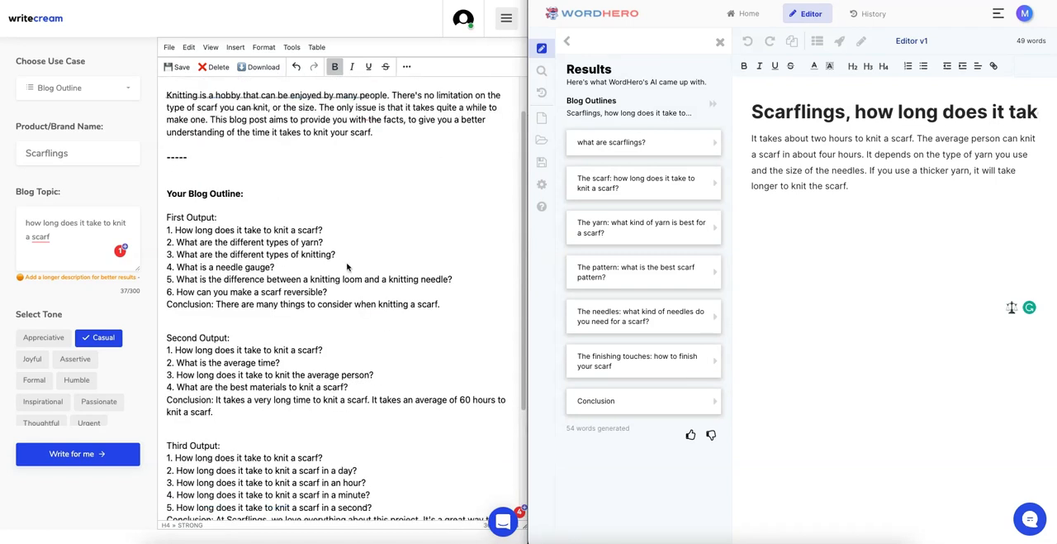
scroll("down", 3)
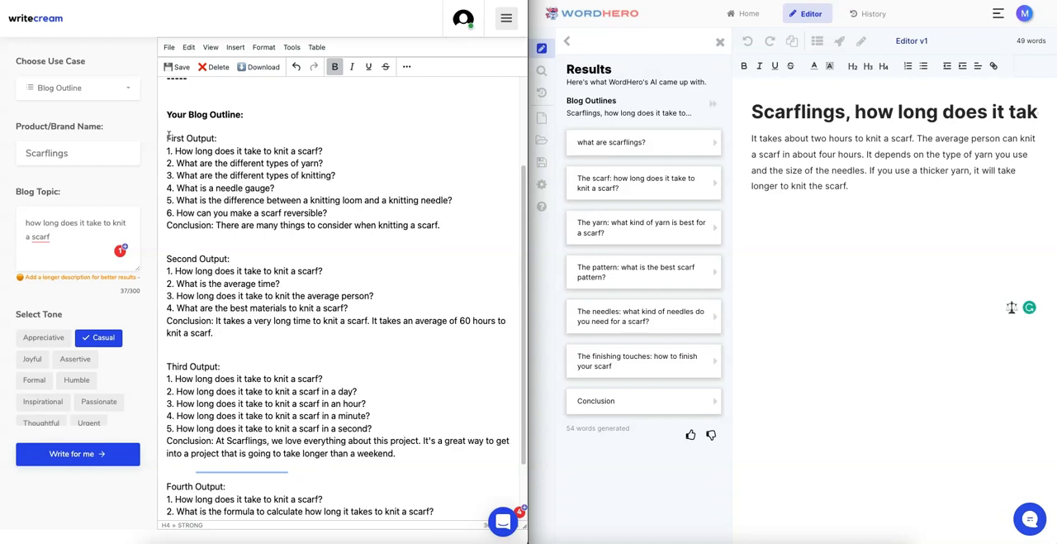
left_click_drag(166, 137, 213, 332)
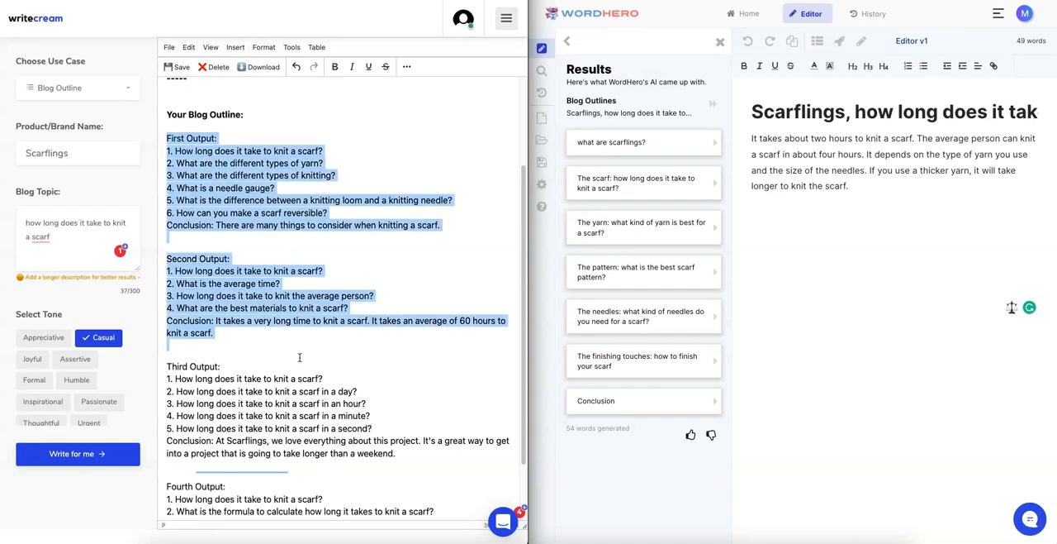
scroll("down", 3)
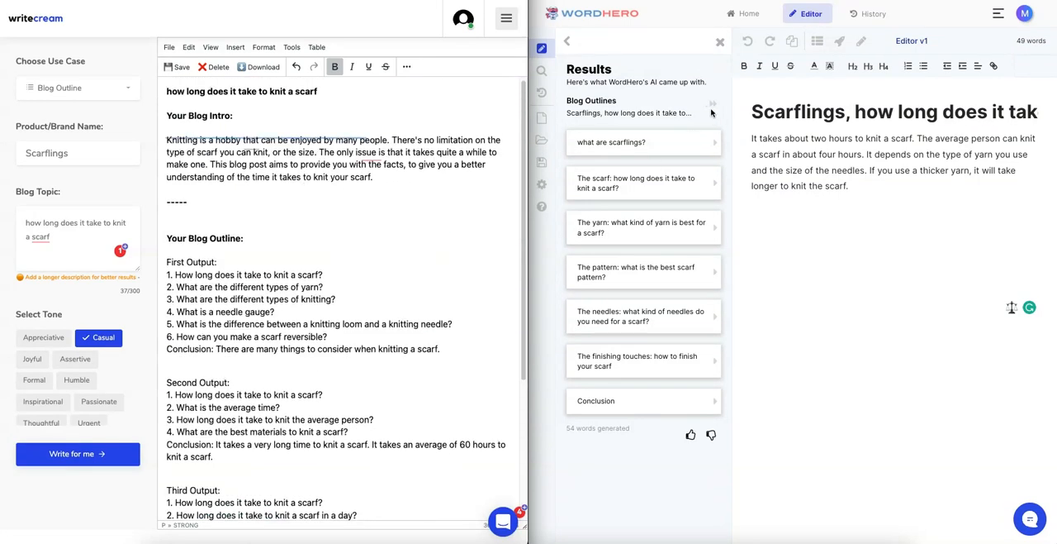
mouse_move(627, 198)
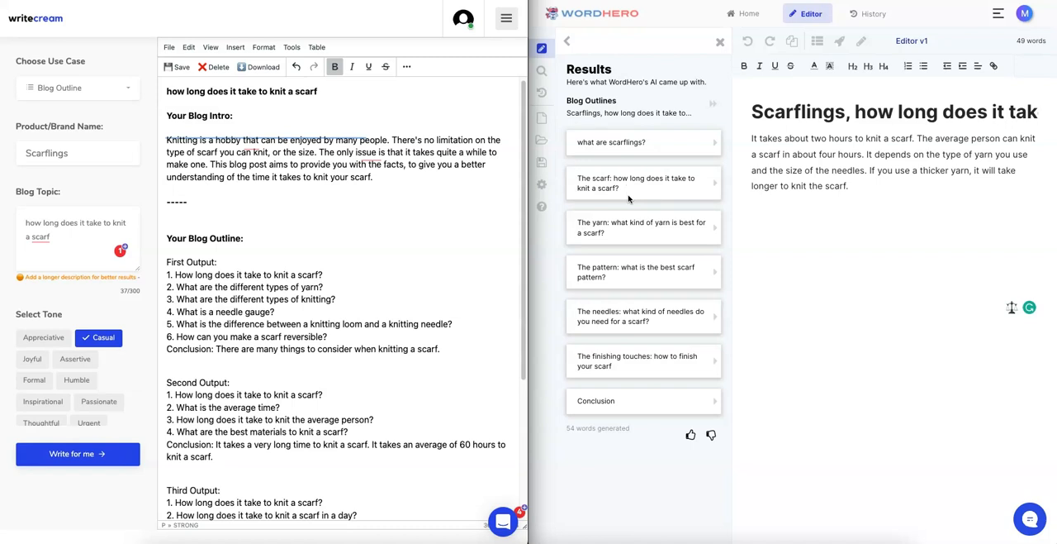
mouse_move(637, 150)
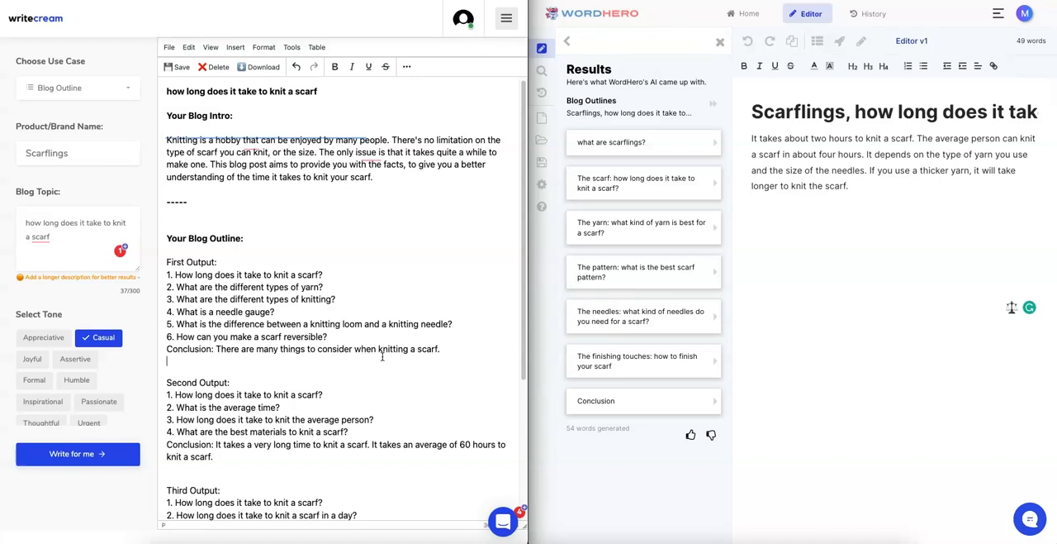
scroll("down", 3)
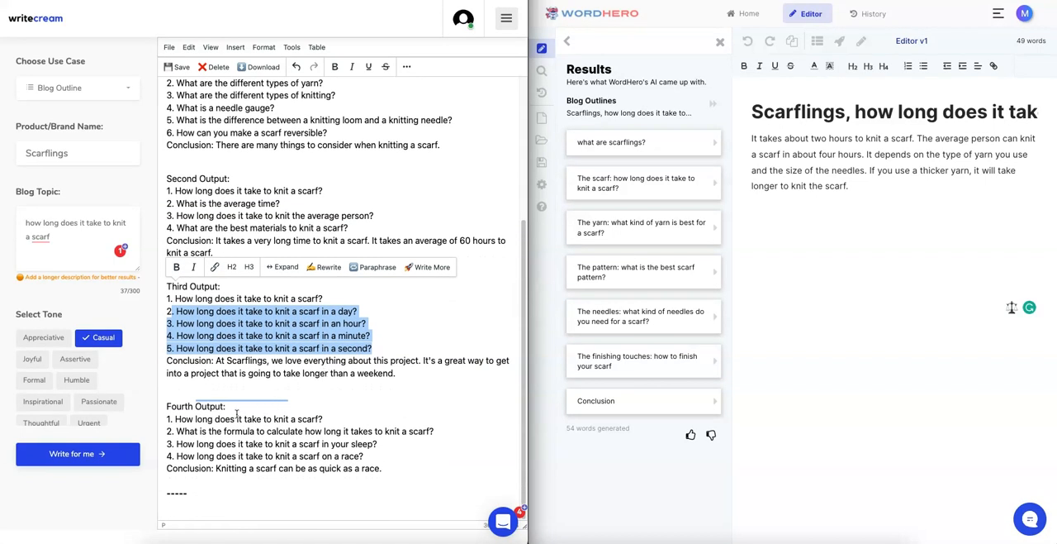
left_click(411, 446)
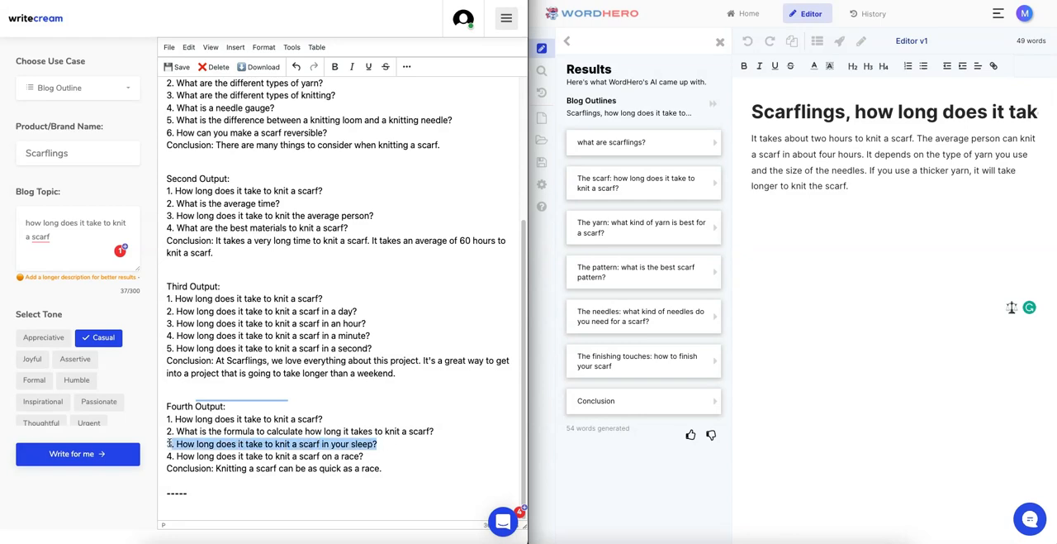
scroll("up", 3)
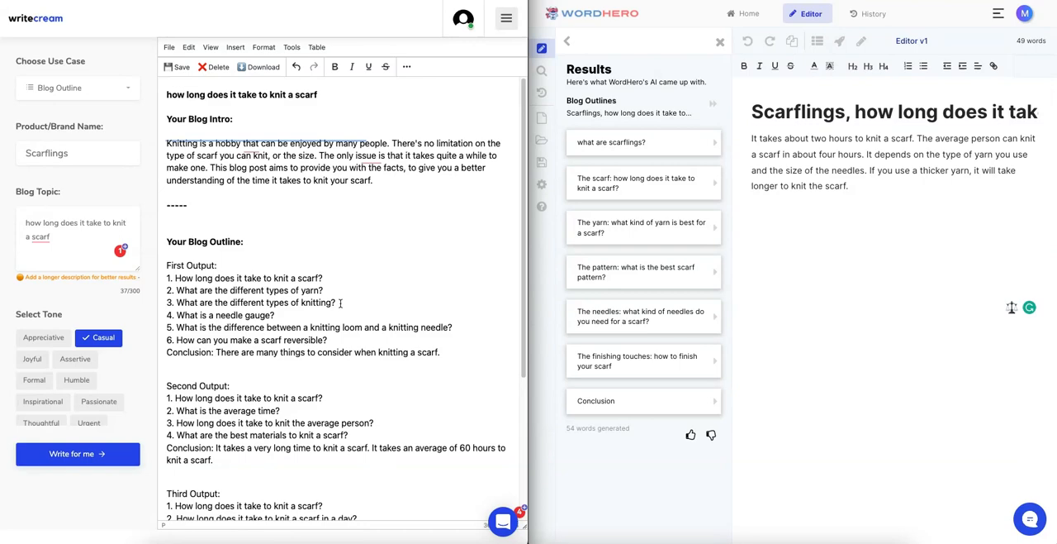
mouse_move(205, 374)
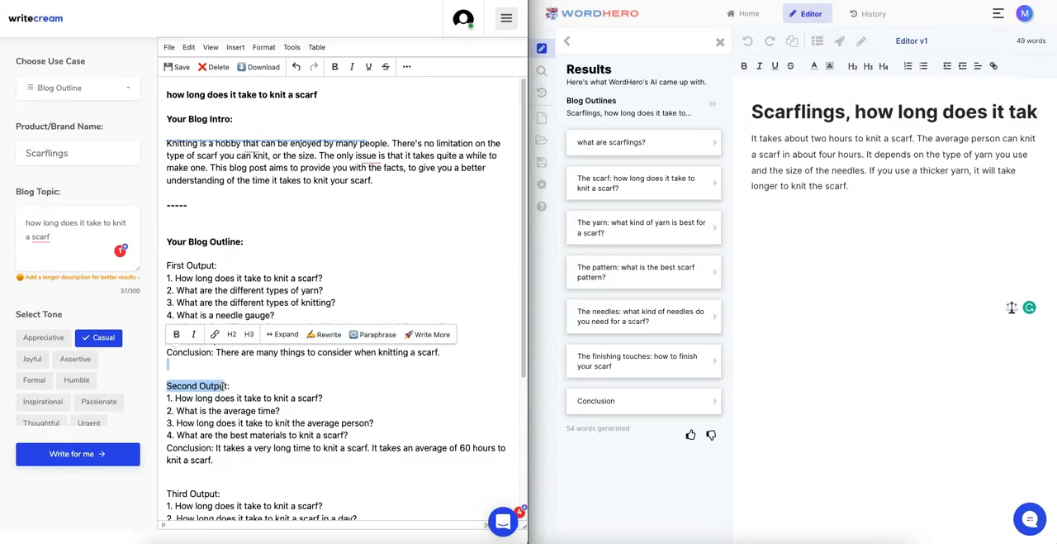
scroll("down", 3)
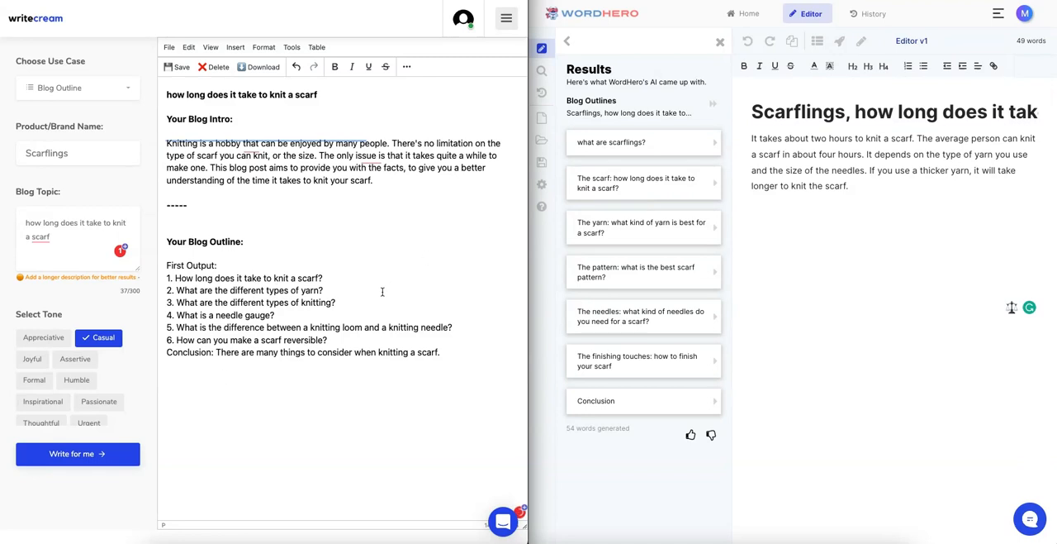
mouse_move(476, 256)
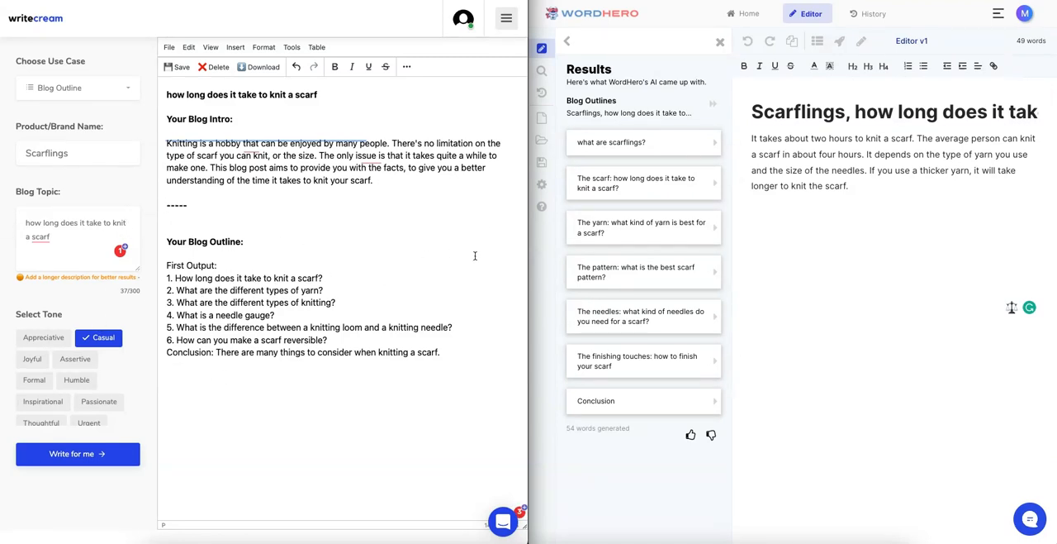
mouse_move(643, 136)
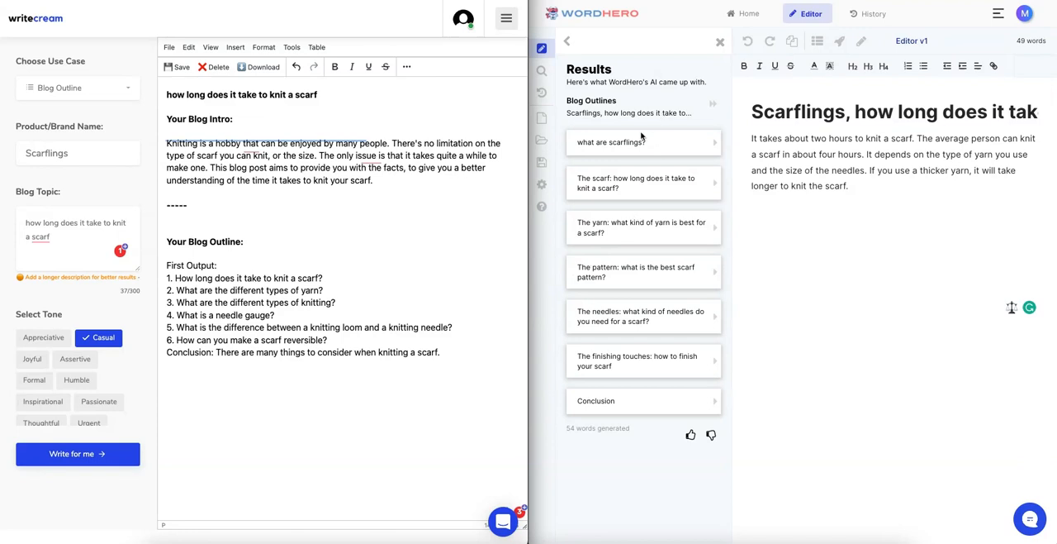
mouse_move(657, 258)
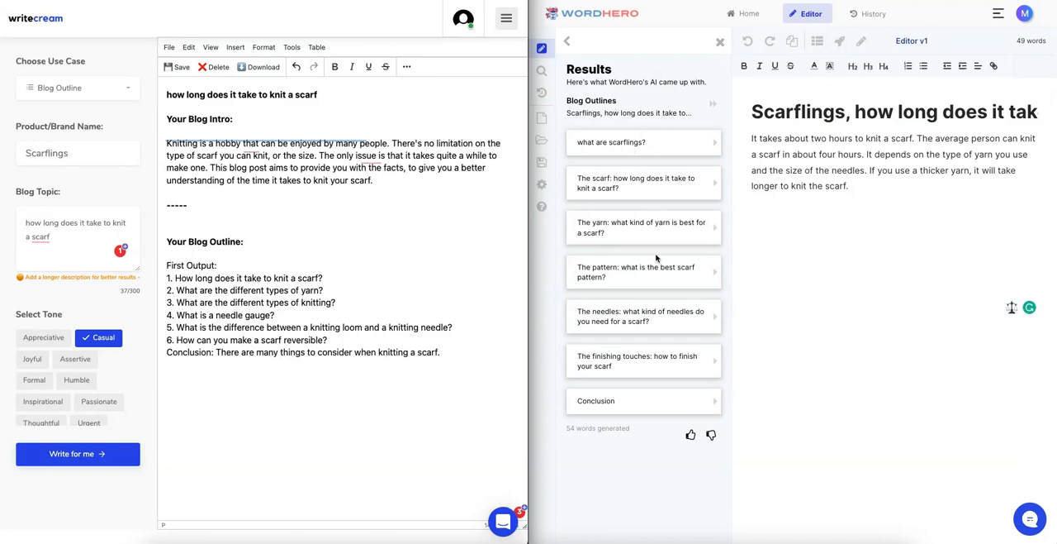
mouse_move(658, 277)
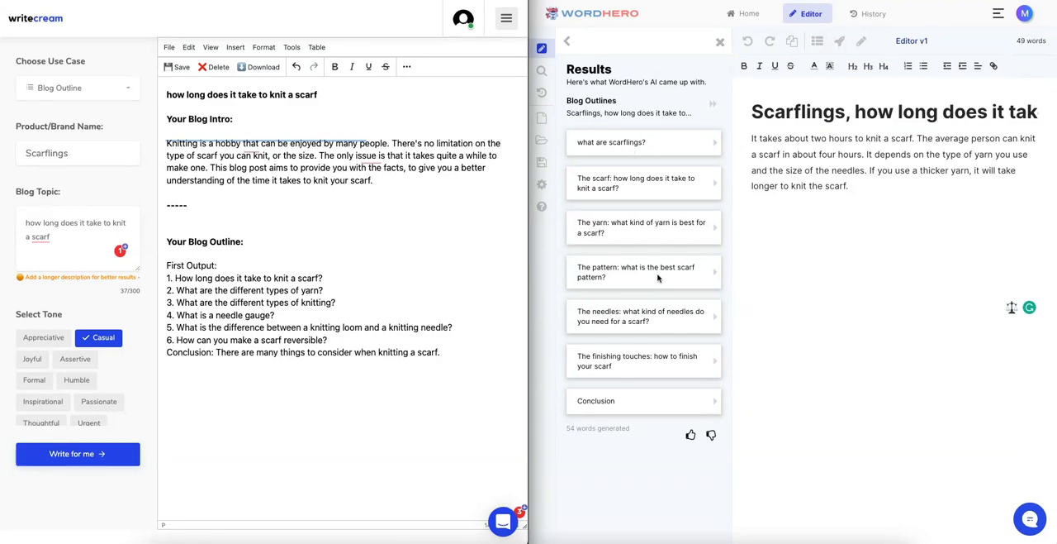
mouse_move(661, 238)
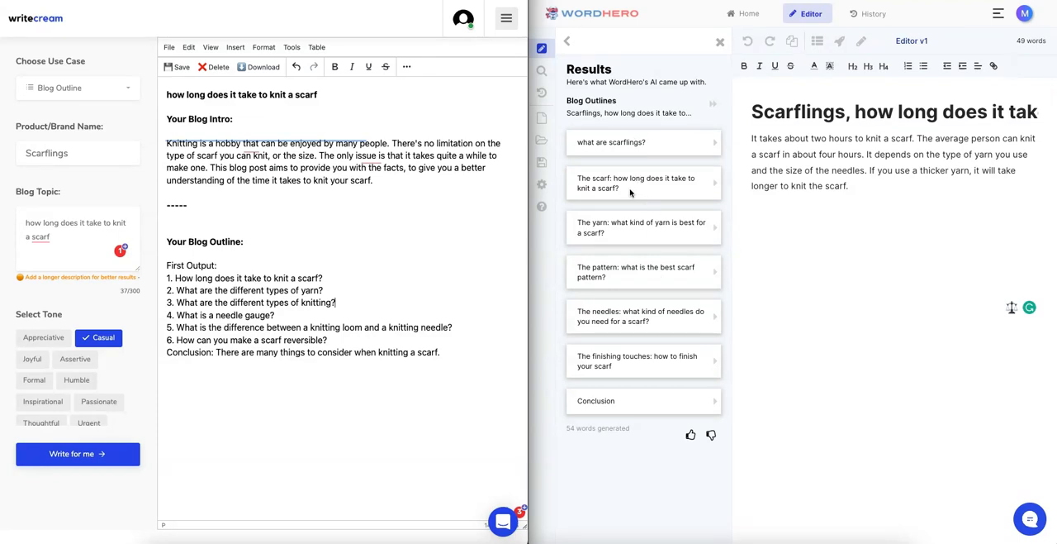
mouse_move(658, 184)
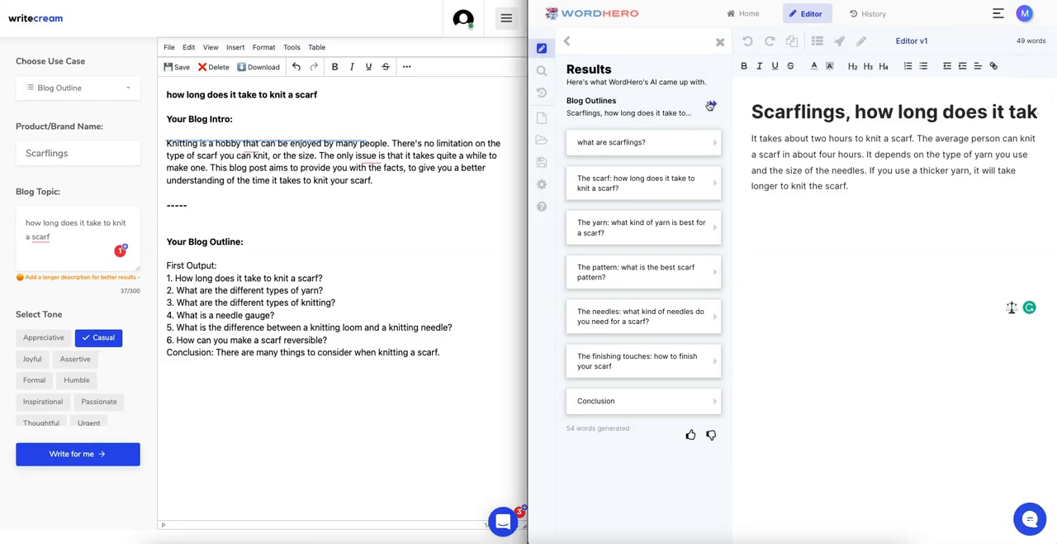
Insert all six outline headings, What is Scarflings? to Conclusion, under the WordHero intro
left_click(806, 218)
type("What is Scarflings?")
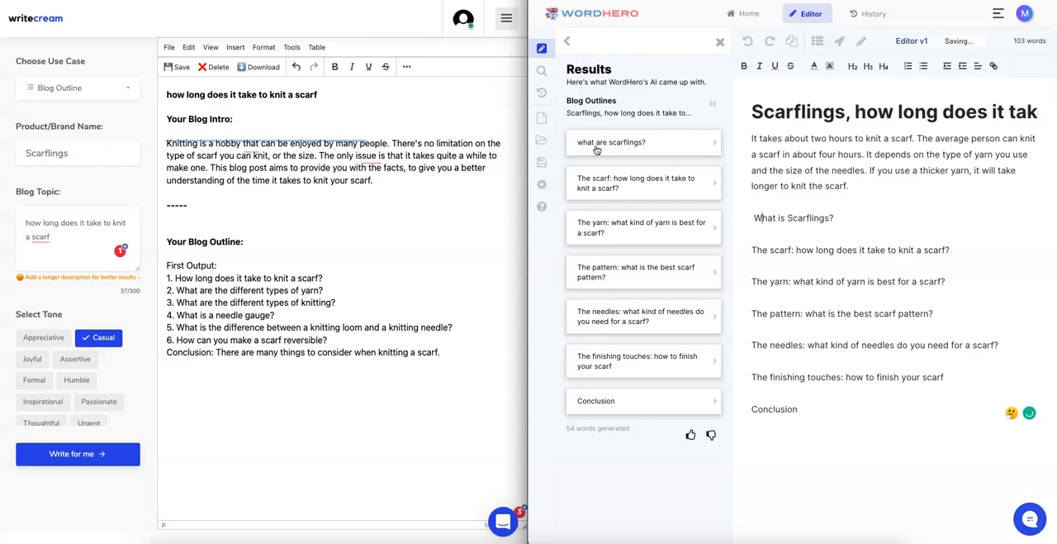
mouse_move(621, 125)
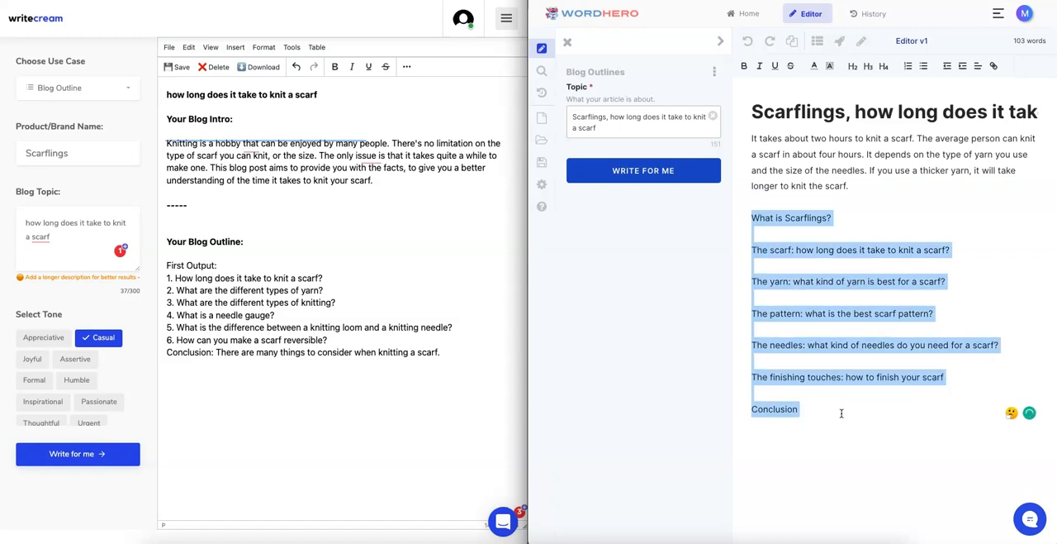
left_click(841, 413)
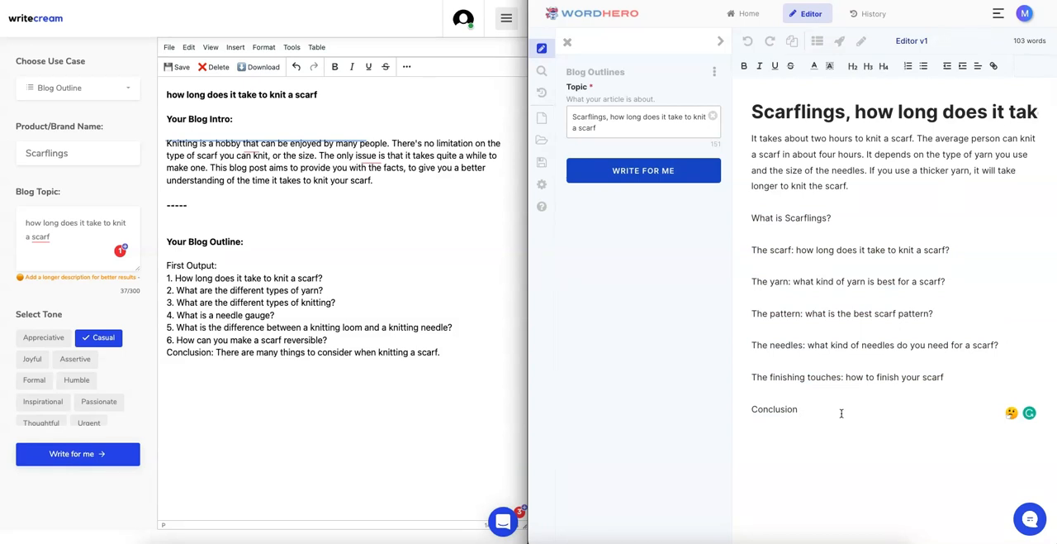
left_click_drag(166, 277, 439, 352)
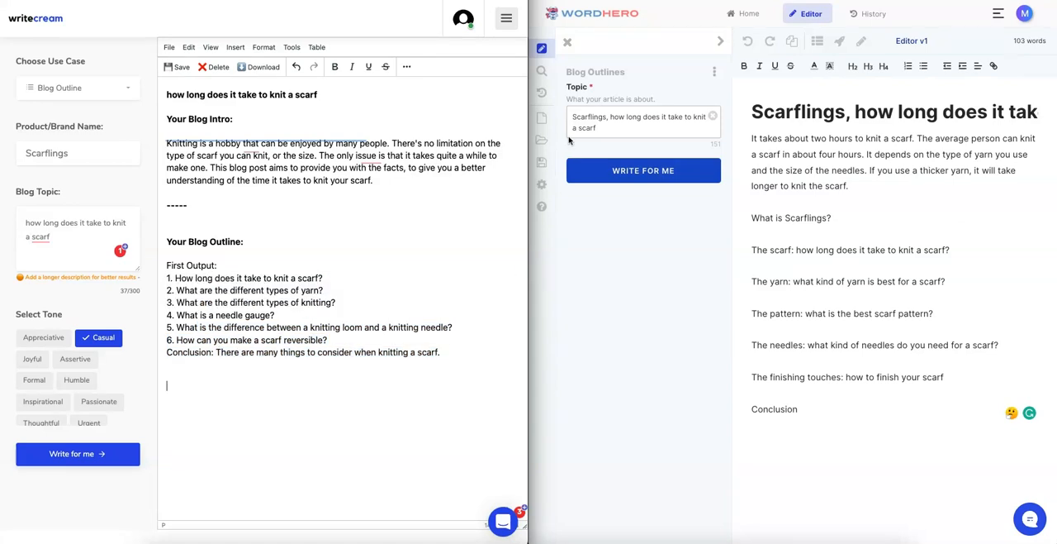
mouse_move(123, 175)
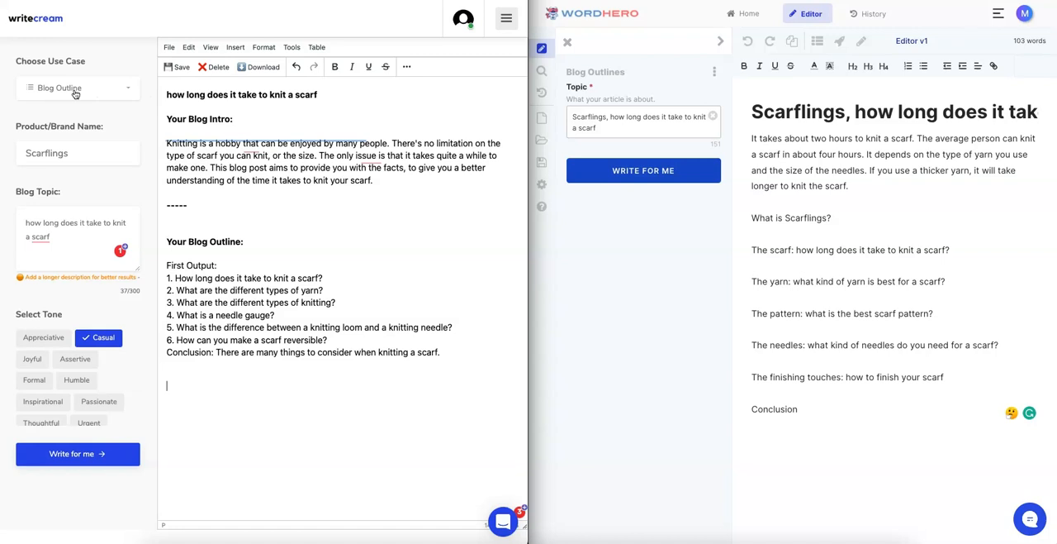
Switch Writecream to the Blog Heading Expand use case and WordHero to the Blog Paragraphs template
left_click(77, 88)
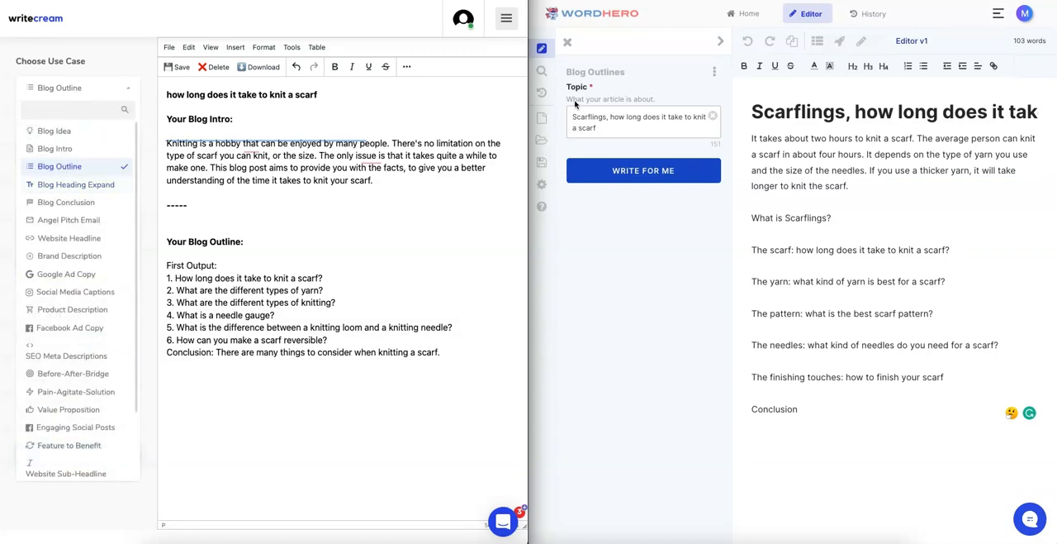
left_click(568, 42)
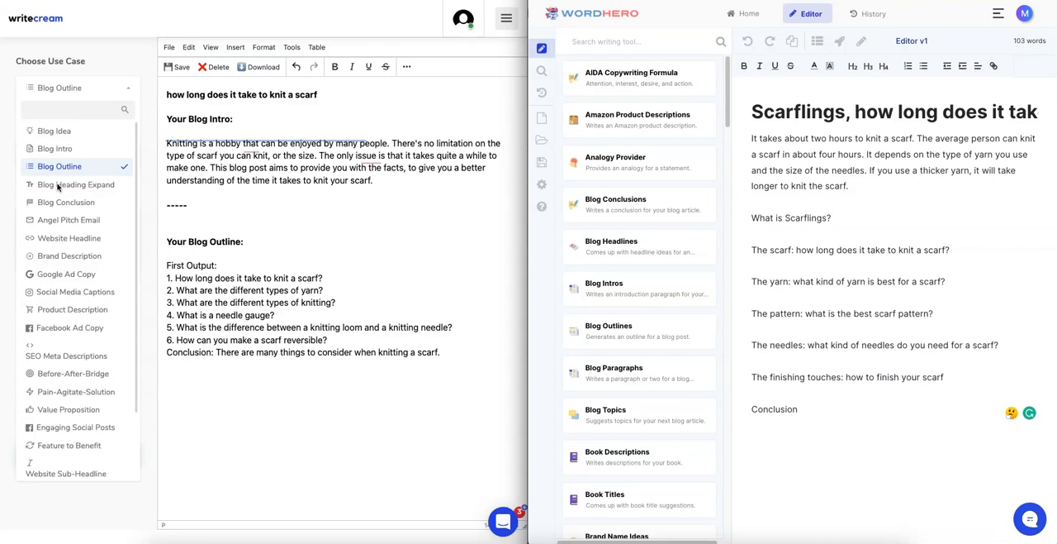
left_click(74, 185)
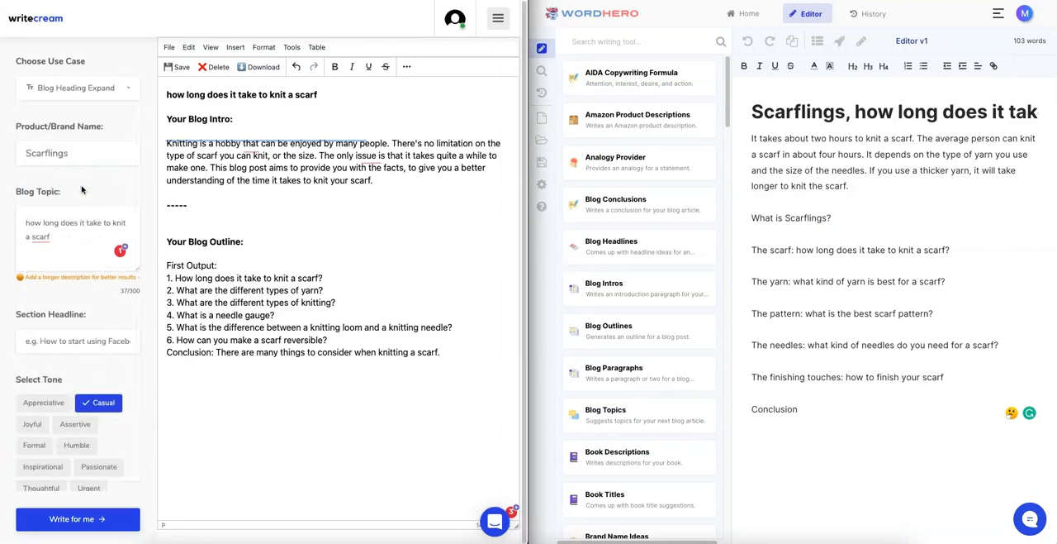
left_click(615, 373)
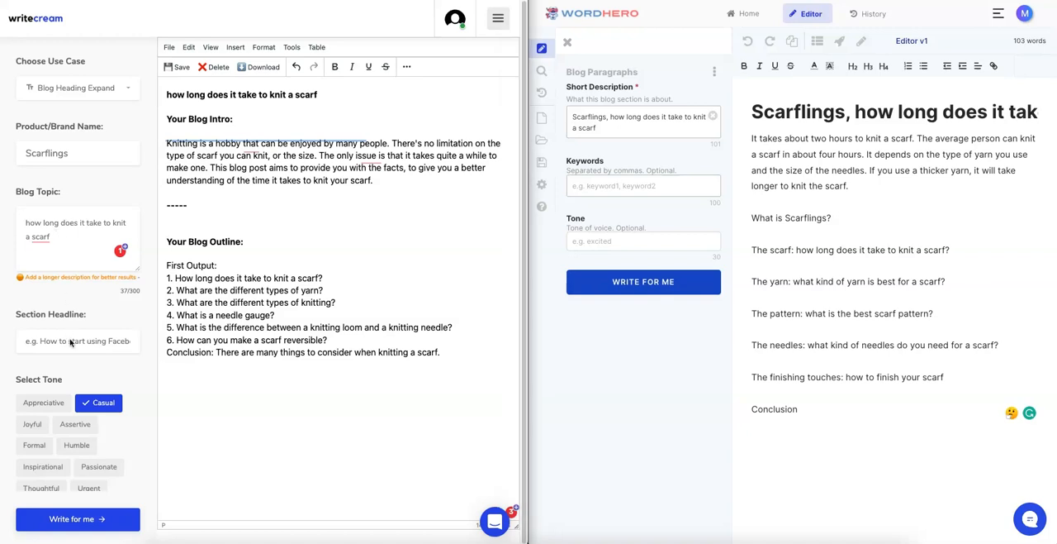
mouse_move(83, 330)
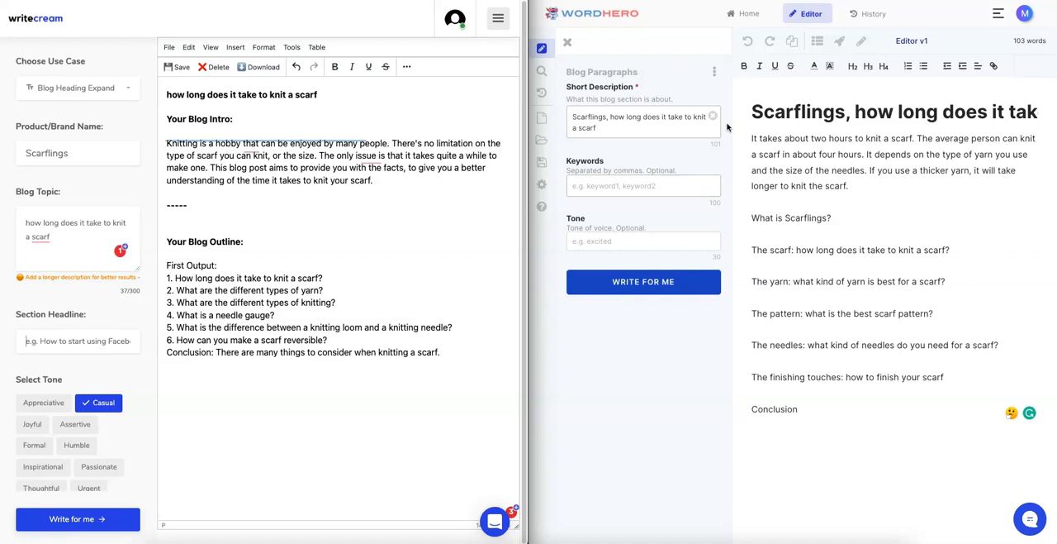
Expand WordHero's What is Scarflings? section into paragraphs and load outline question 1 as Writecream's headline
double_click(798, 112)
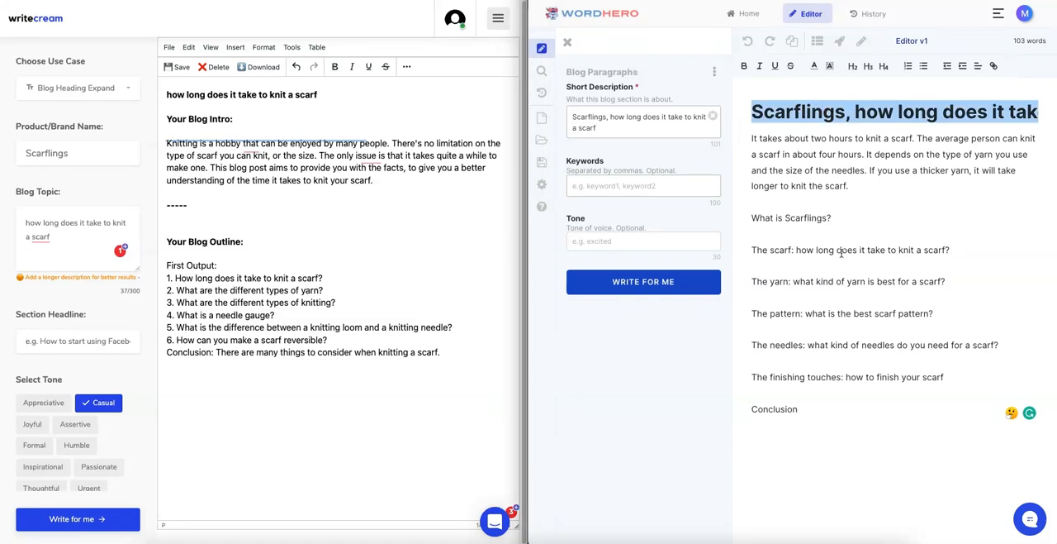
double_click(790, 219)
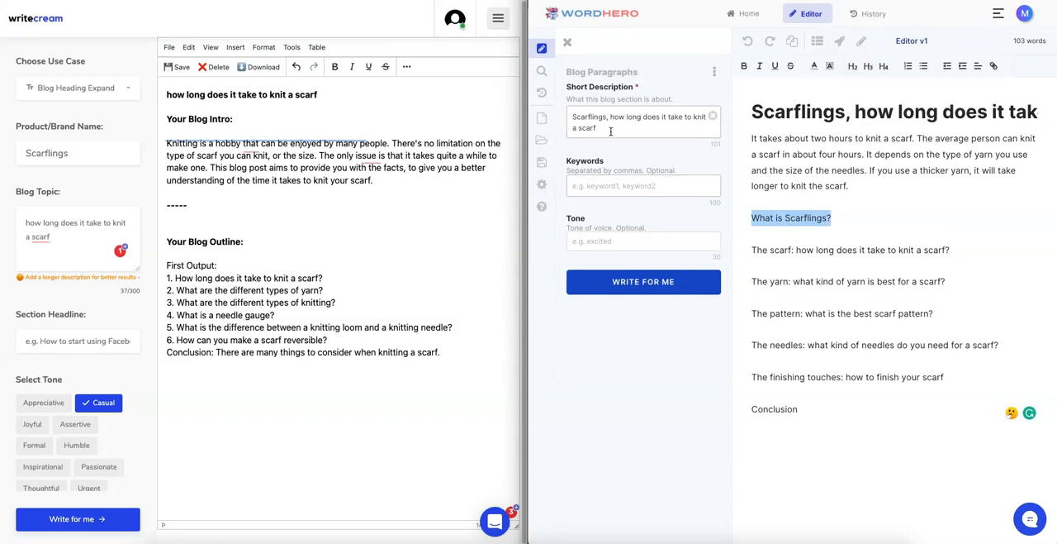
mouse_move(839, 39)
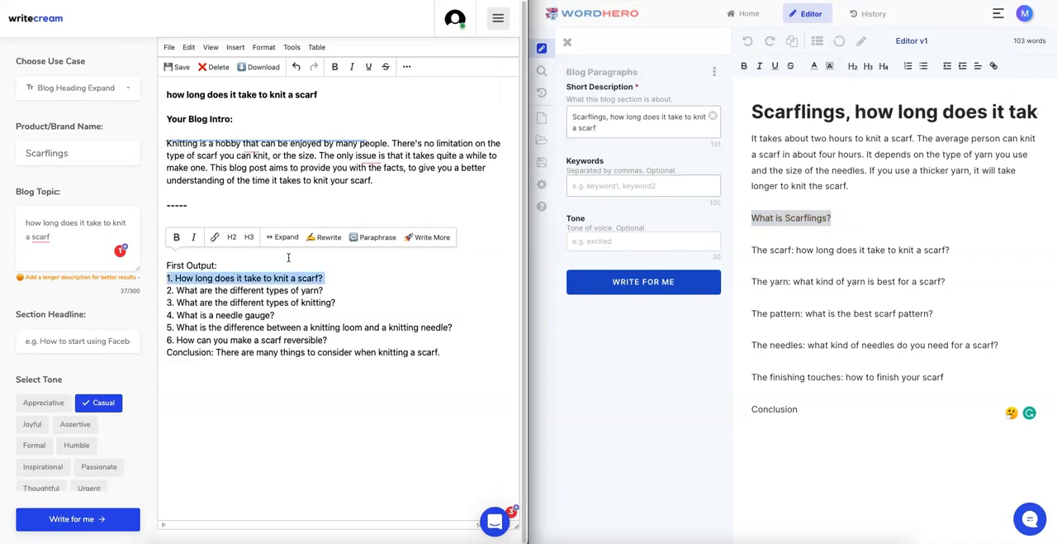
mouse_move(374, 238)
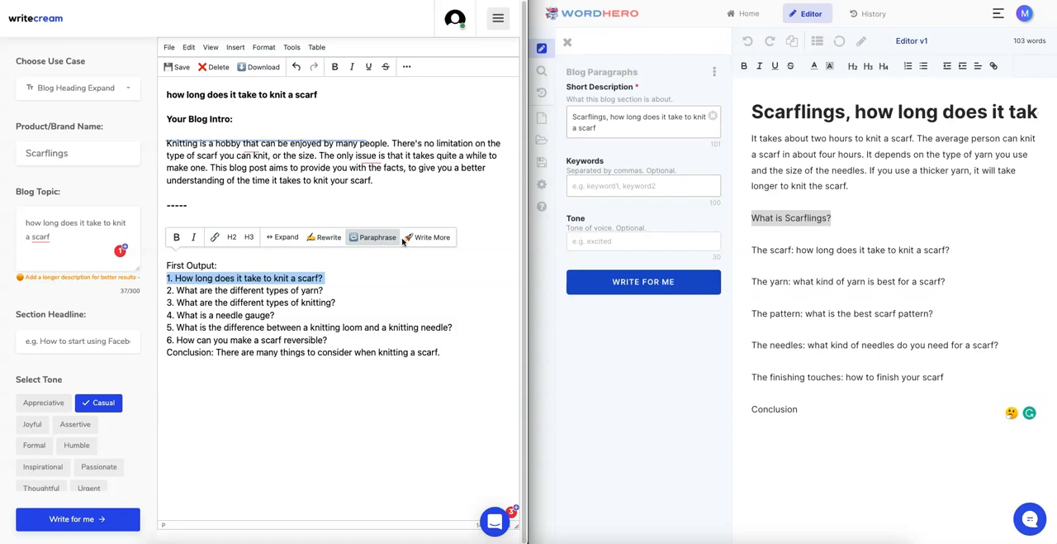
left_click(281, 238)
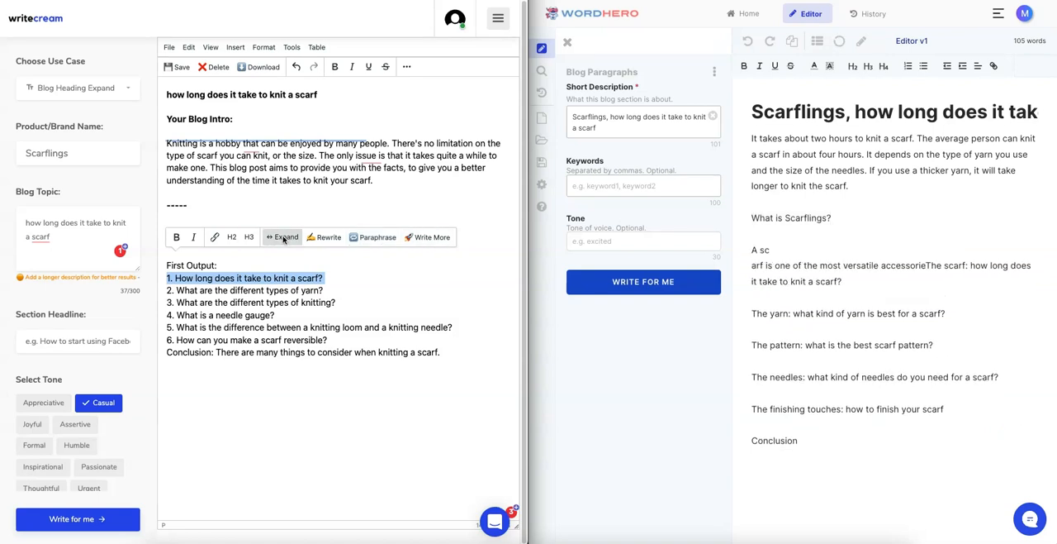
left_click(286, 238)
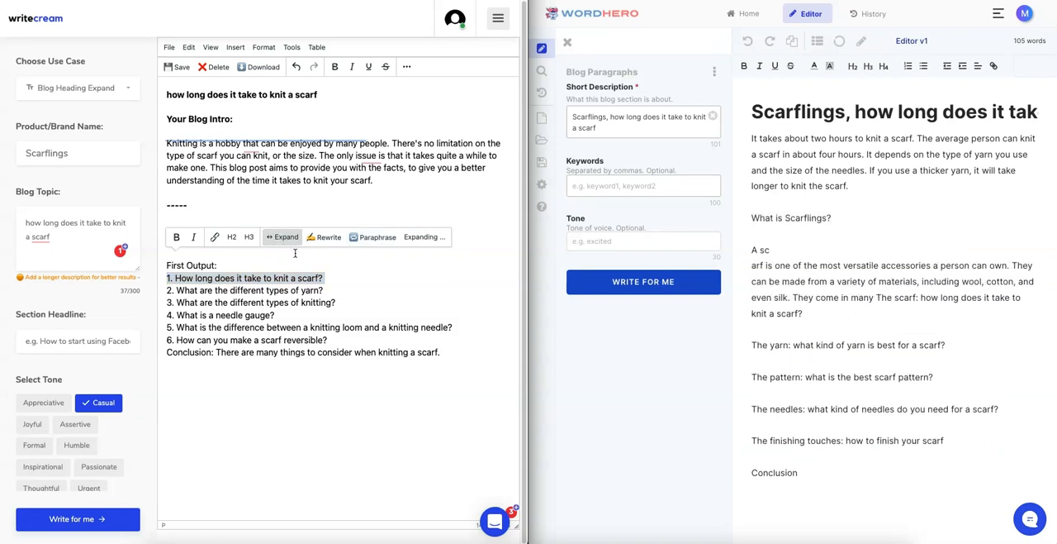
left_click(281, 238)
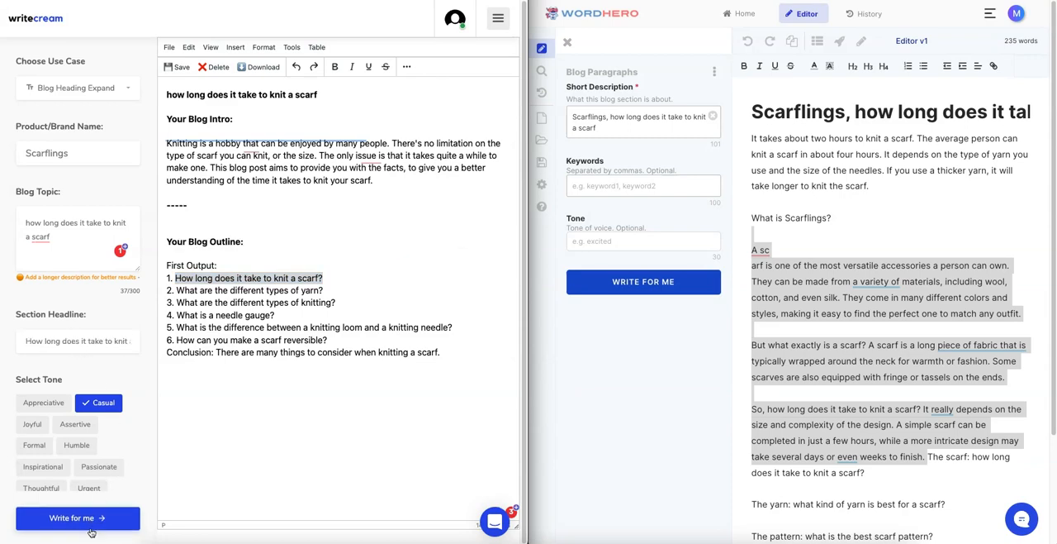
Generate the Writecream Blog Heading Expansion of numbered knitting-time paragraphs, review it and regenerate
left_click(76, 519)
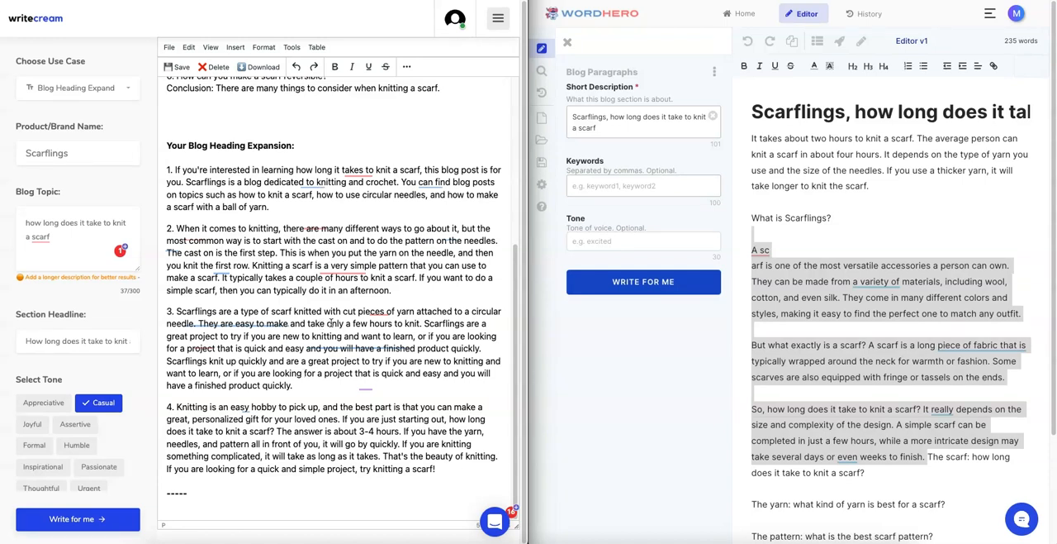
scroll("up", 3)
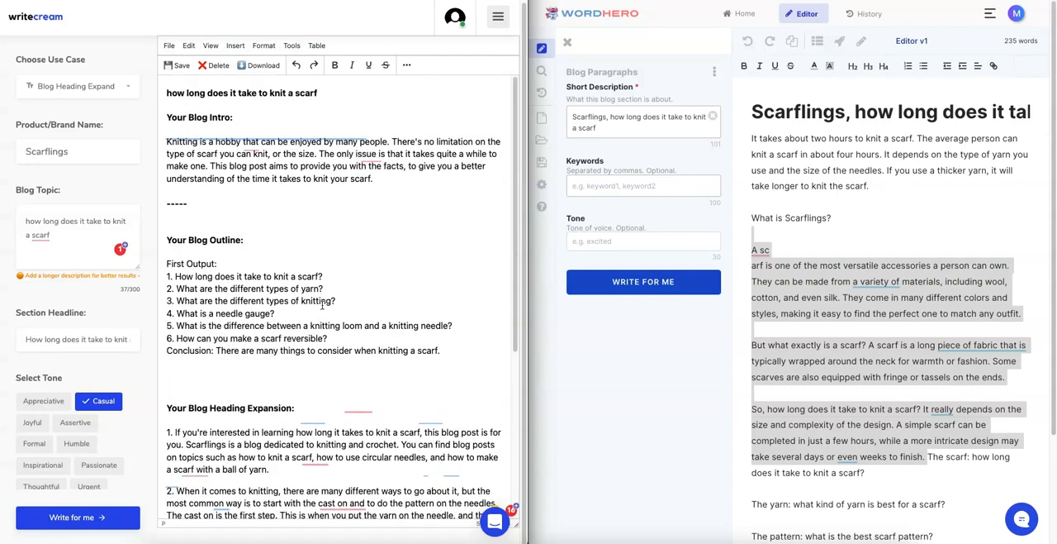
scroll("down", 3)
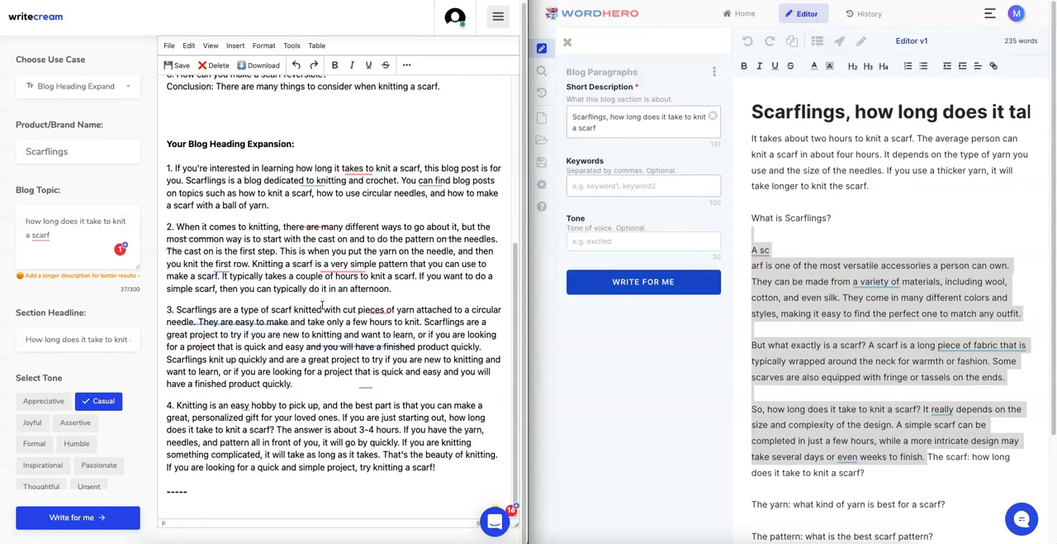
scroll("up", 3)
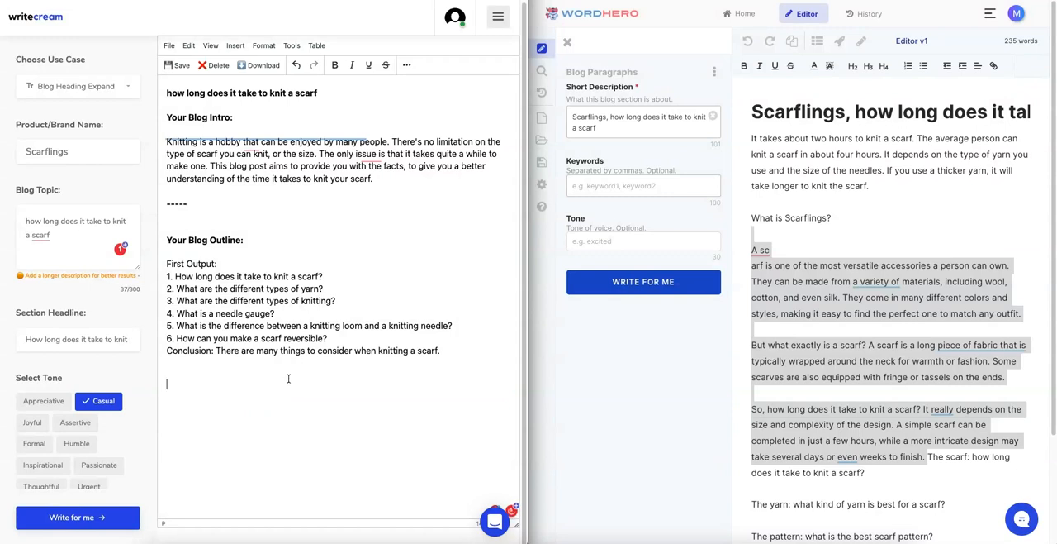
left_click(76, 517)
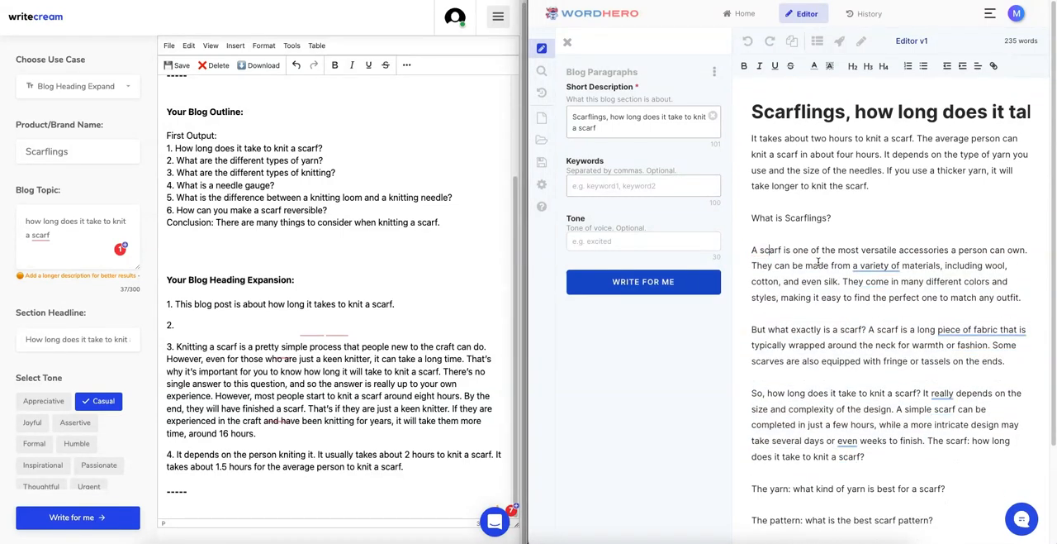
Format What is Scarflings? and the yarn question as headings in WordHero, then maximize the Writecream draft
double_click(789, 218)
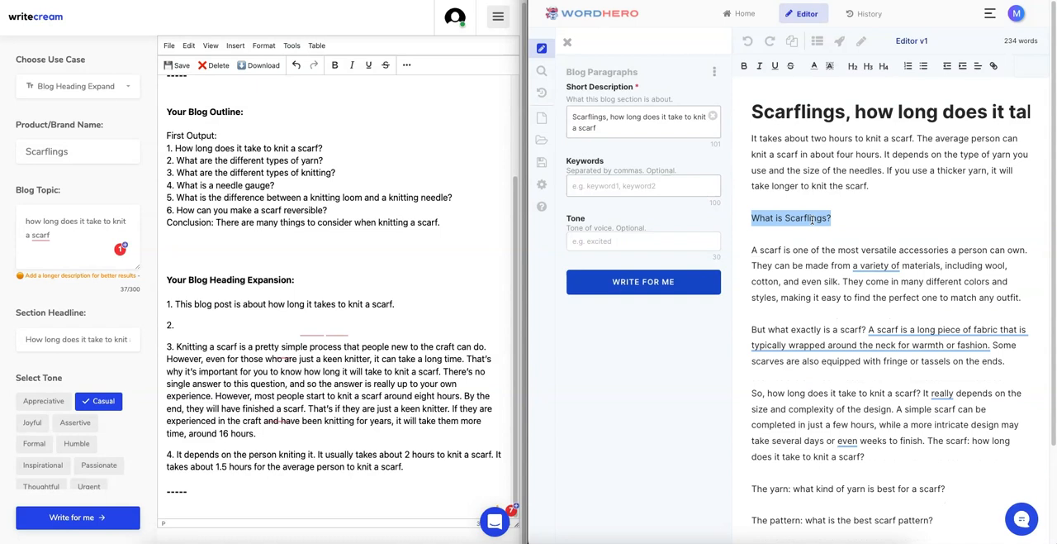
left_click(840, 223)
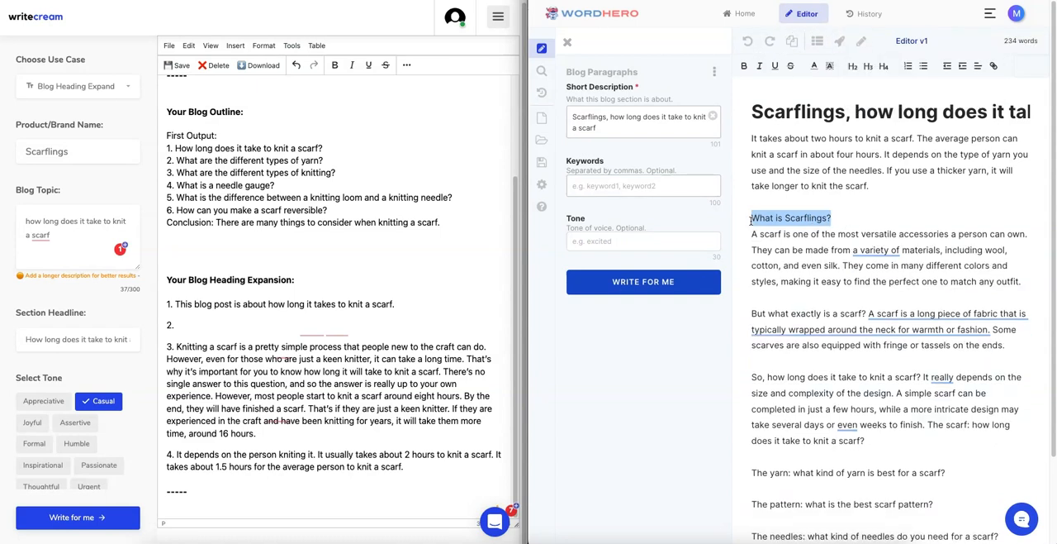
double_click(790, 218)
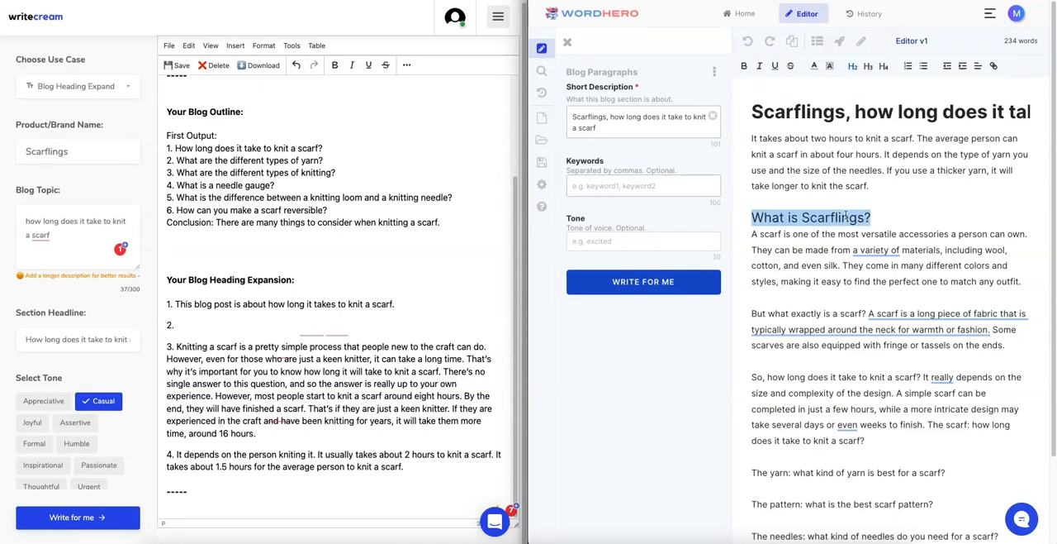
scroll("down", 3)
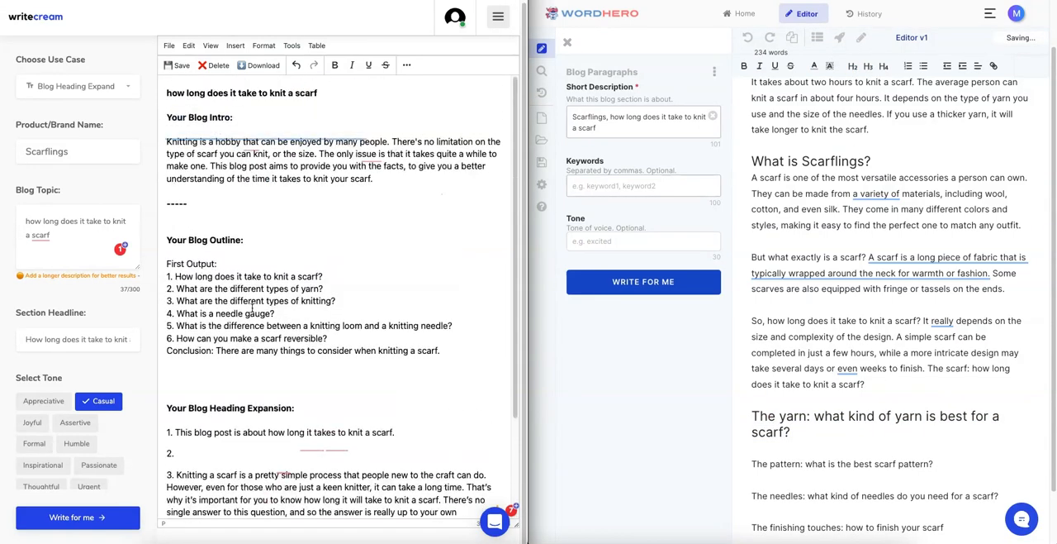
scroll("down", 3)
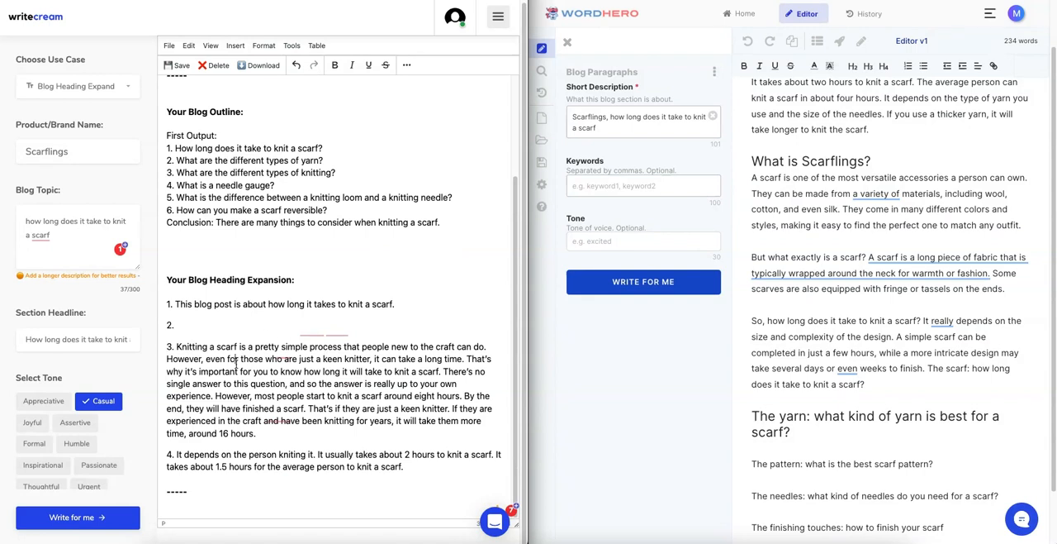
left_click(76, 86)
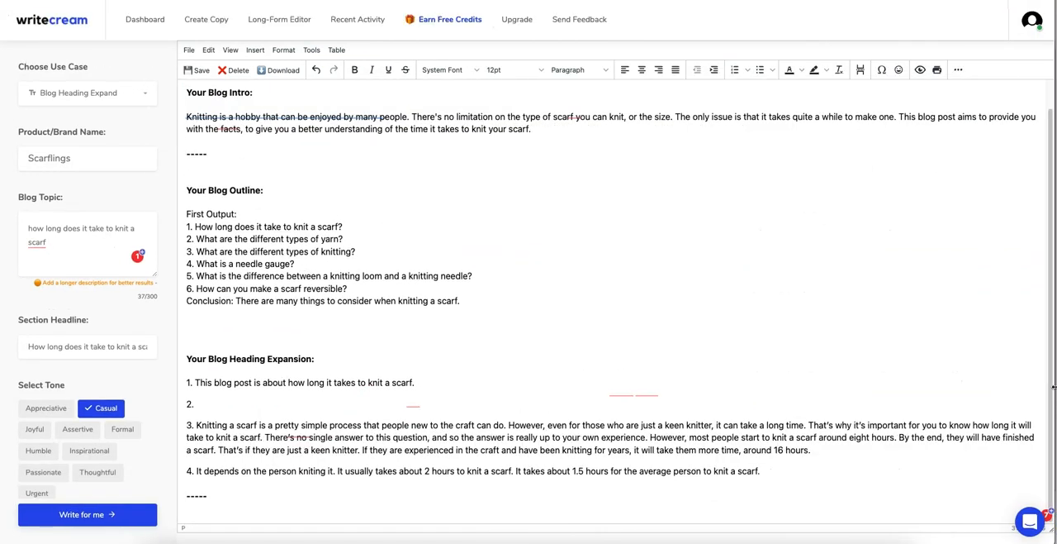
Return to the Writecream dashboard and choose the Email Personalization content type
left_click(145, 20)
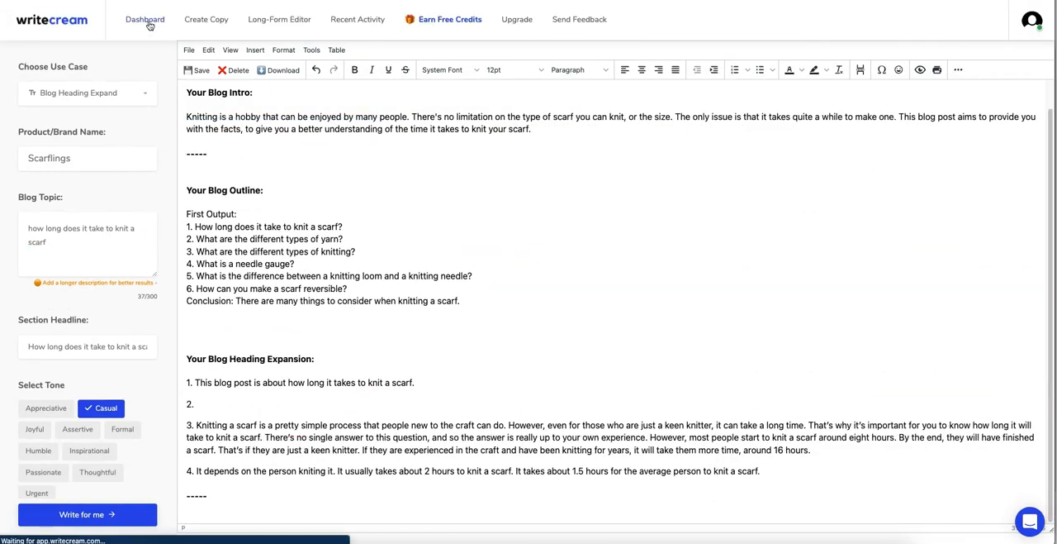
left_click(146, 20)
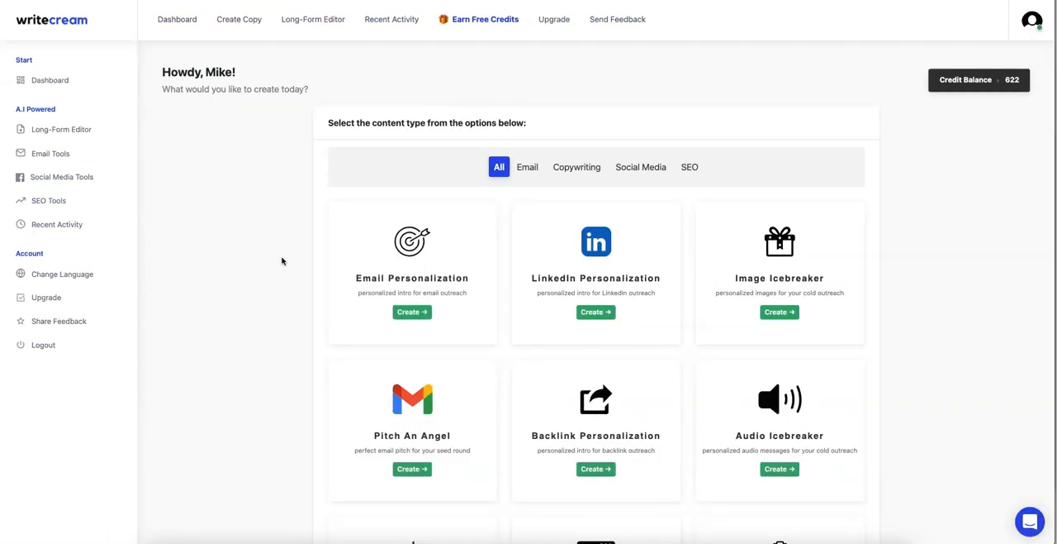
mouse_move(239, 251)
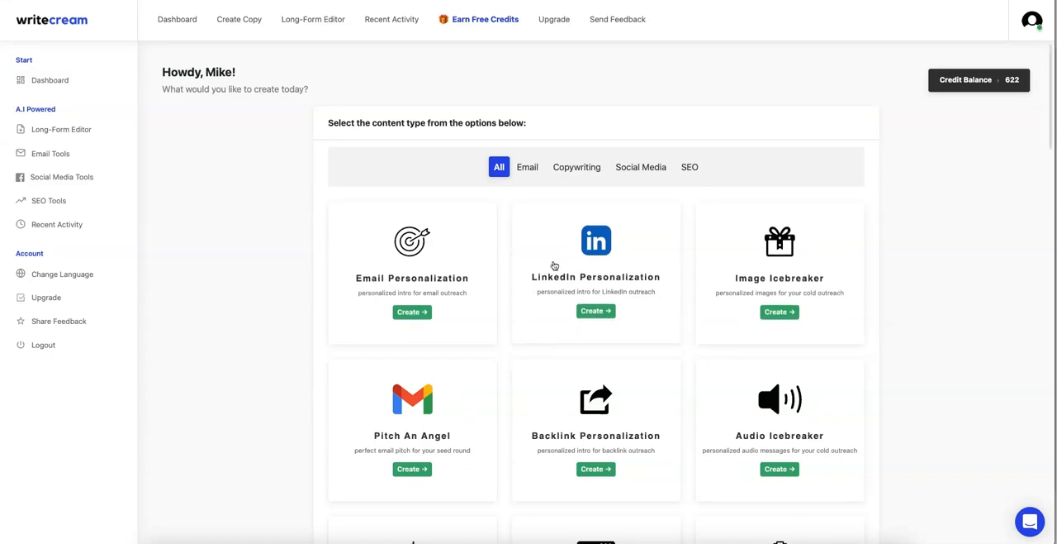
mouse_move(697, 278)
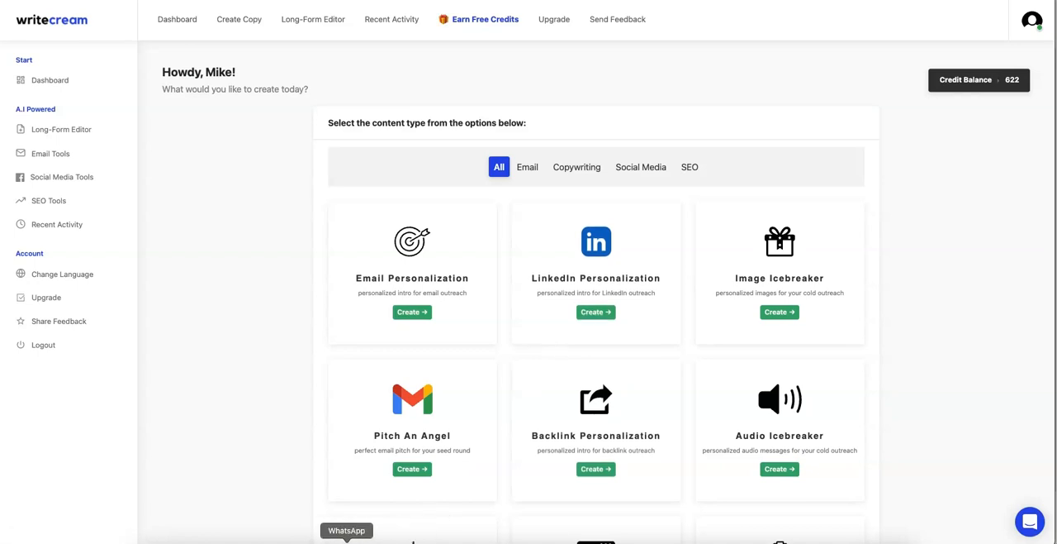
mouse_move(437, 261)
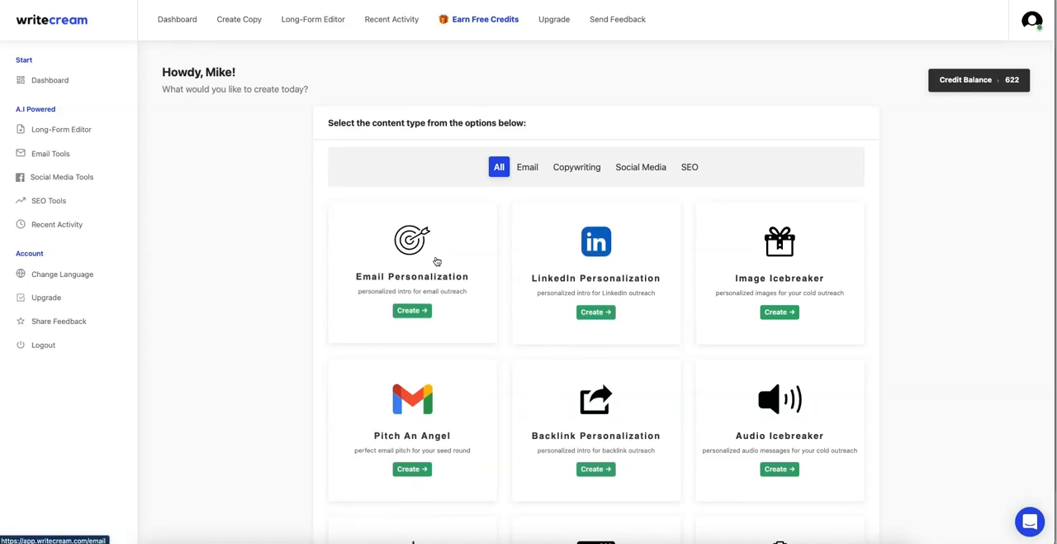
left_click(411, 311)
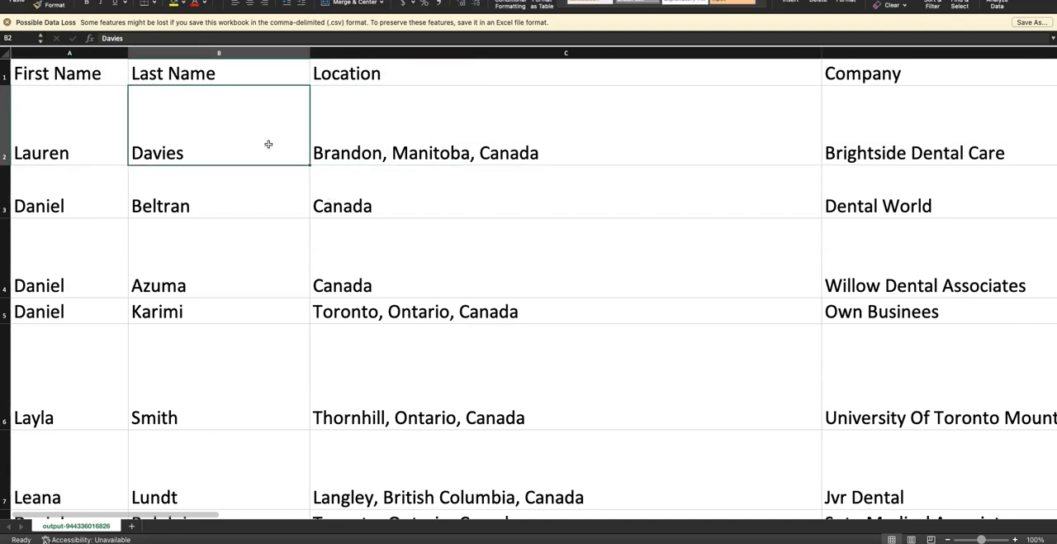
Scroll the dentist sheet right to reach the Website and Email columns
scroll("right", 3)
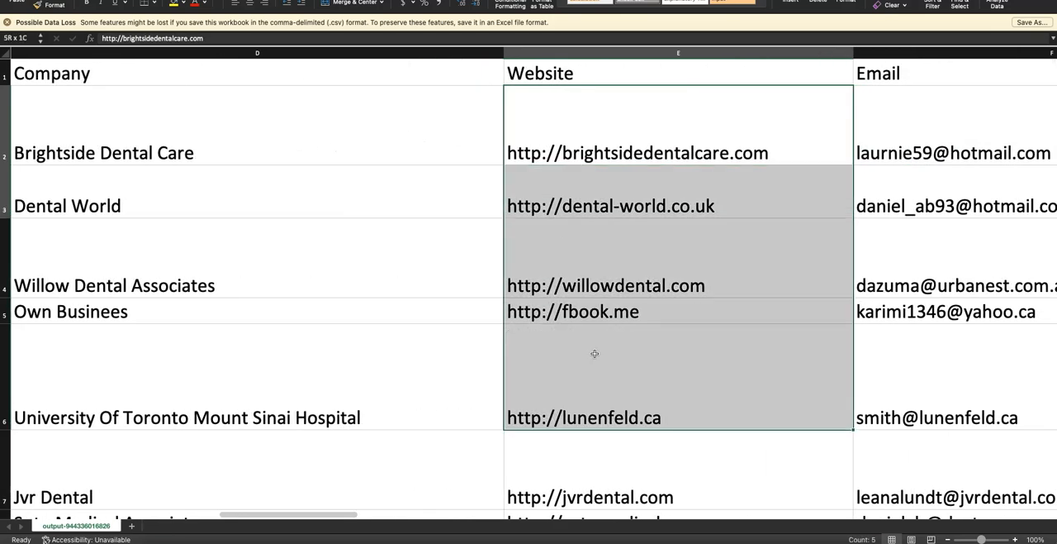
scroll("right", 3)
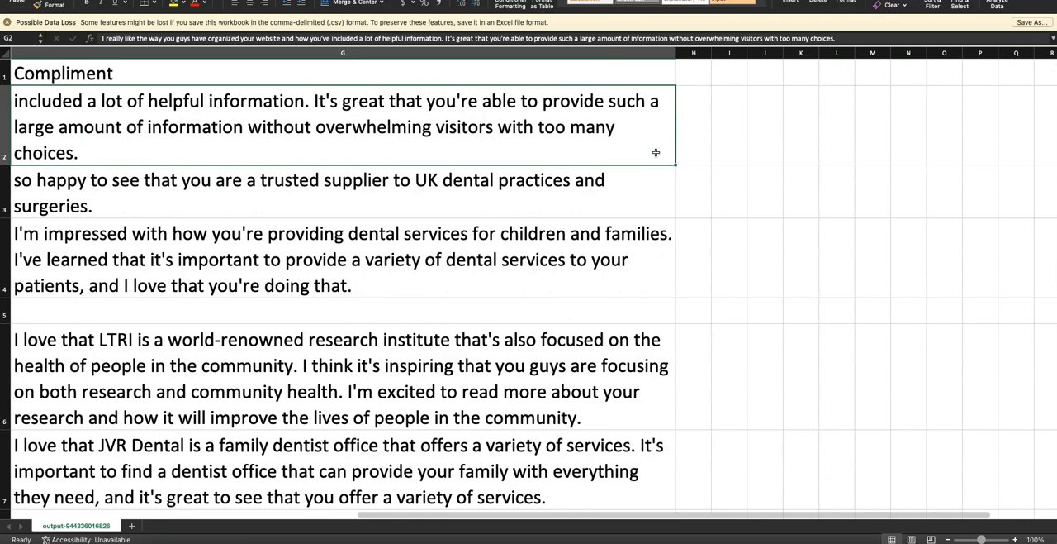
mouse_move(747, 160)
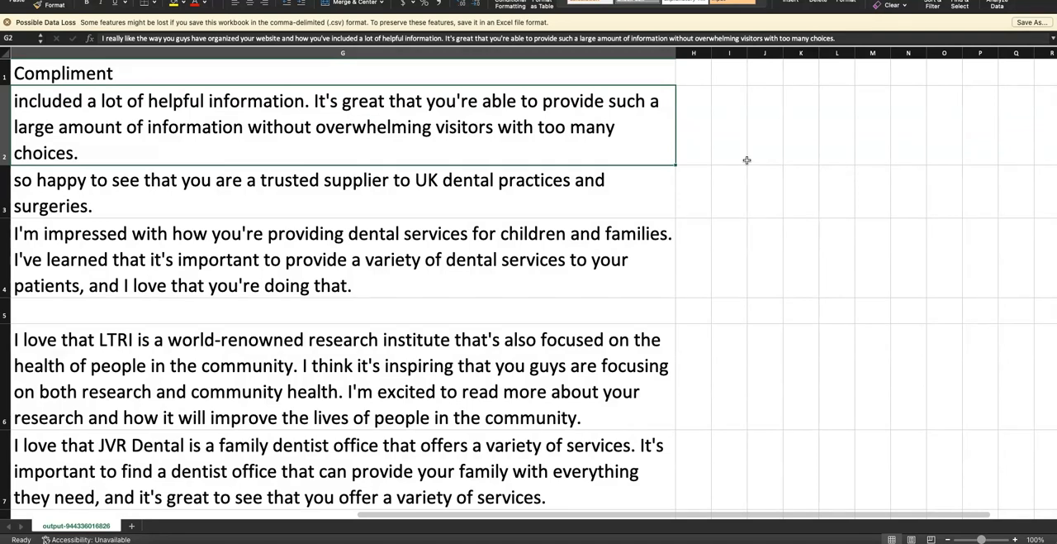
left_click(730, 123)
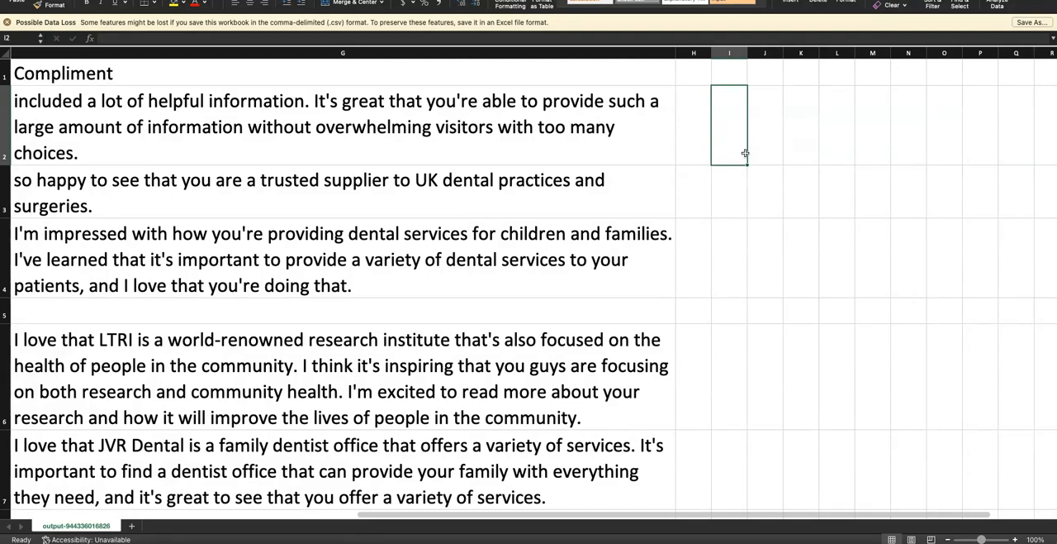
mouse_move(671, 156)
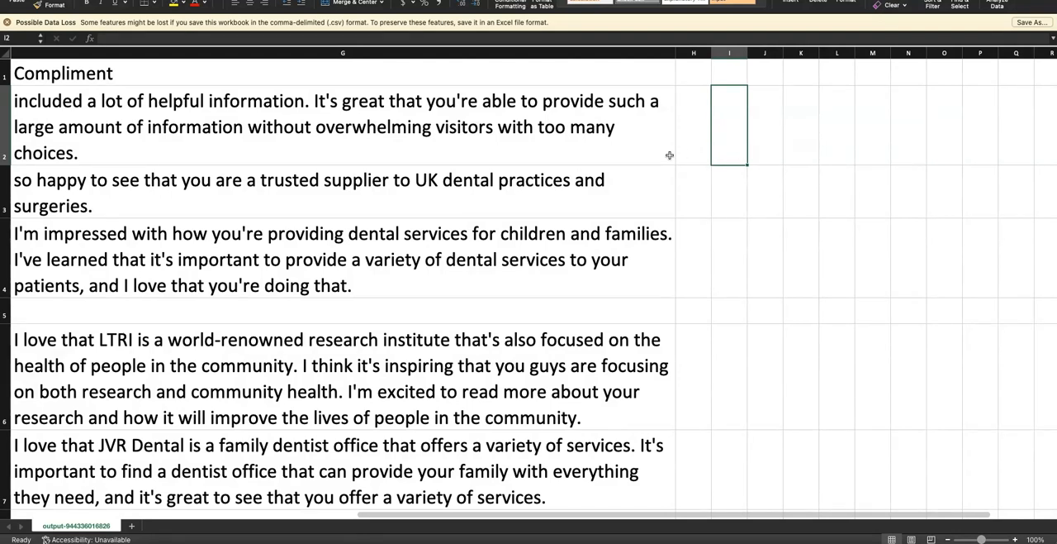
left_click(344, 124)
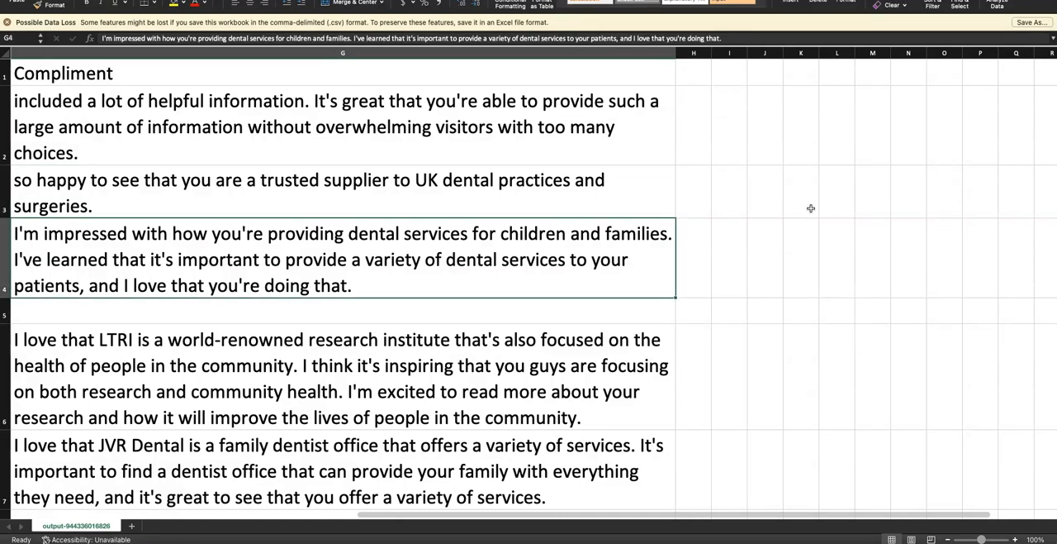
left_click(344, 312)
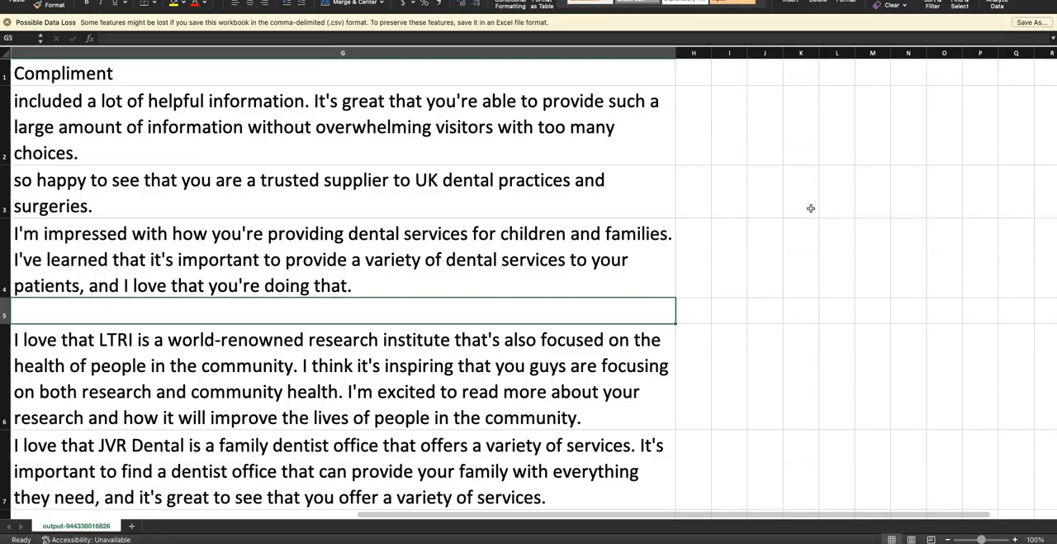
left_click(338, 471)
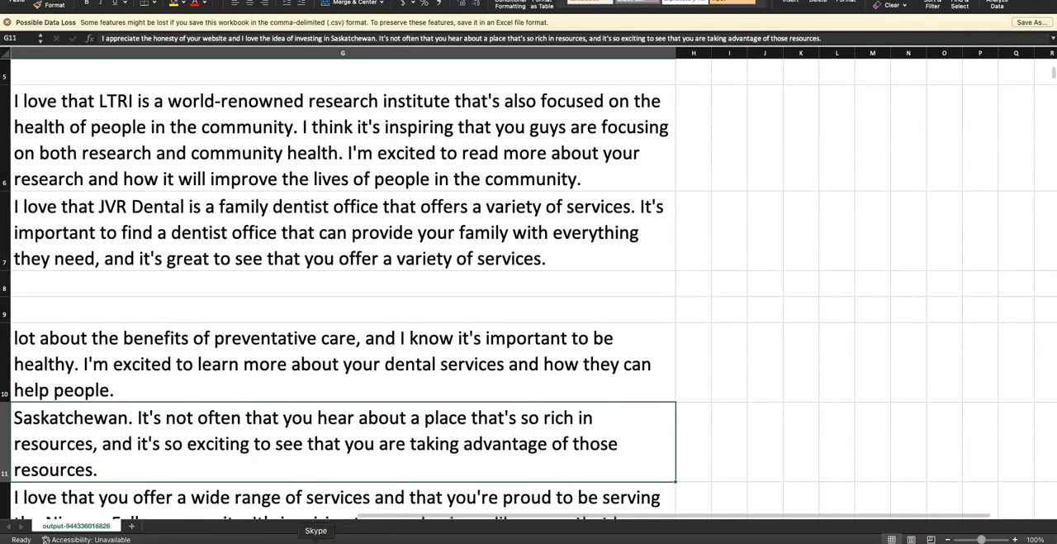
scroll("up", 3)
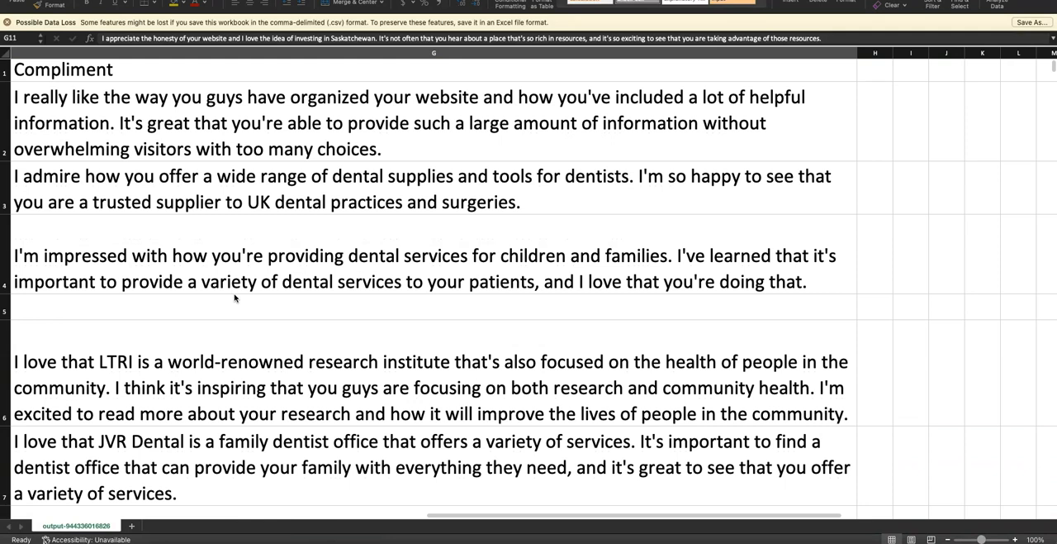
mouse_move(218, 192)
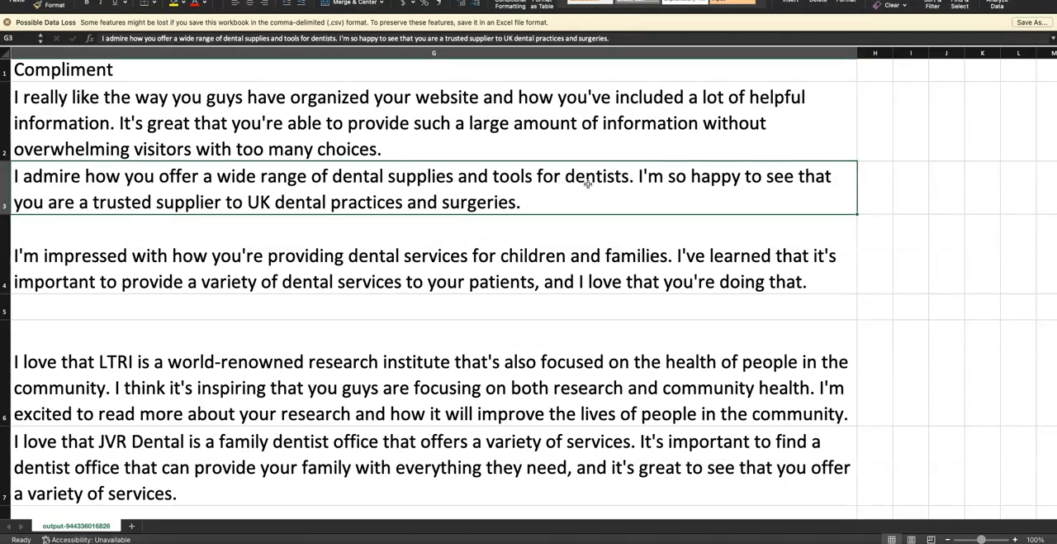
mouse_move(360, 213)
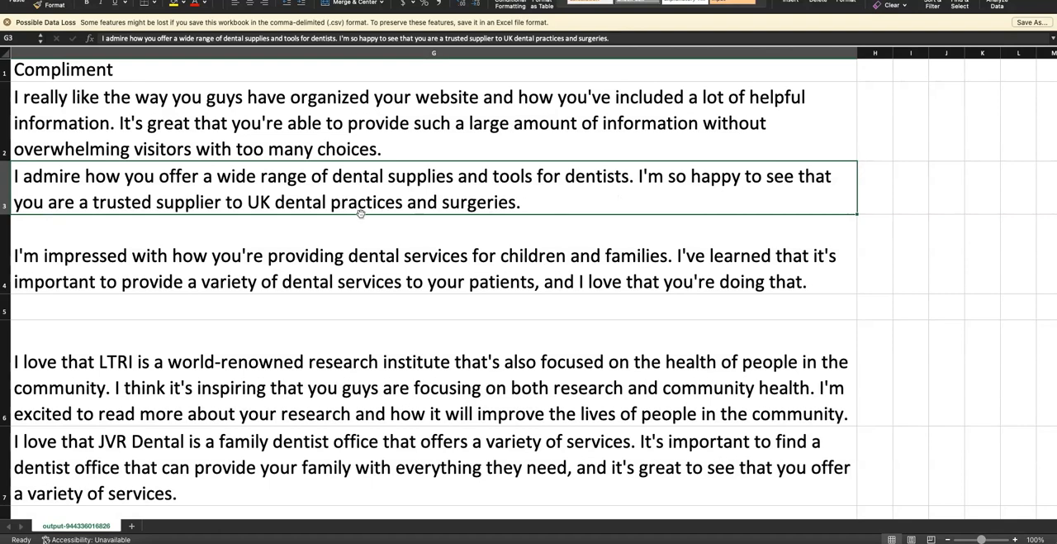
scroll("down", 3)
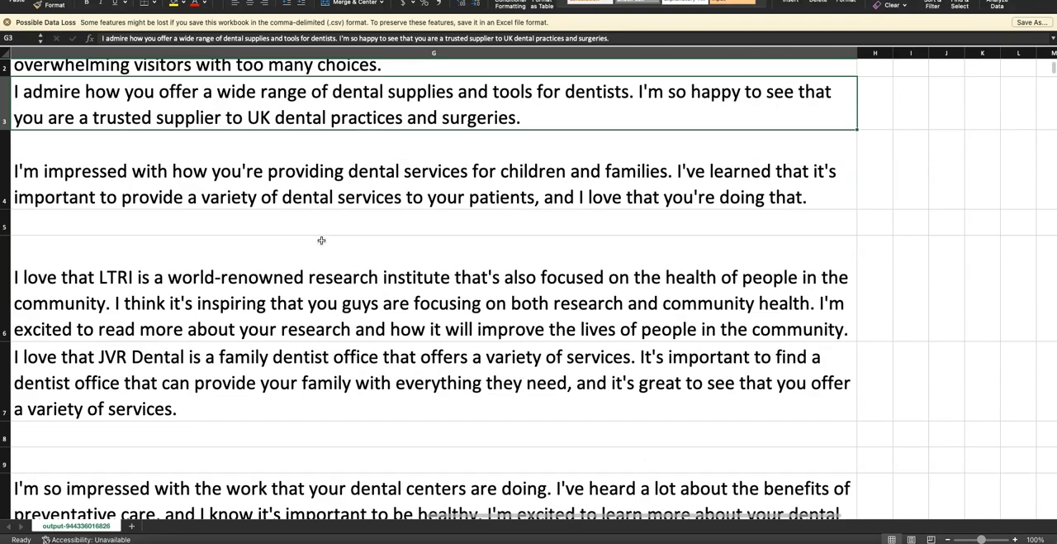
scroll("down", 3)
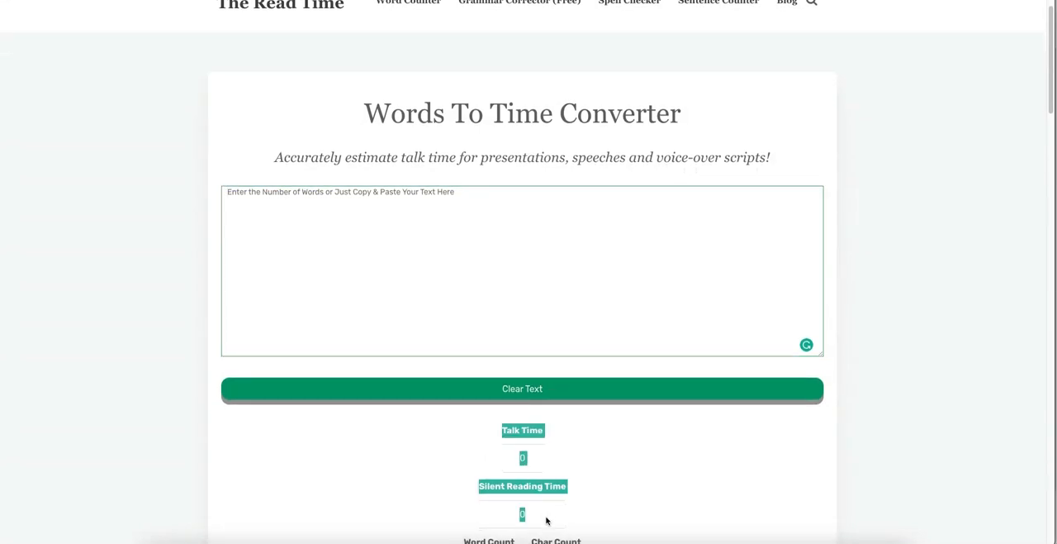
mouse_move(557, 529)
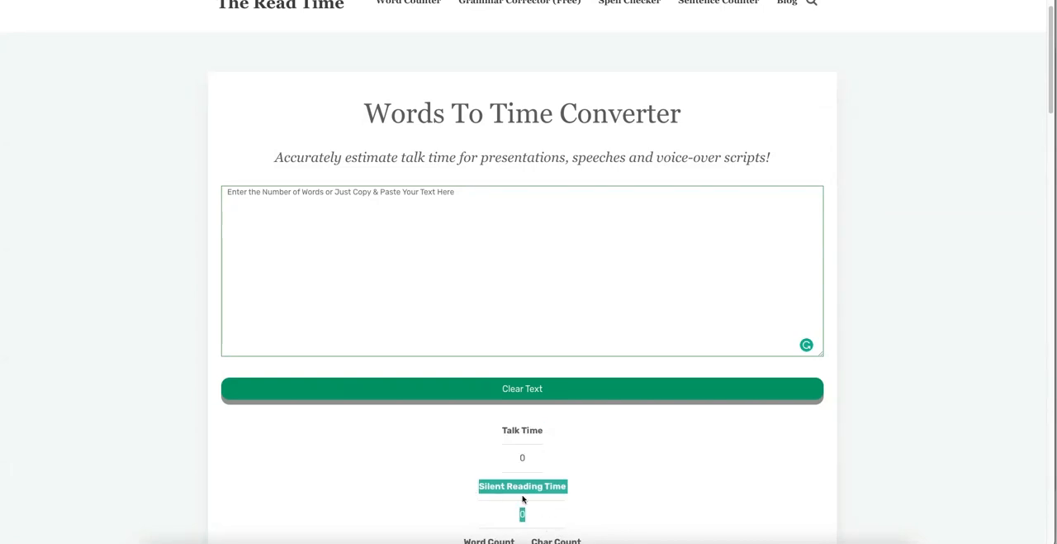
Leave the empty Words To Time Converter and switch back to the Excel compliments sheet
scroll("up", 3)
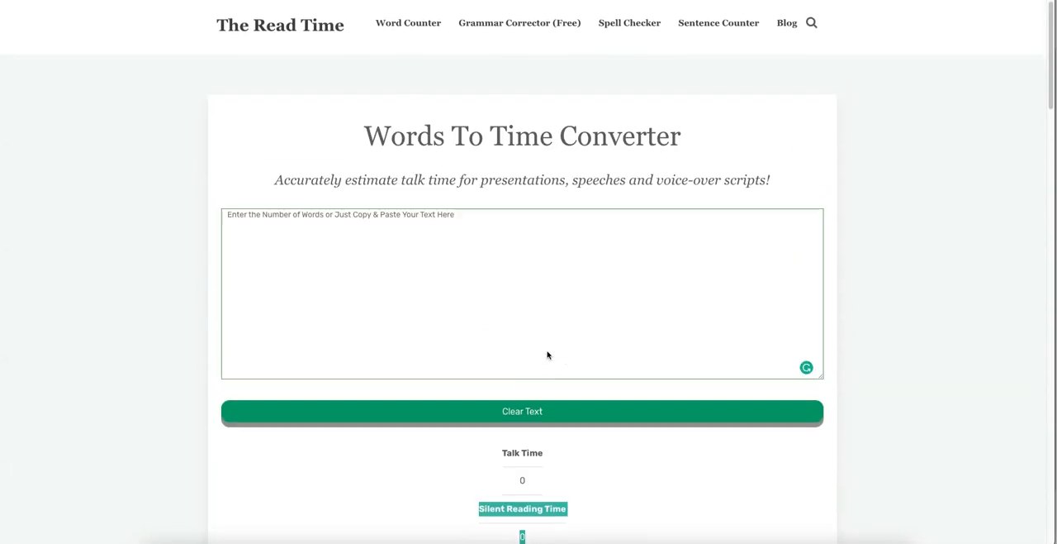
scroll("up", 3)
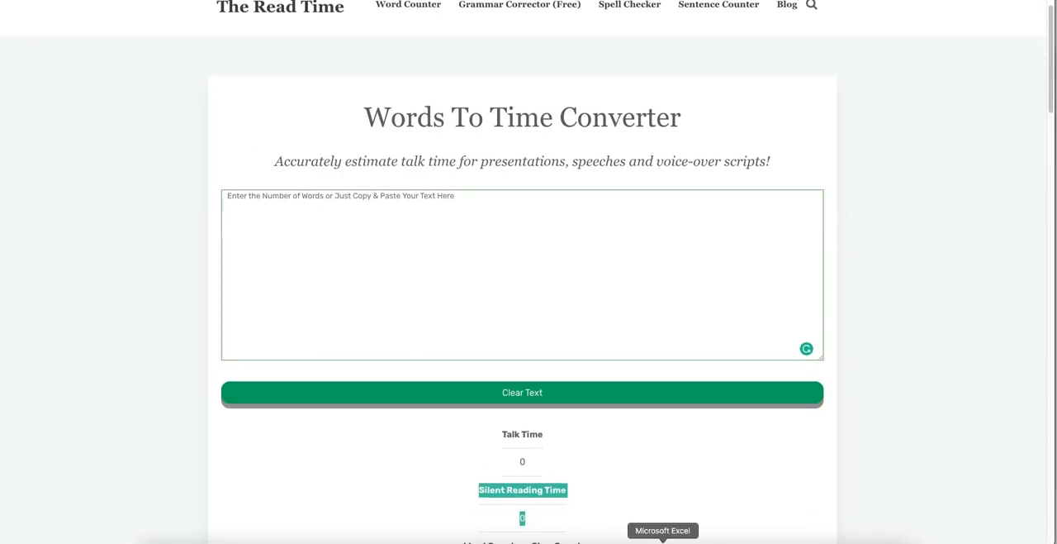
left_click(662, 528)
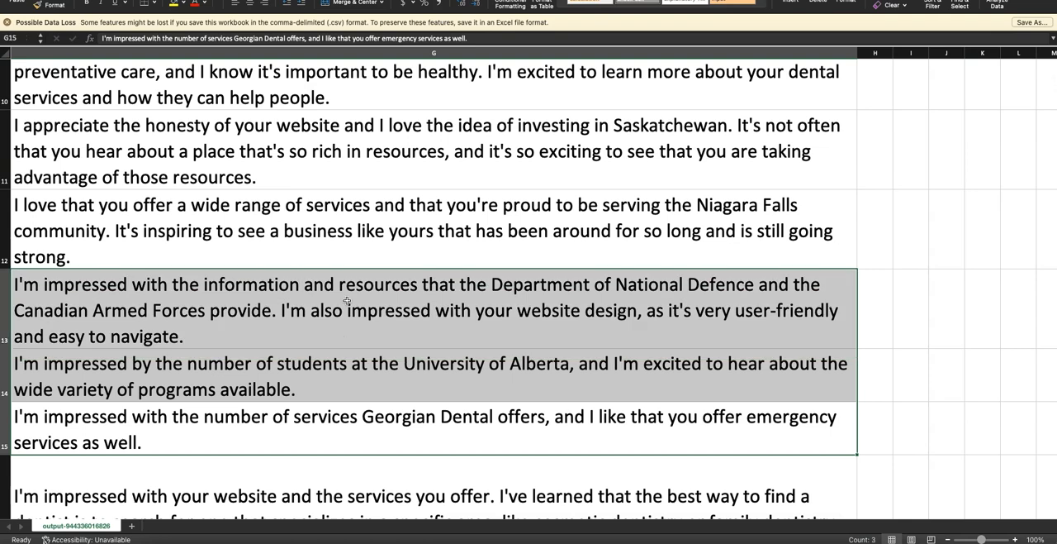
scroll("down", 3)
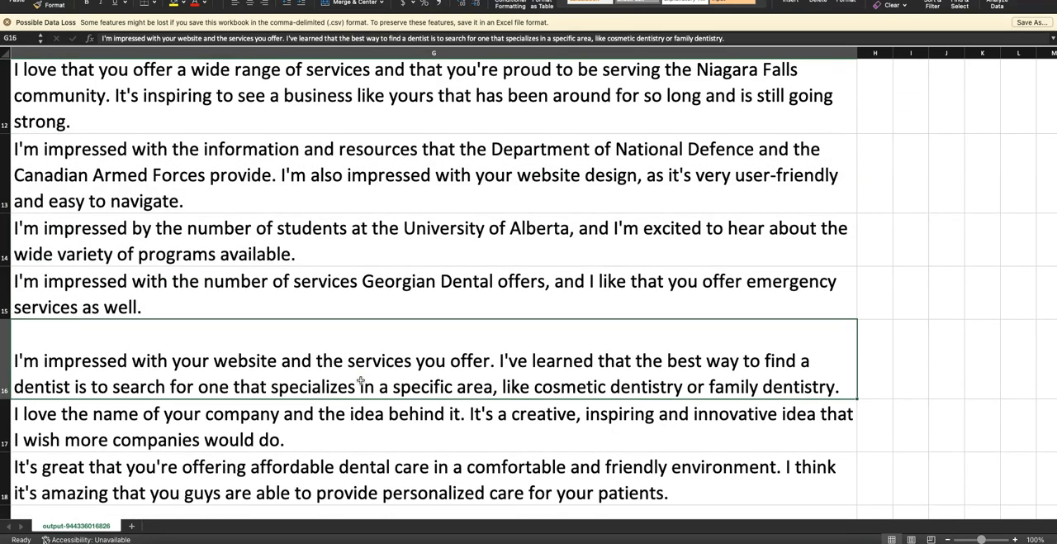
left_click(330, 241)
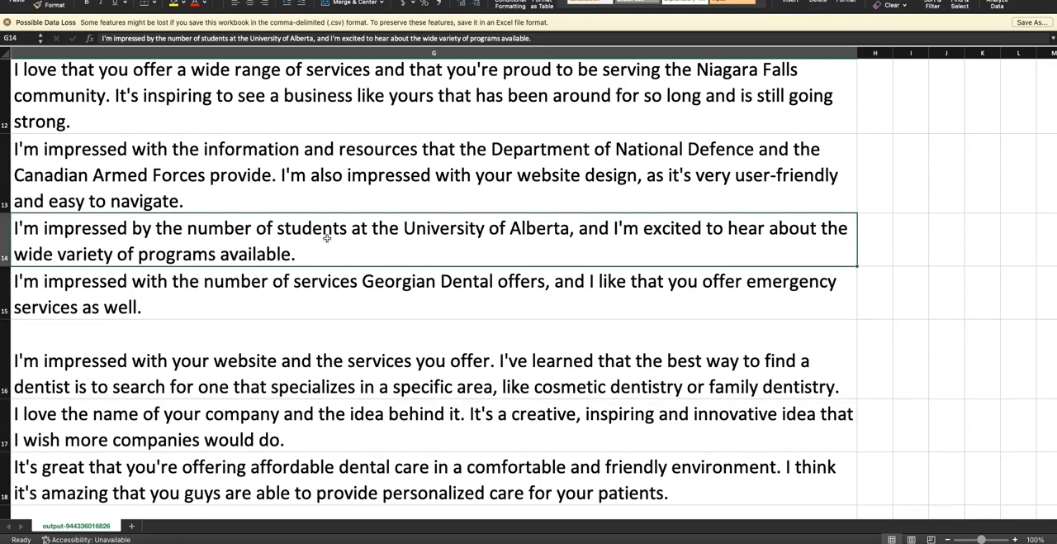
left_click(337, 294)
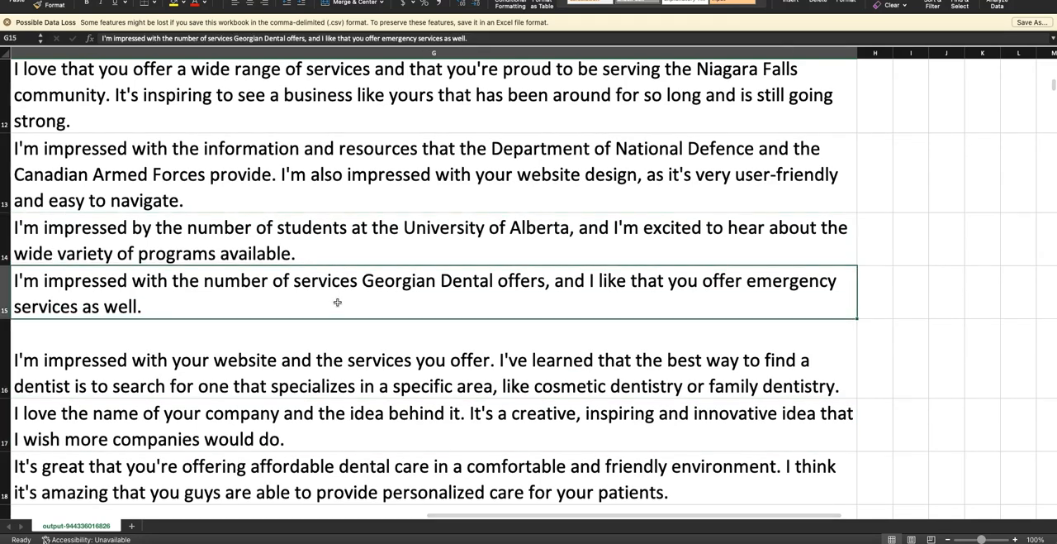
scroll("down", 3)
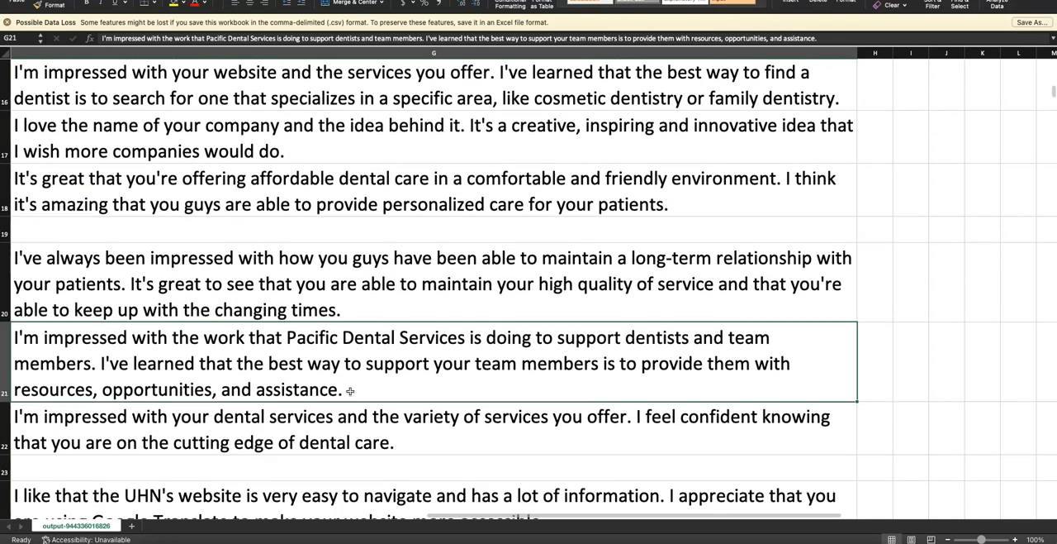
left_click(380, 192)
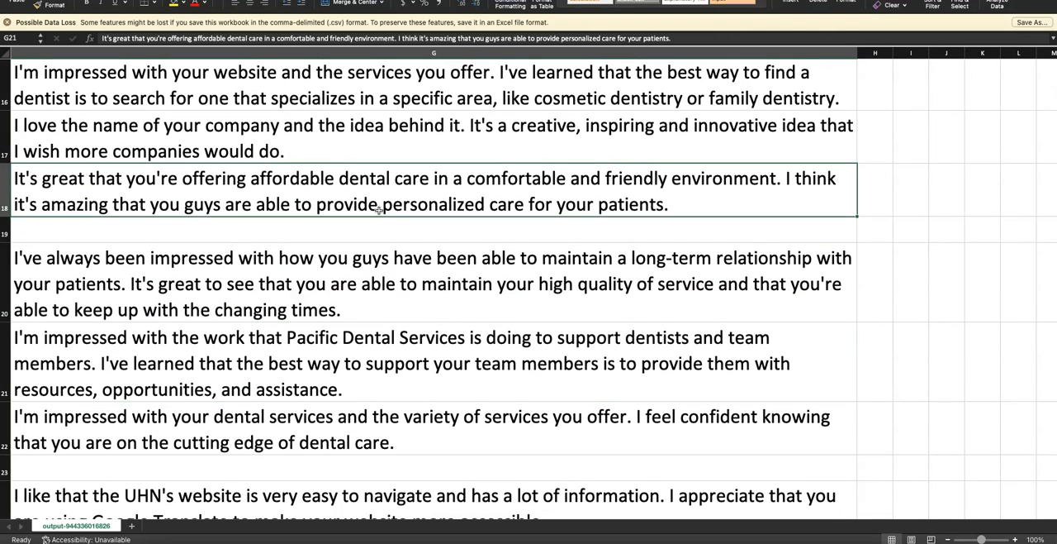
left_click(375, 388)
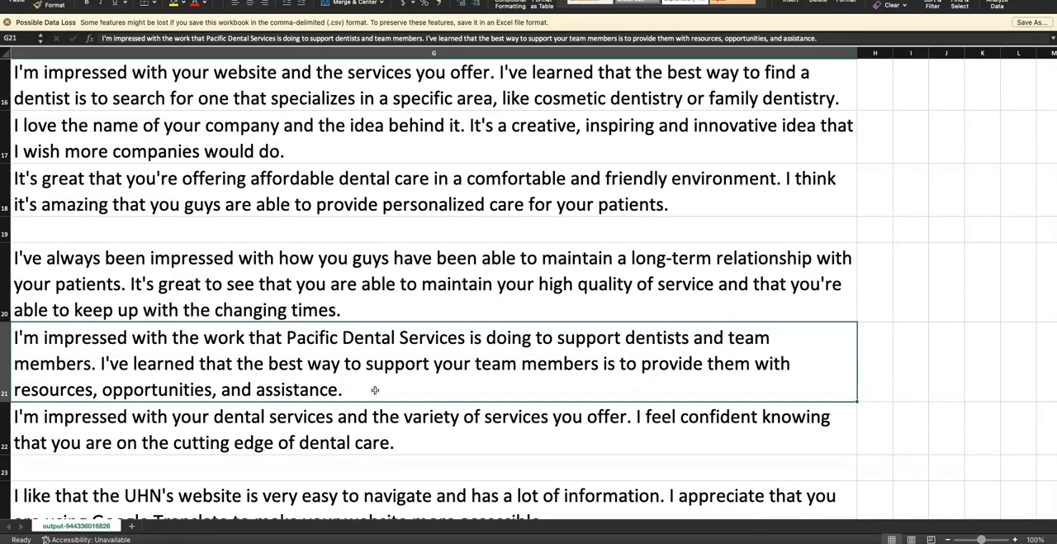
scroll("down", 3)
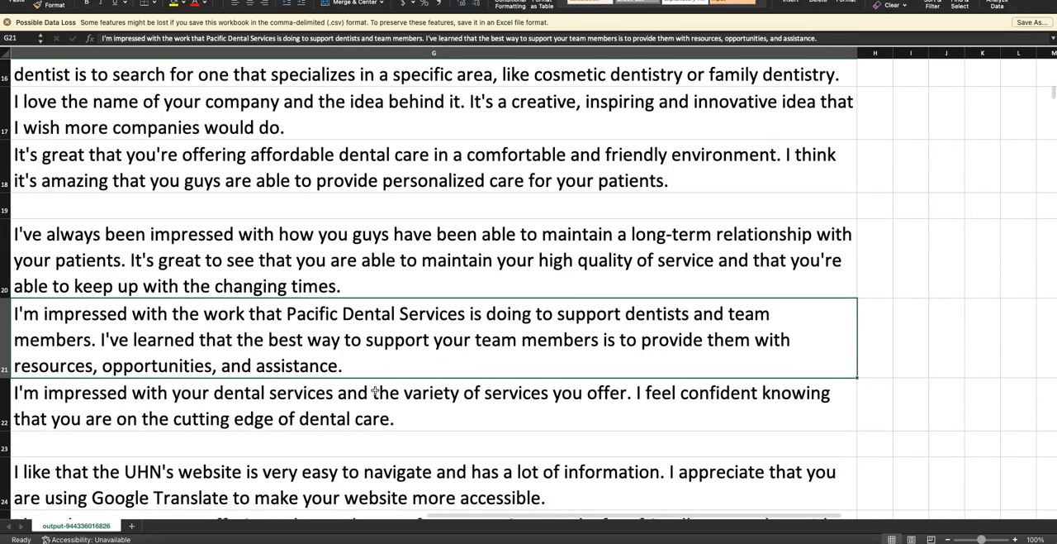
scroll("down", 3)
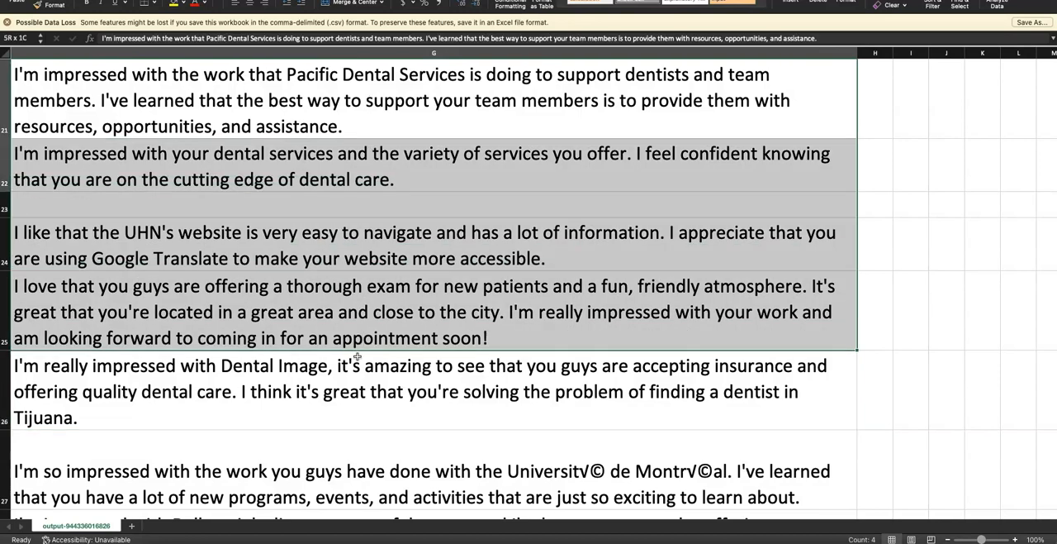
scroll("down", 3)
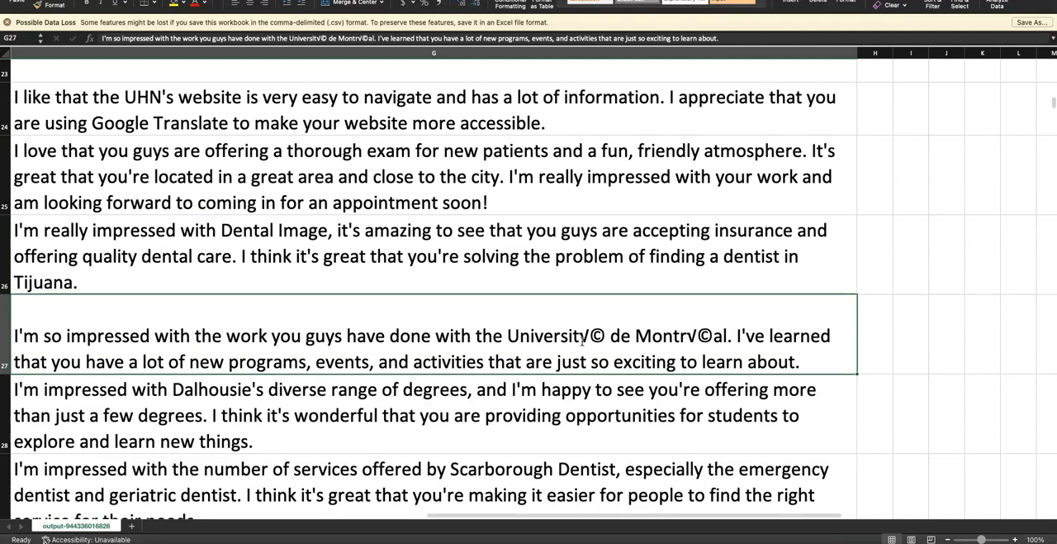
double_click(590, 336)
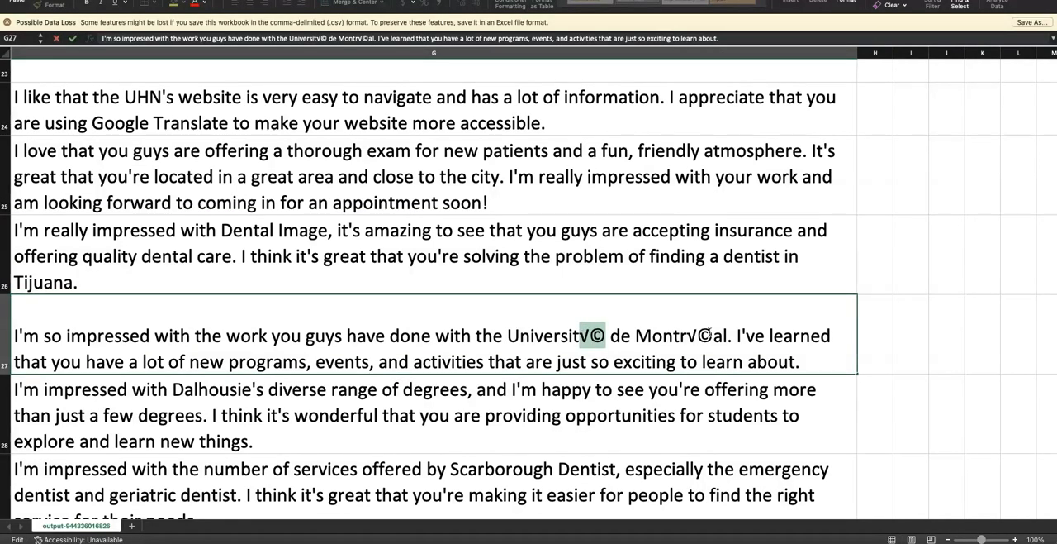
left_click(494, 414)
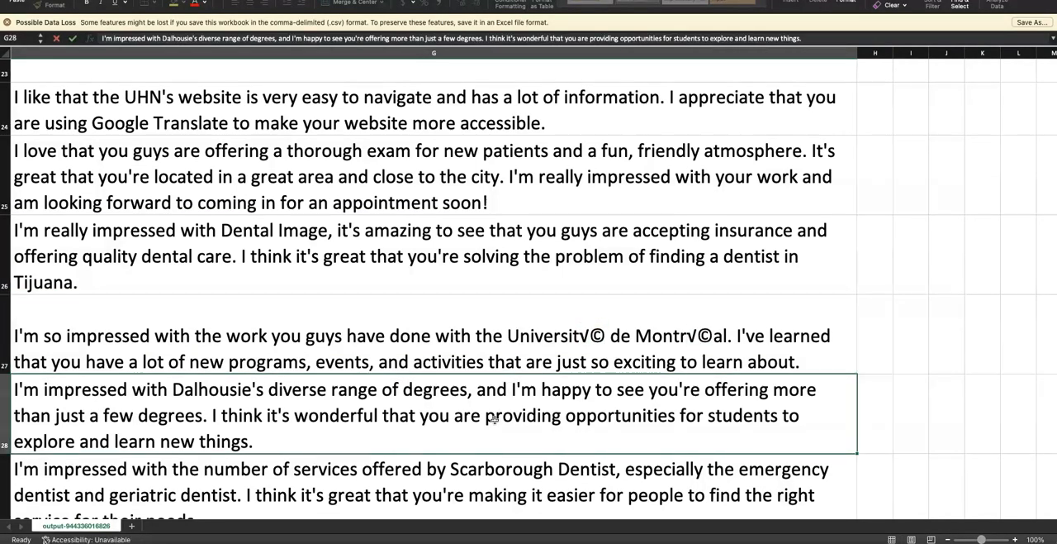
scroll("down", 3)
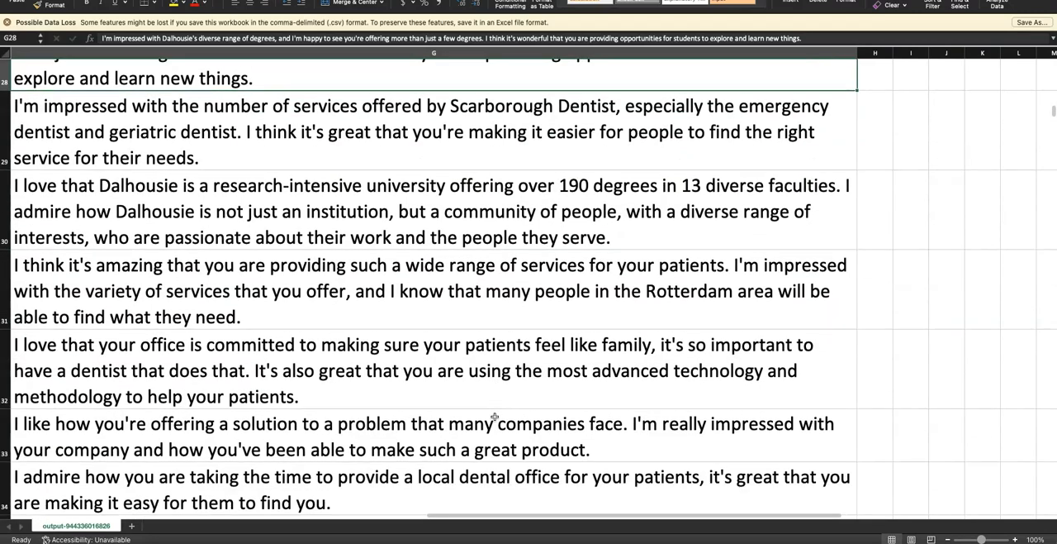
scroll("down", 3)
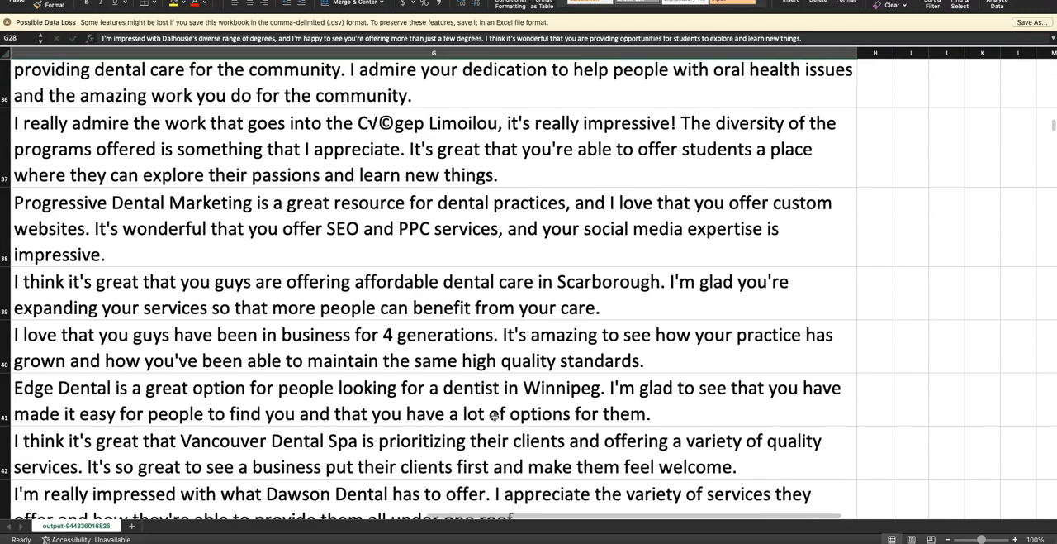
scroll("down", 3)
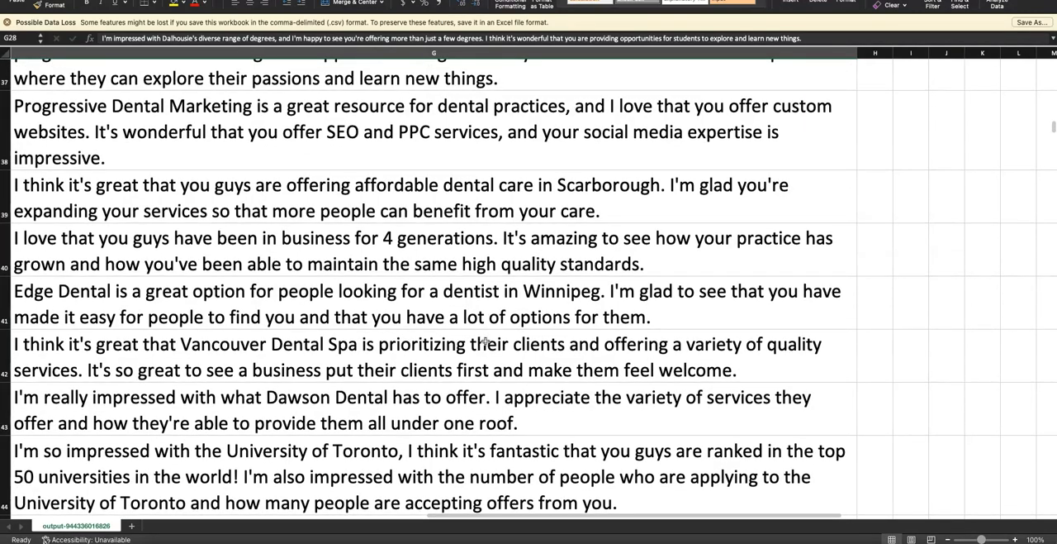
left_click(422, 408)
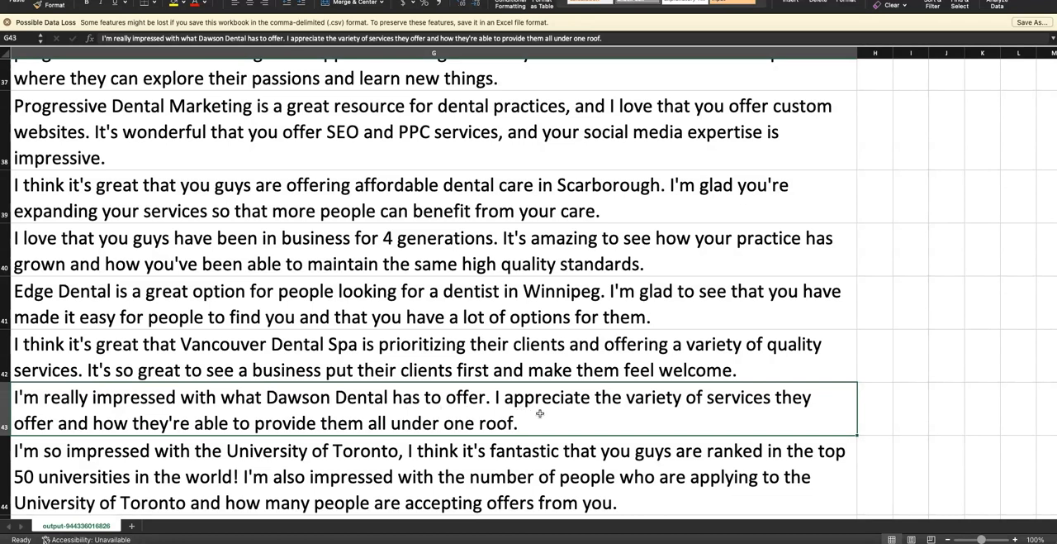
mouse_move(185, 421)
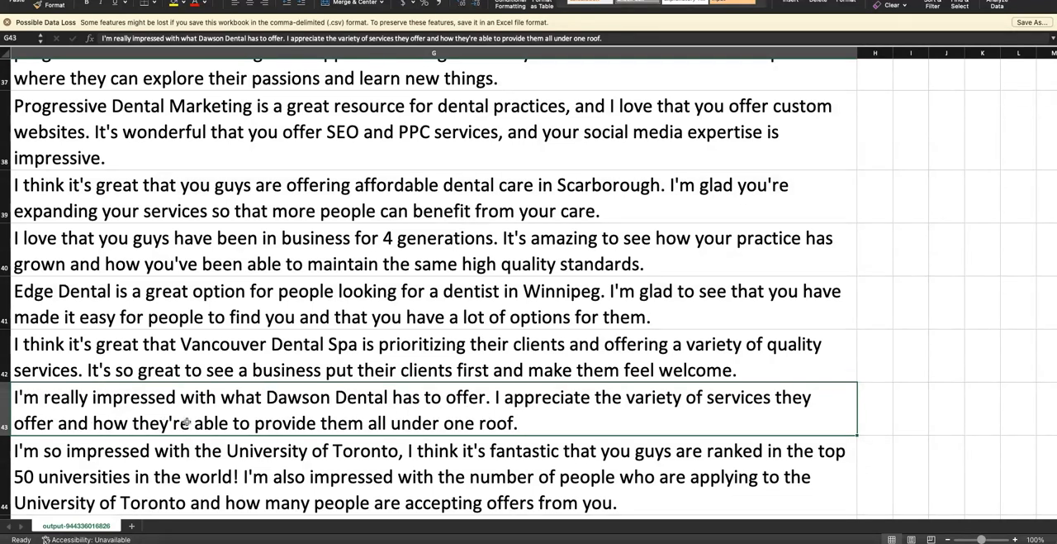
mouse_move(577, 415)
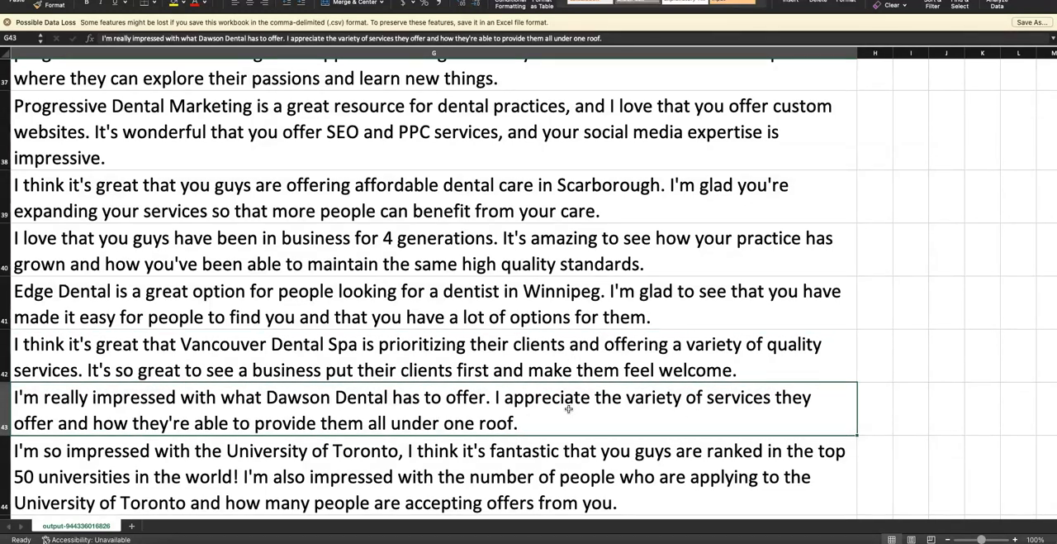
scroll("down", 3)
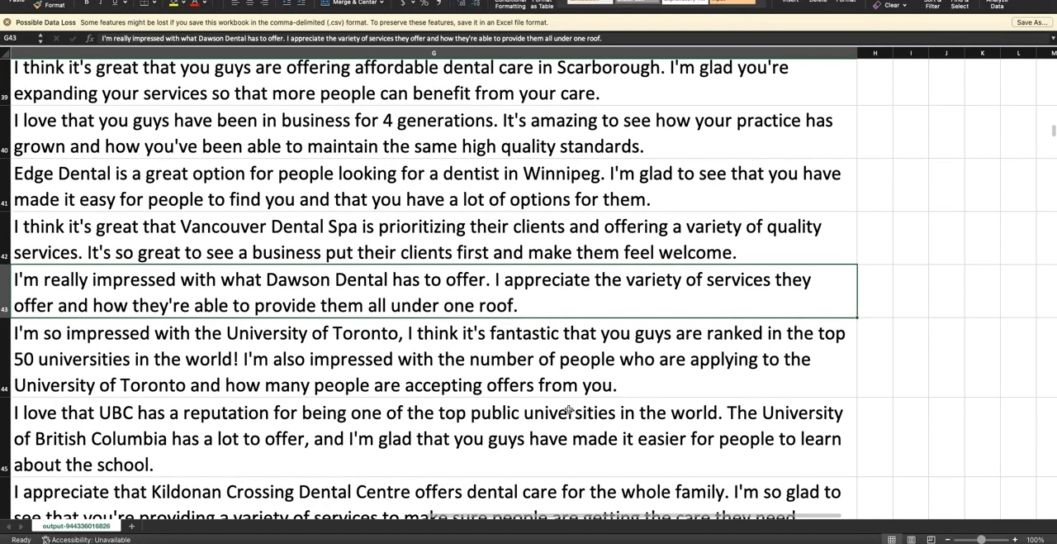
scroll("down", 3)
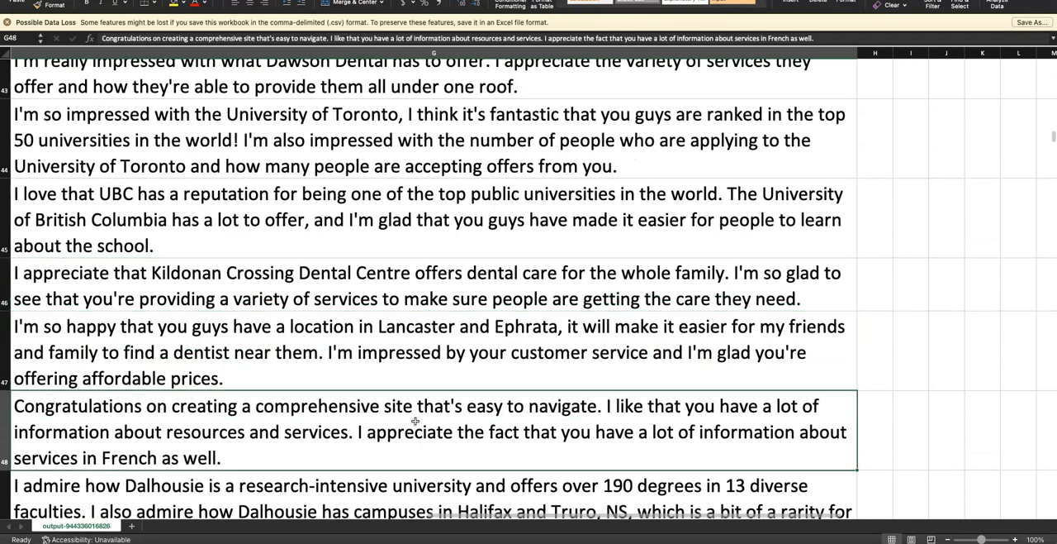
scroll("down", 3)
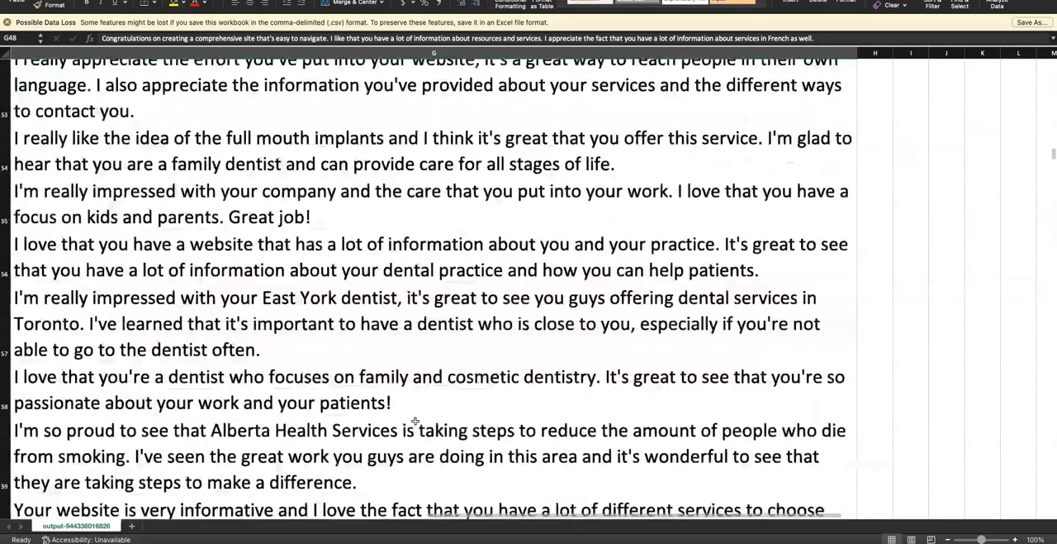
scroll("down", 3)
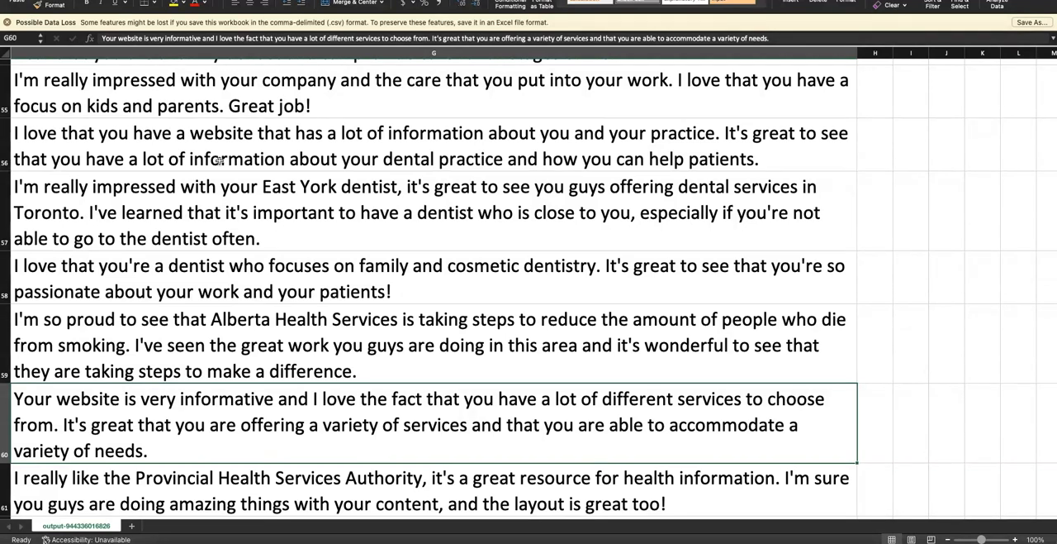
mouse_move(353, 231)
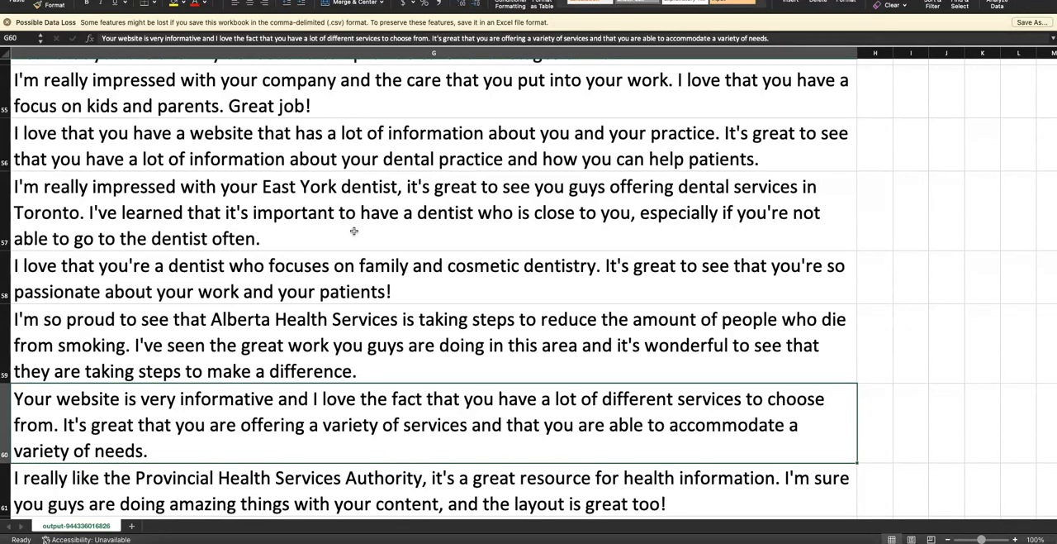